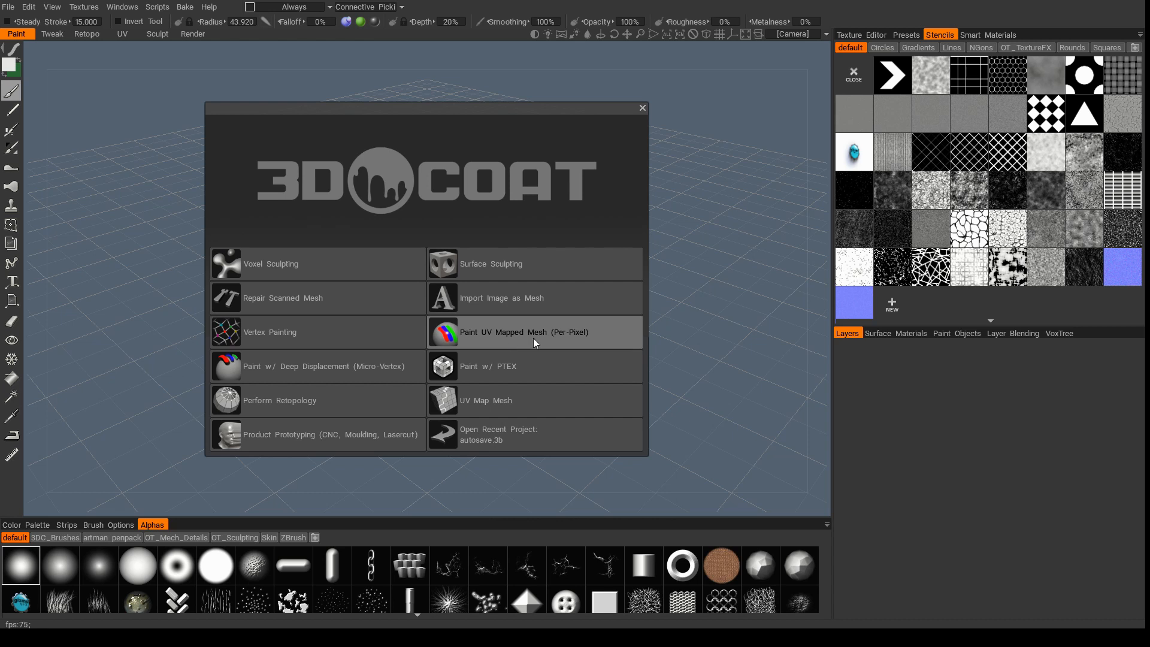
mouse_move(517, 337)
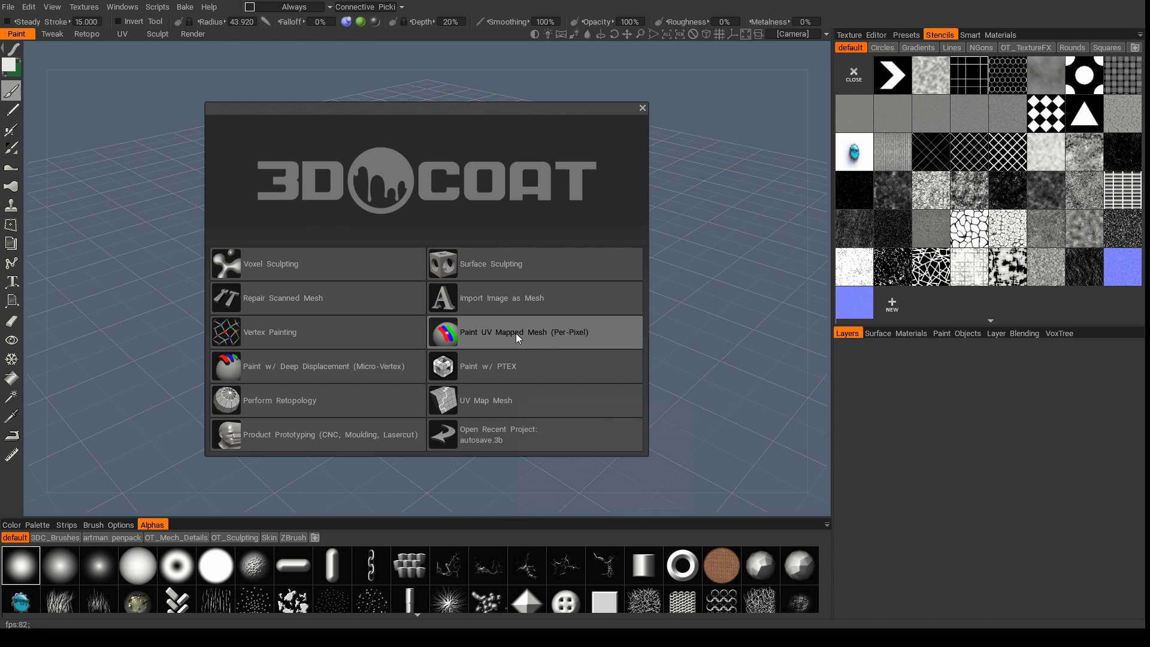
Load the dress for per-pixel painting from the splash screen's Paint UV Mapped Mesh option
click(524, 332)
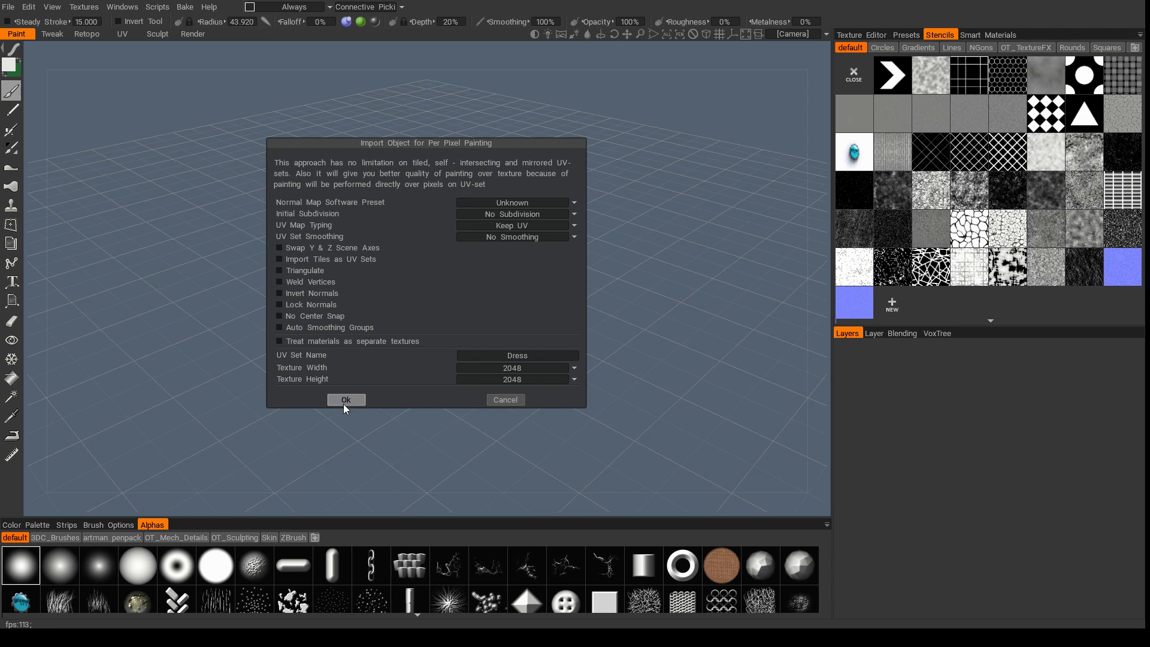
click(345, 399)
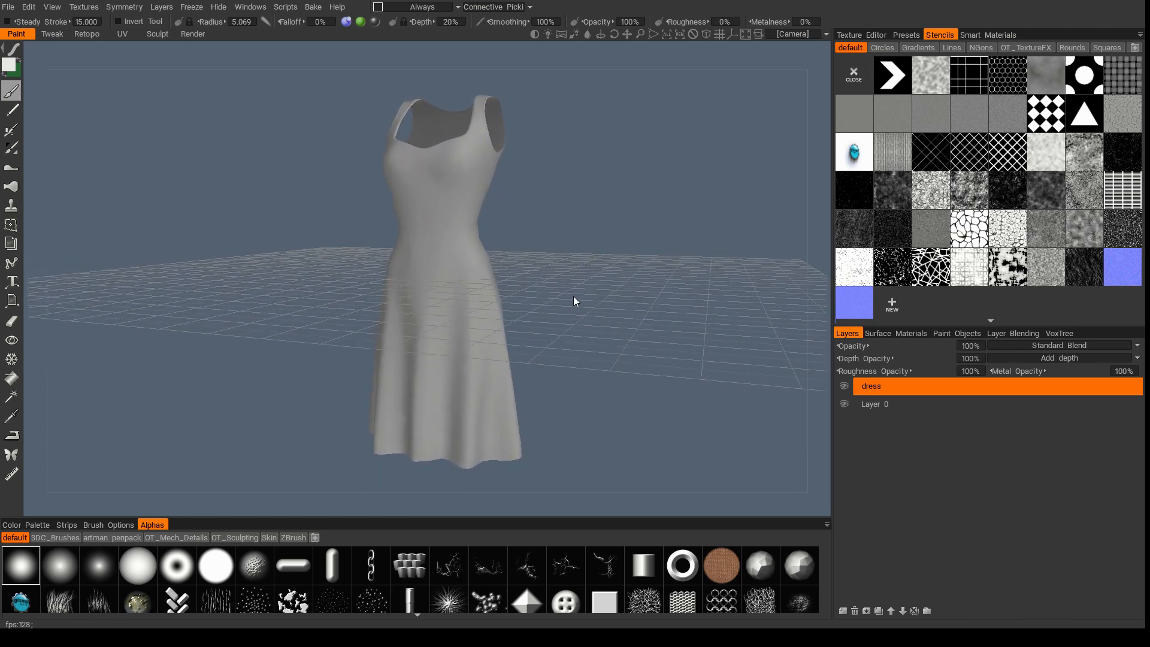
Show the dress UV layout, paint a green test stroke and undo it
click(863, 35)
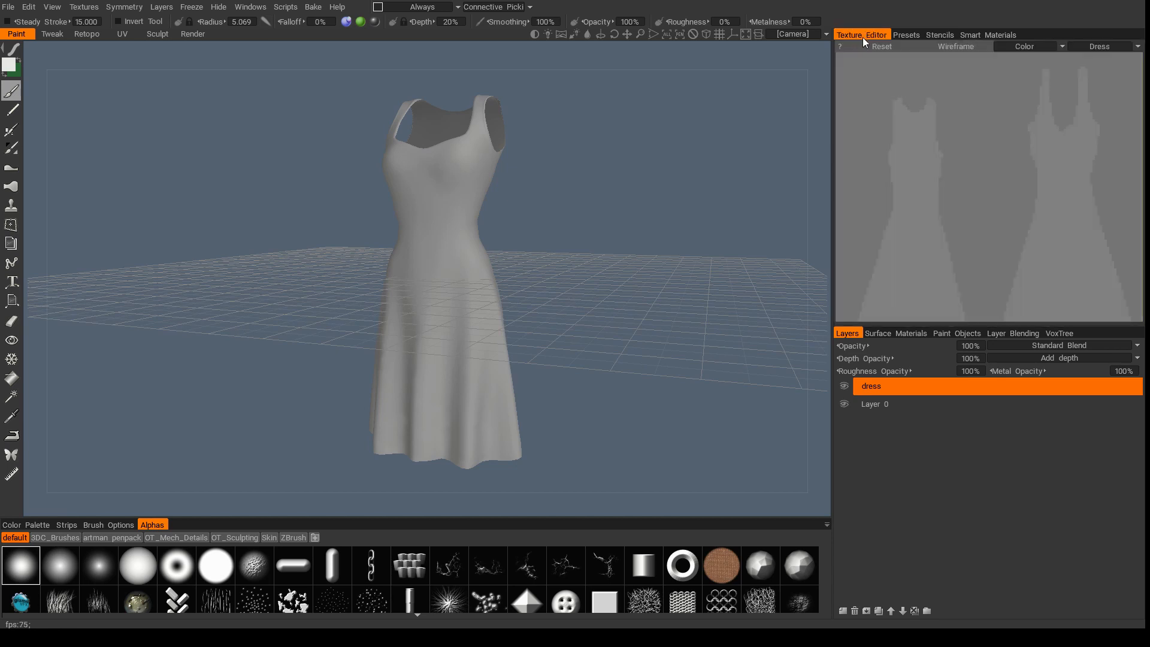
mouse_move(430, 192)
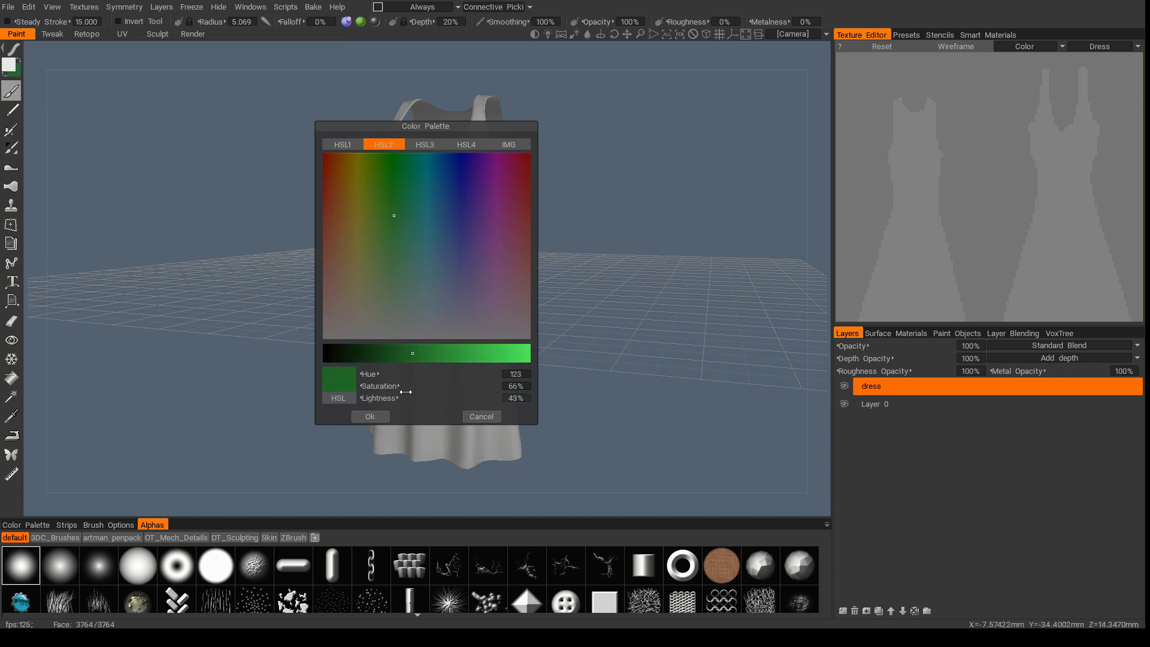
click(369, 416)
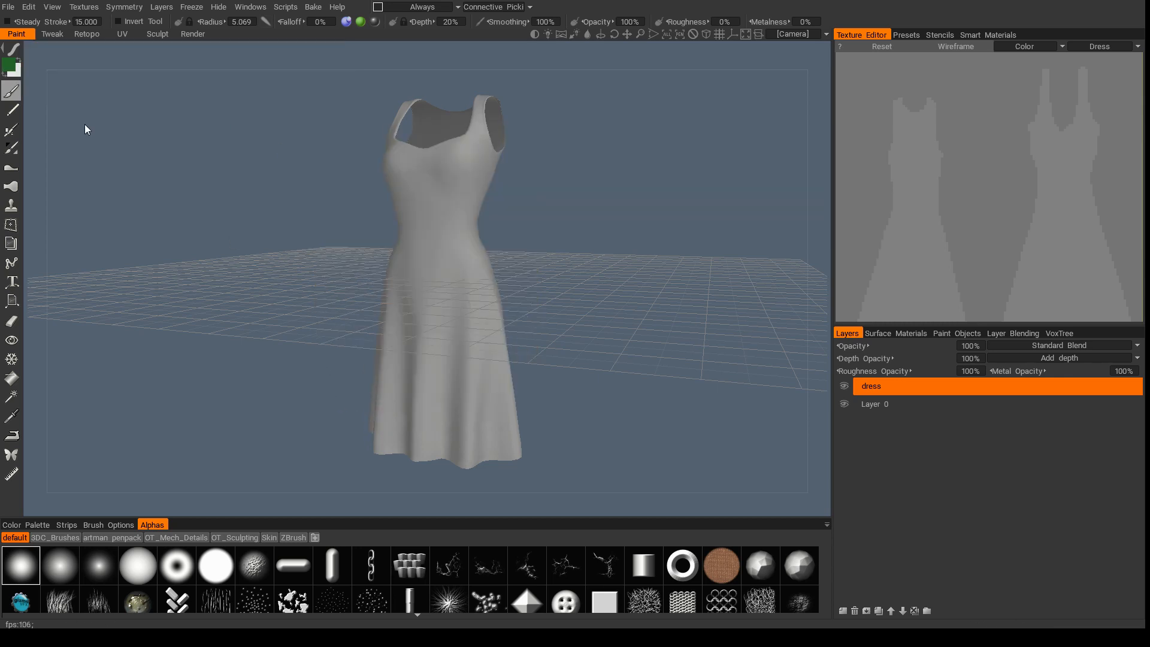
drag(431, 176, 469, 381)
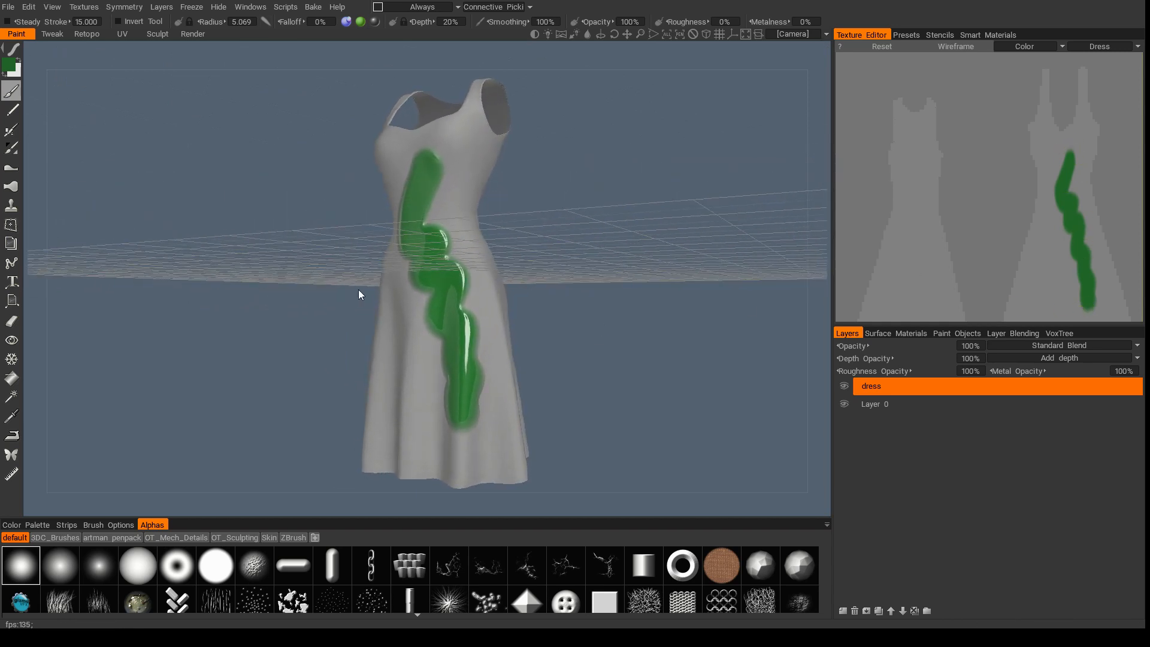
mouse_move(379, 88)
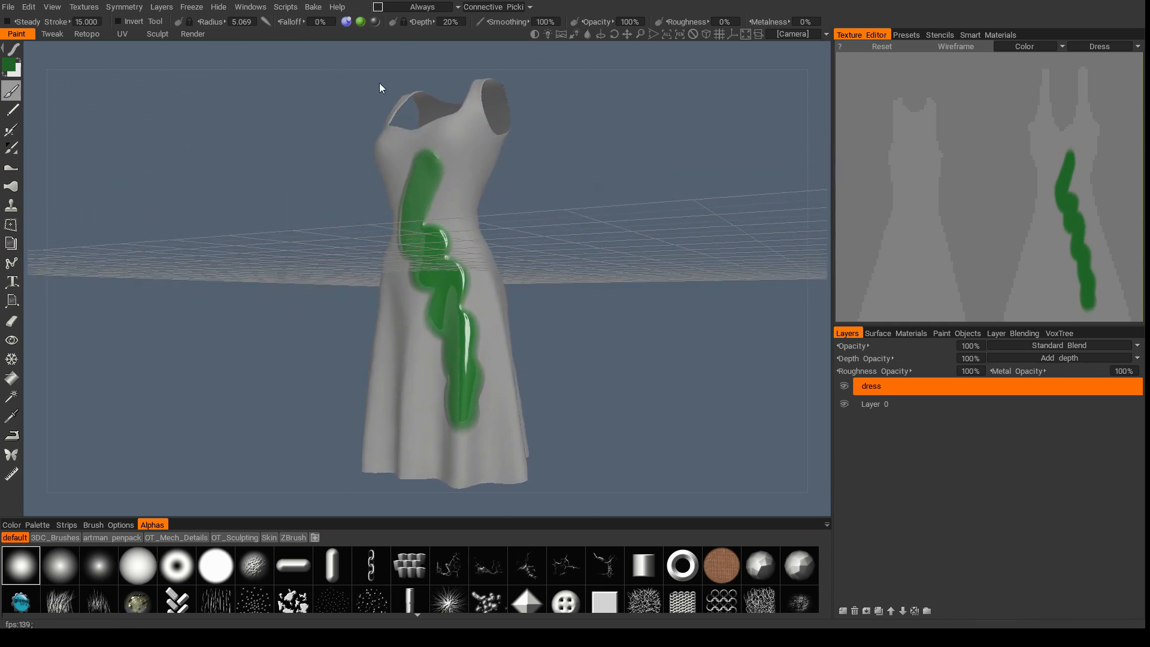
click(346, 21)
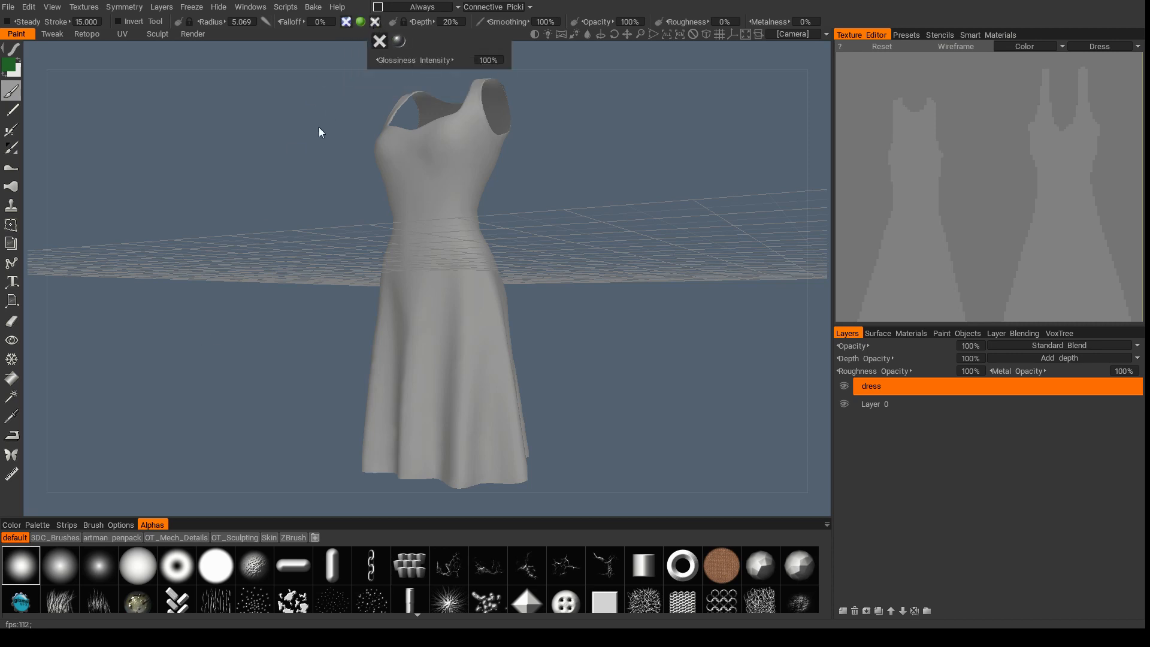
Orbit around the dress, reset the camera and bring up the depth painting options
drag(418, 168, 481, 425)
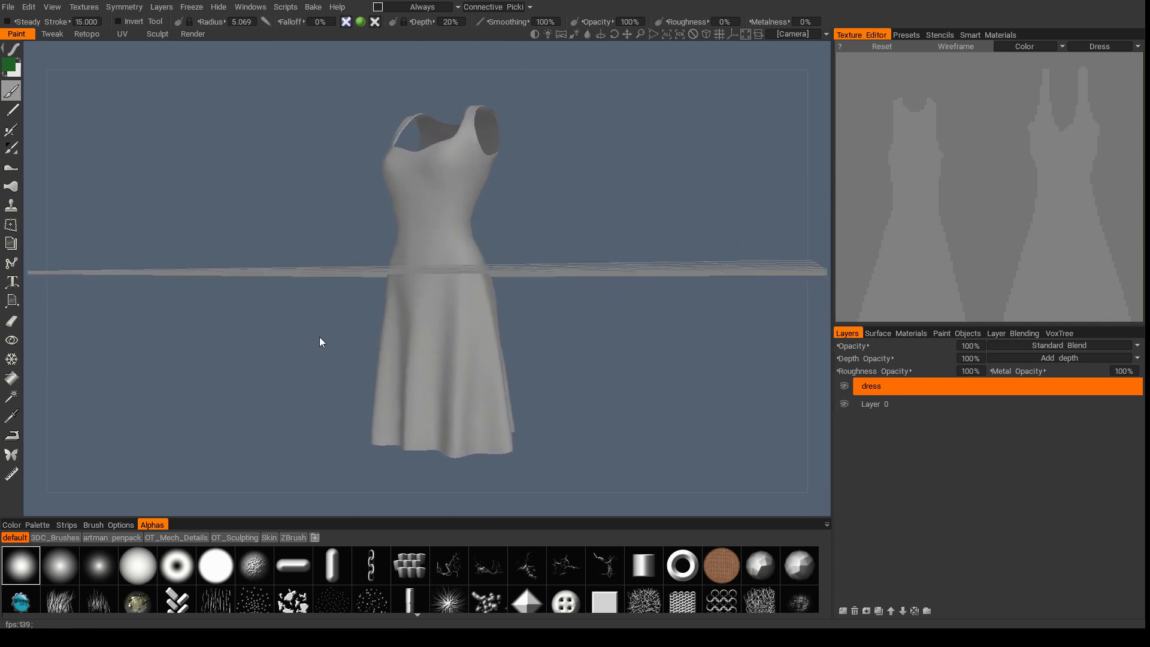
click(360, 21)
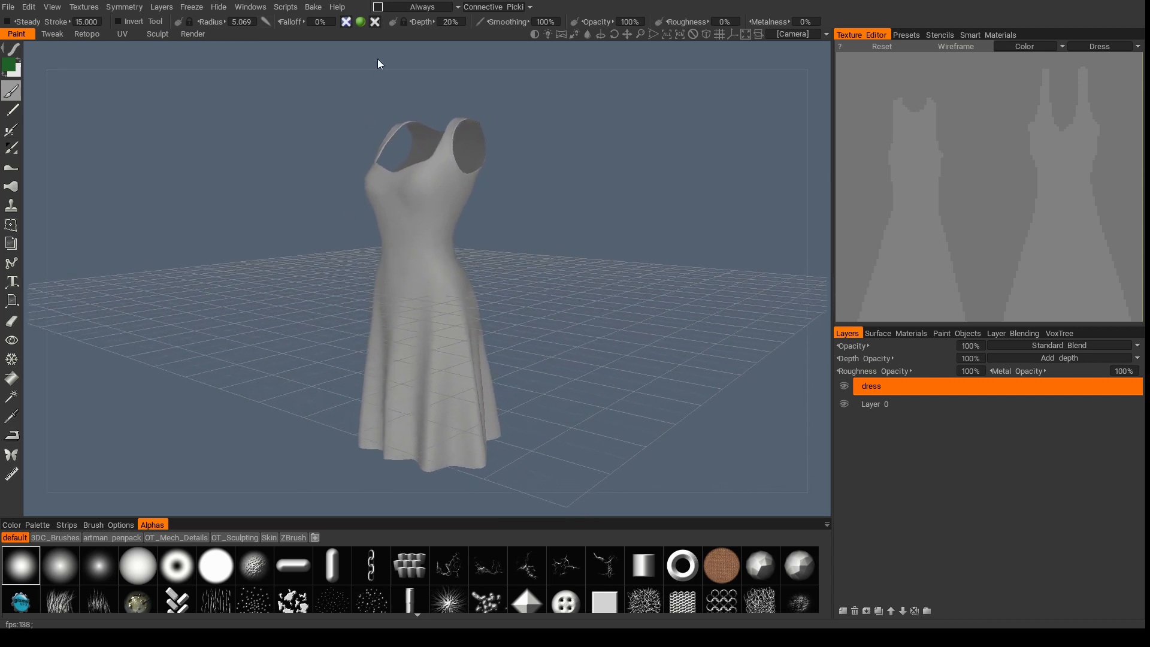
click(360, 21)
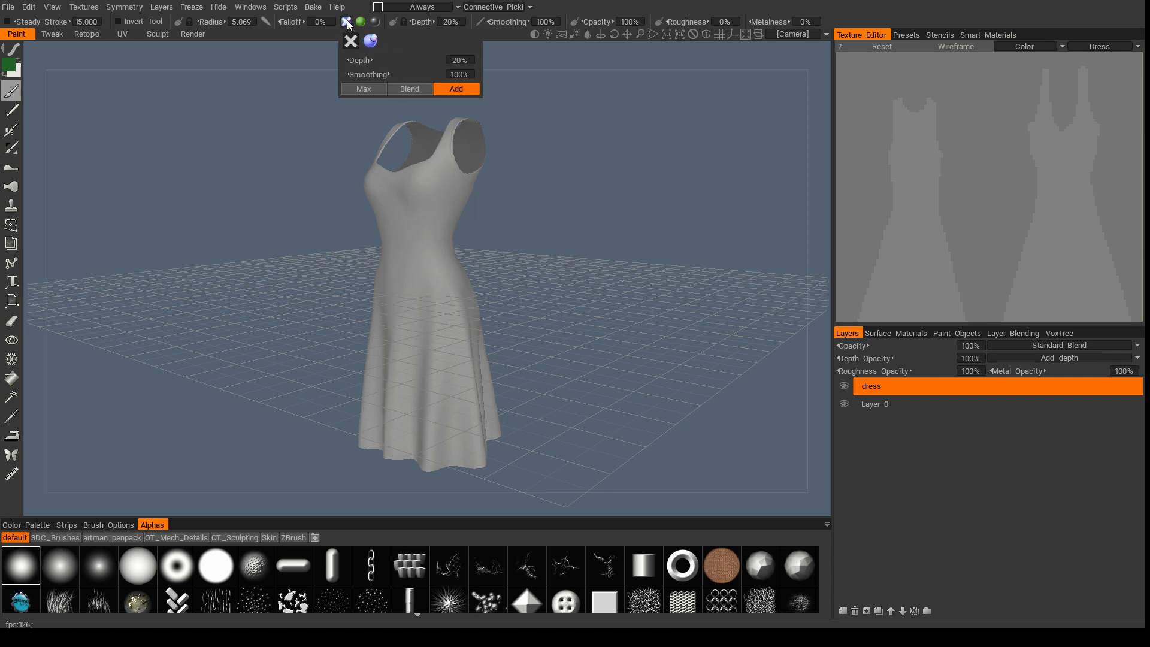
click(360, 22)
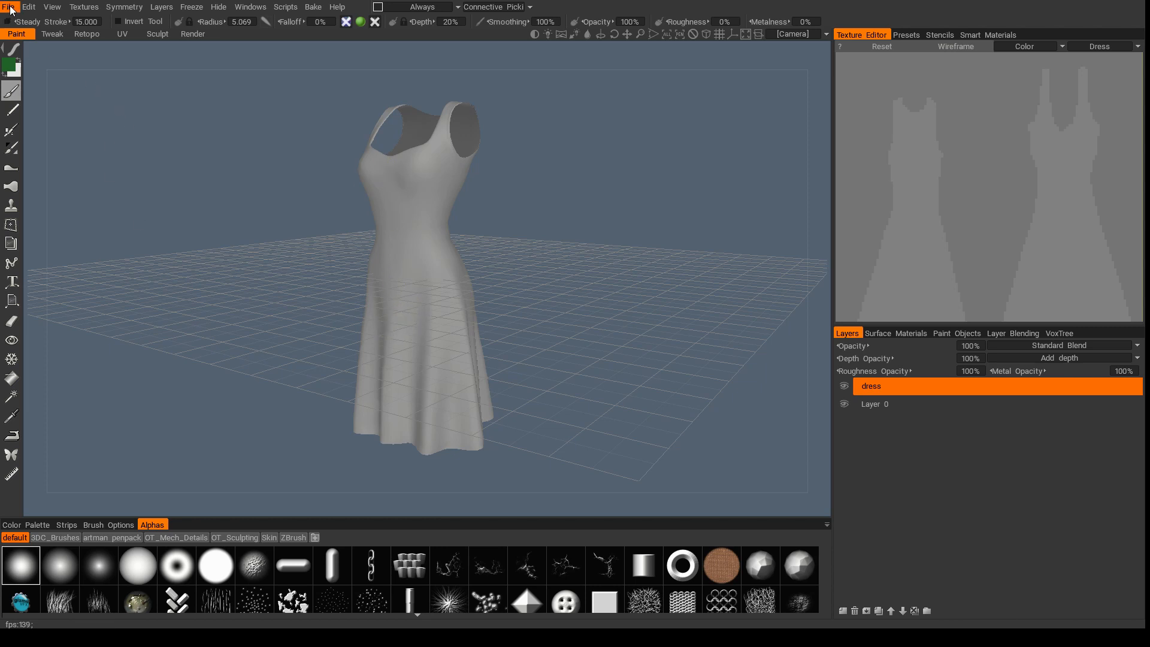
Import the character body model via File > Import Object for per-pixel painting
click(8, 7)
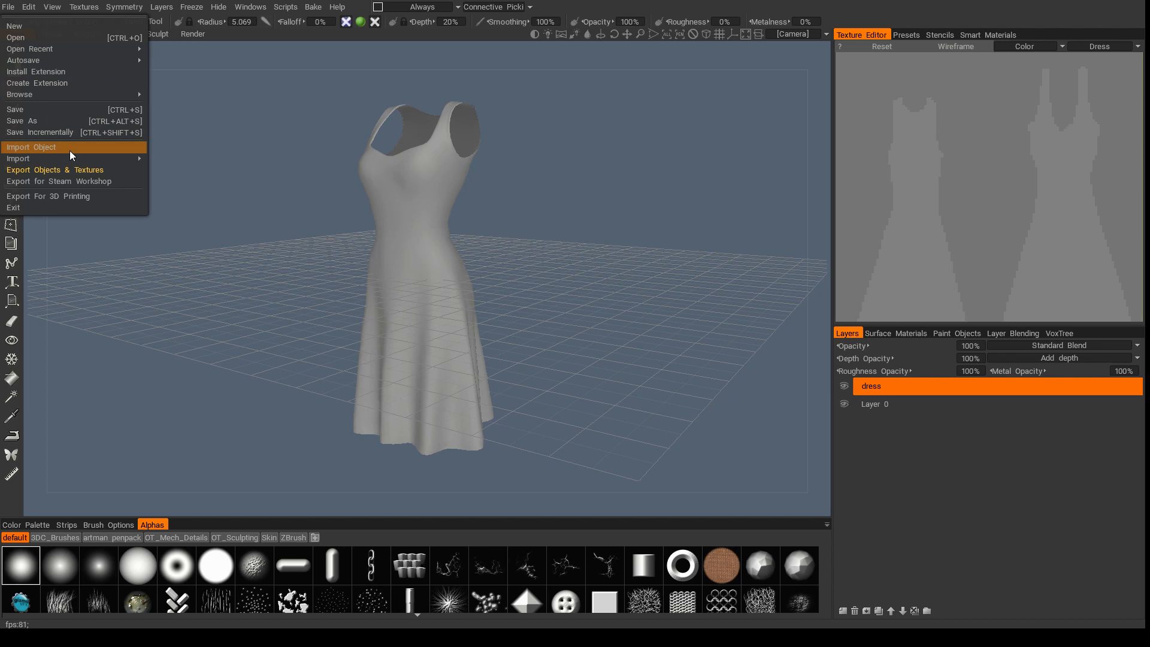
mouse_move(289, 101)
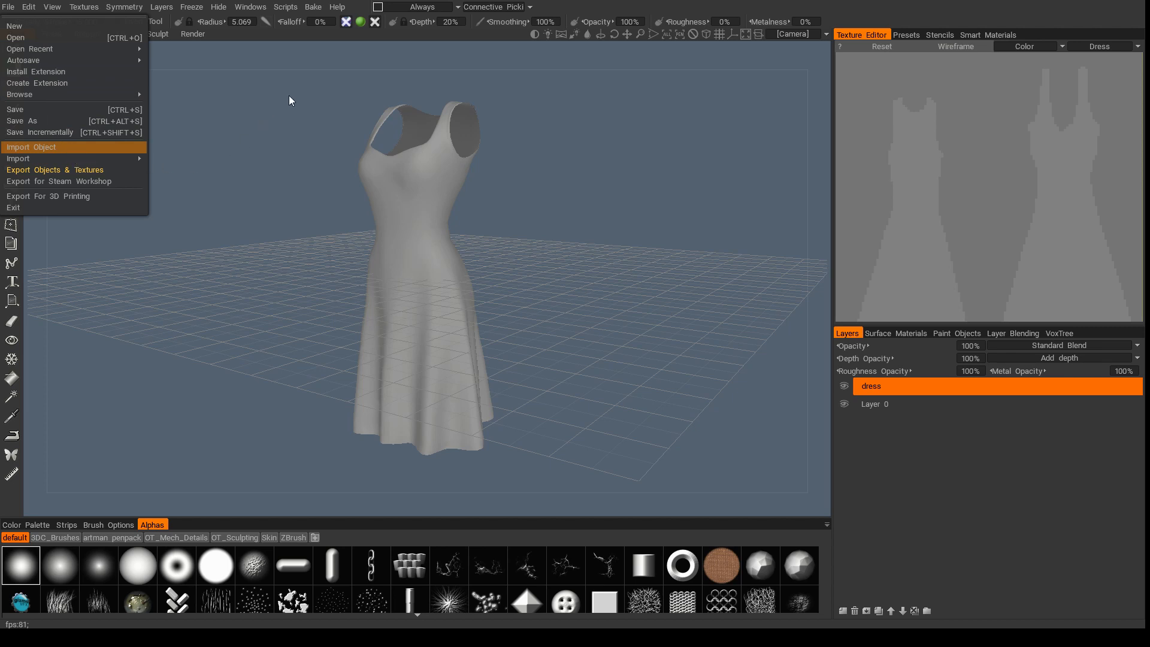
mouse_move(618, 413)
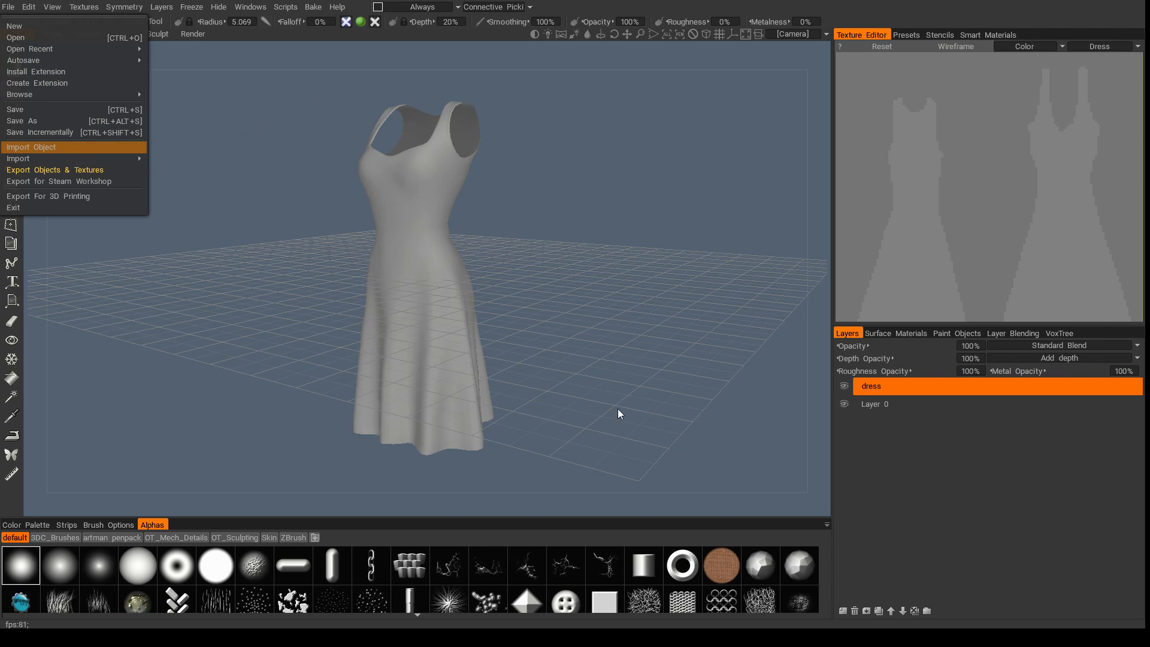
click(33, 146)
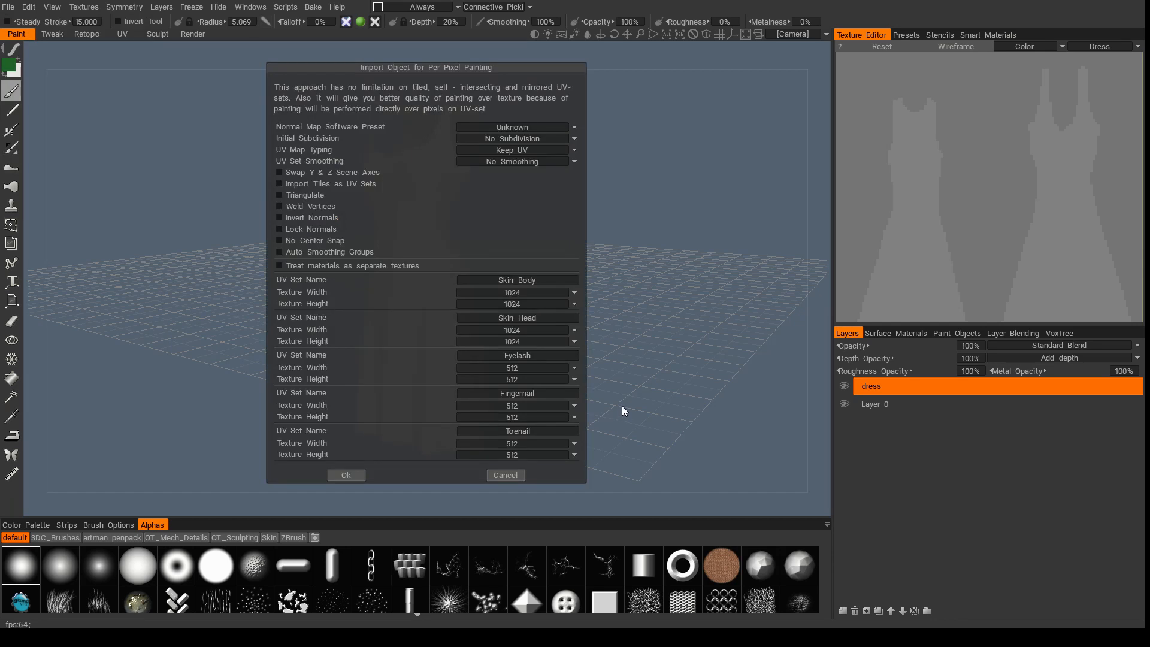
click(345, 474)
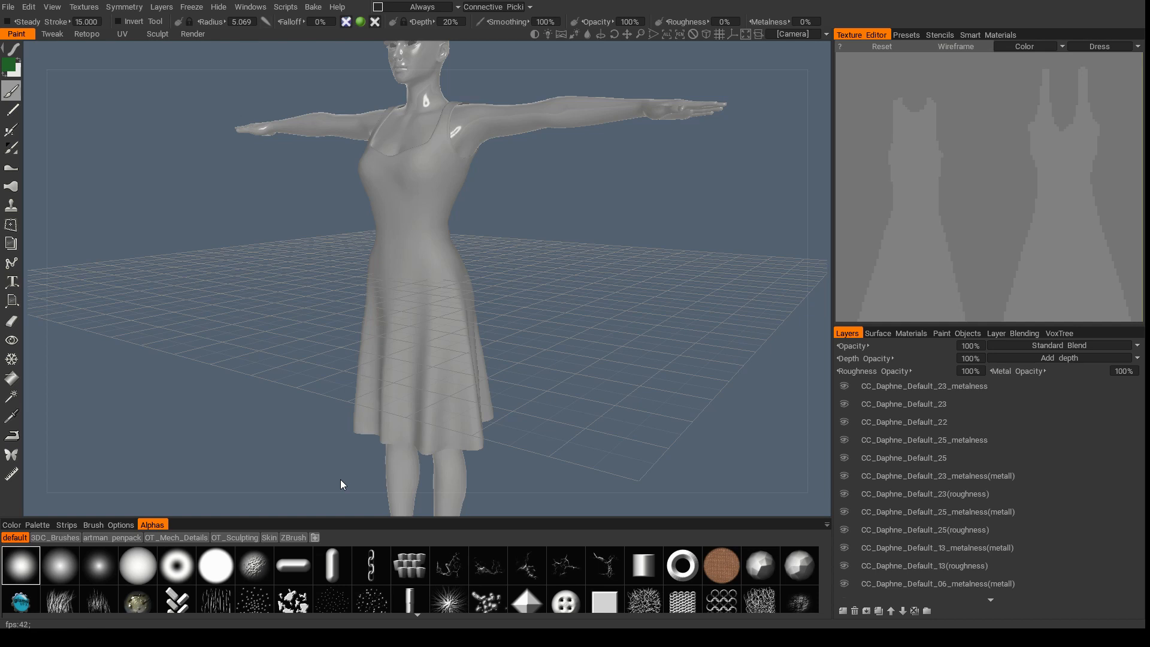
Select and delete the first batch of imported CC_Daphne material layers
click(923, 386)
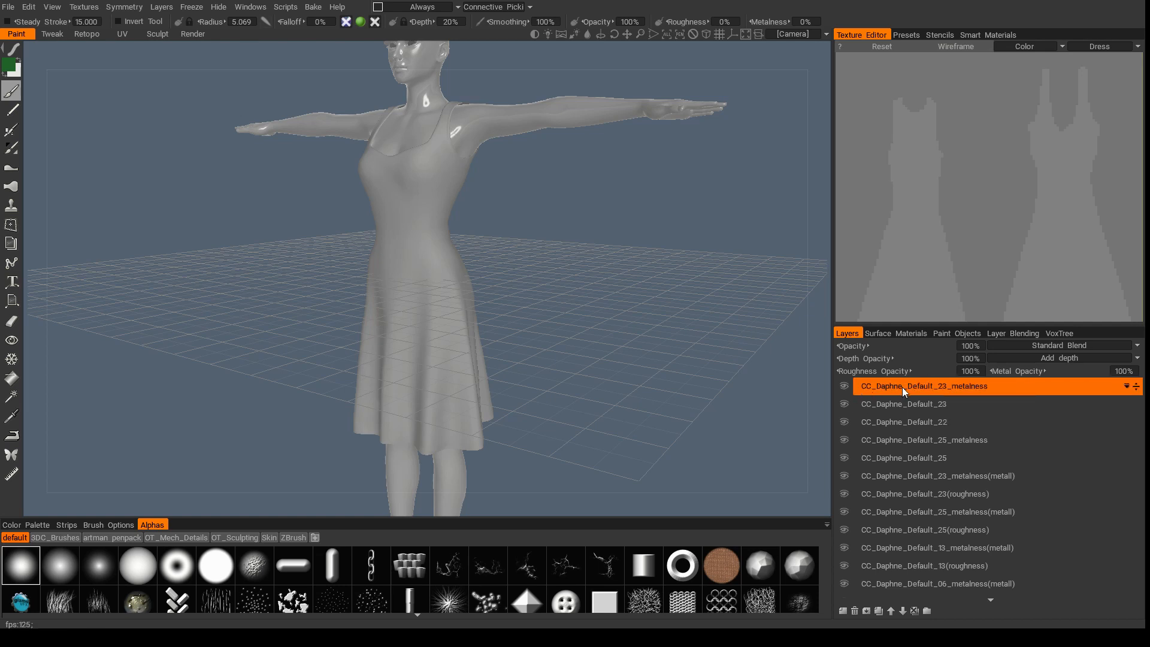
click(953, 529)
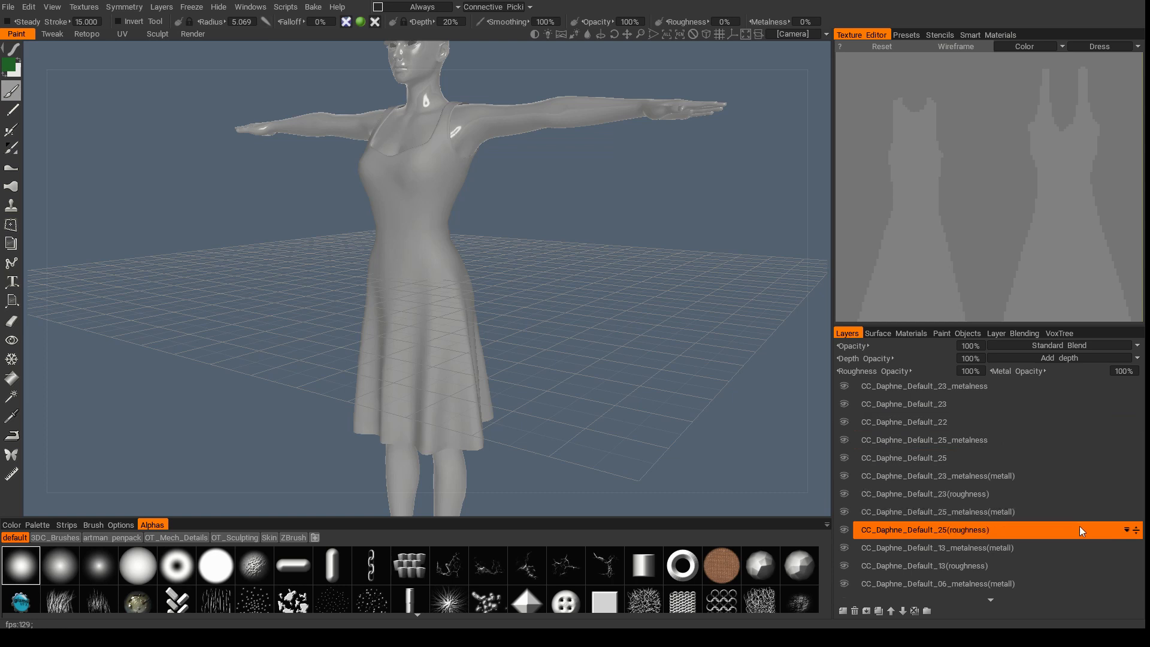
click(939, 547)
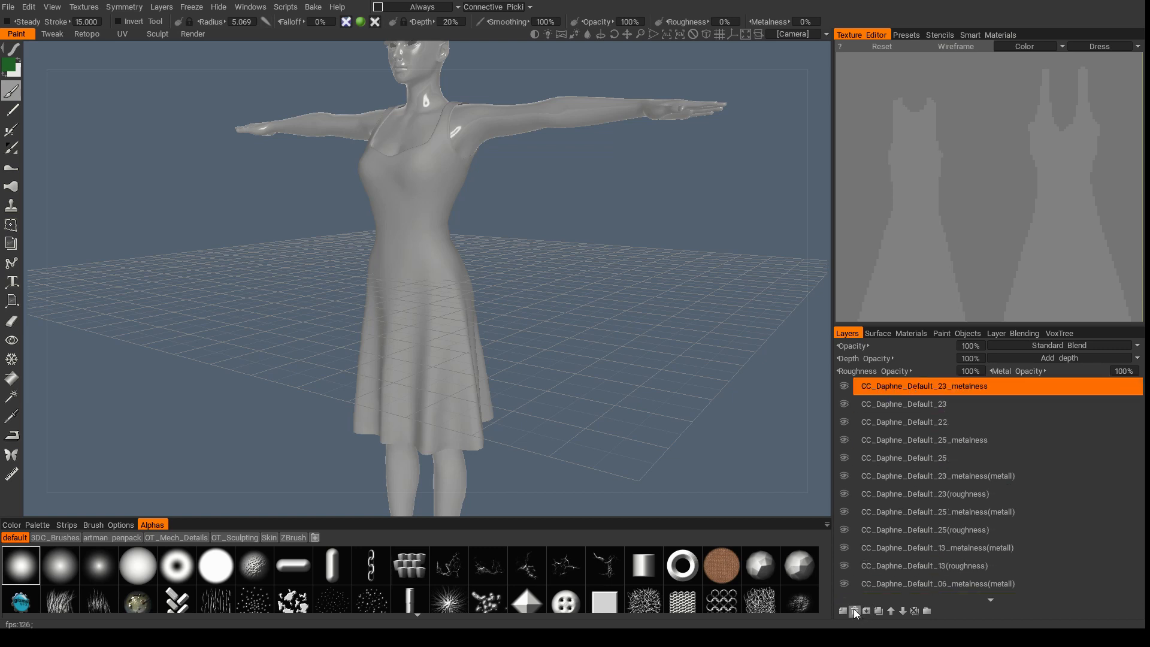
click(855, 609)
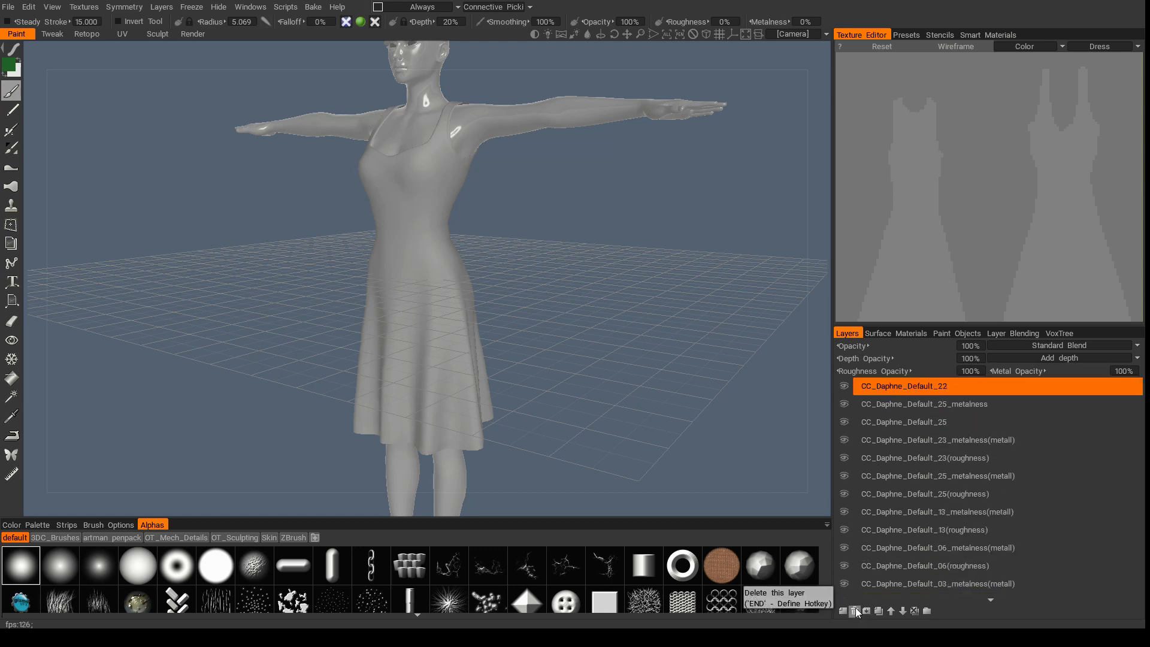
click(843, 609)
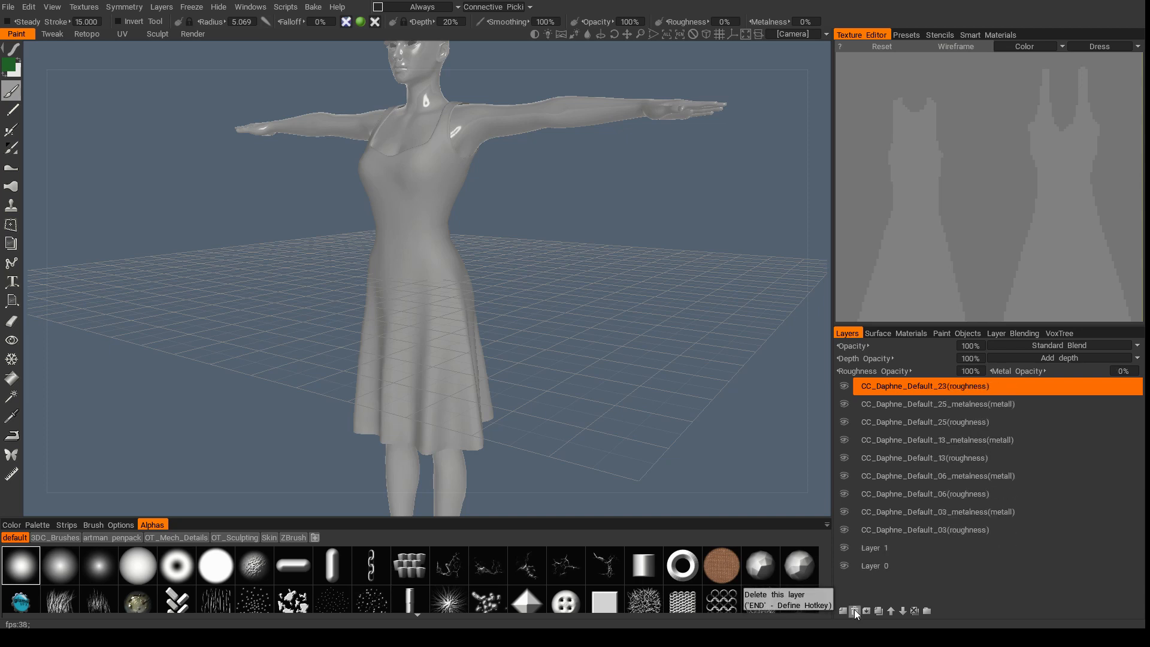
click(854, 610)
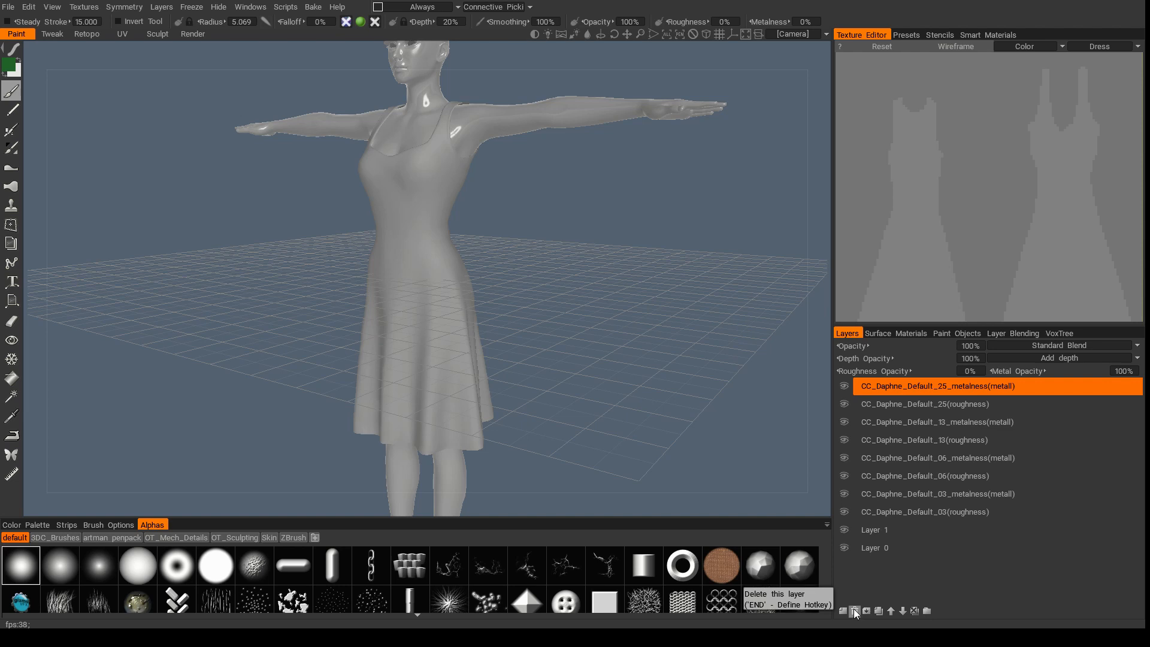
click(853, 611)
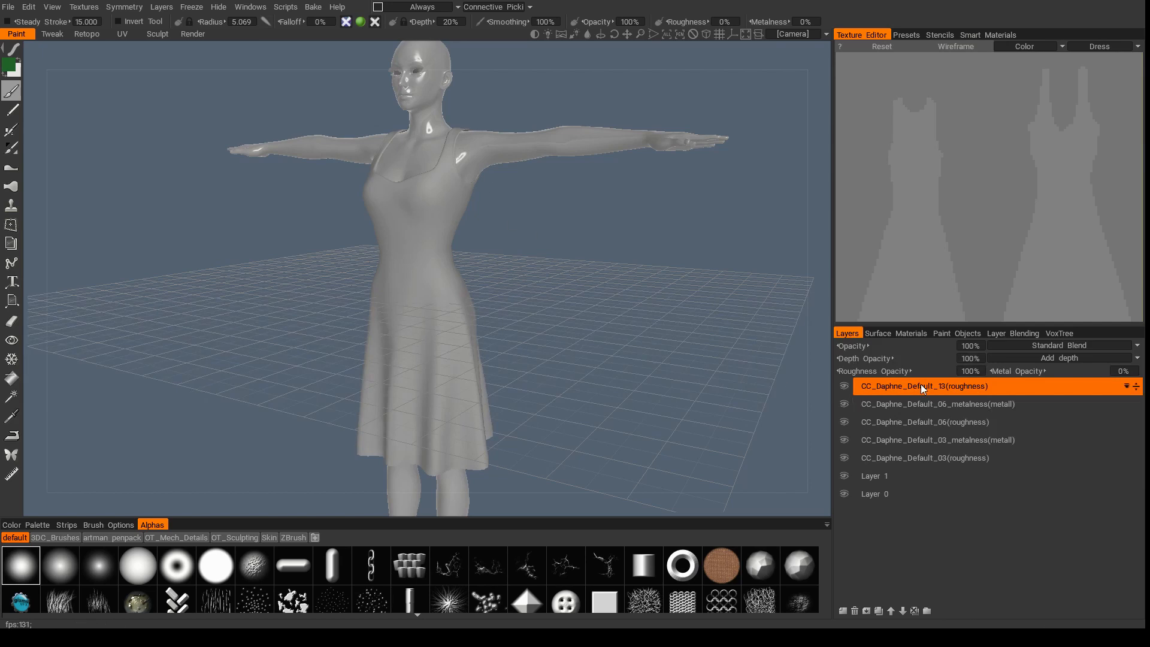
Delete the remaining CC_Daphne roughness layers, leaving only Layer 1 and Layer 0
click(923, 422)
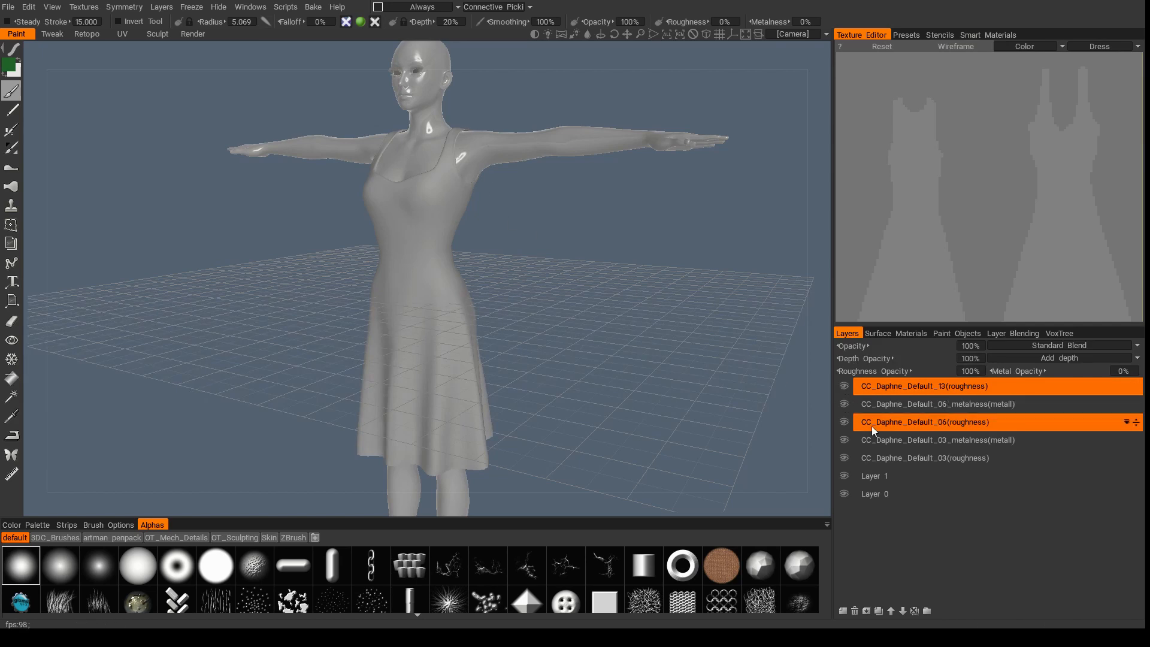
click(854, 611)
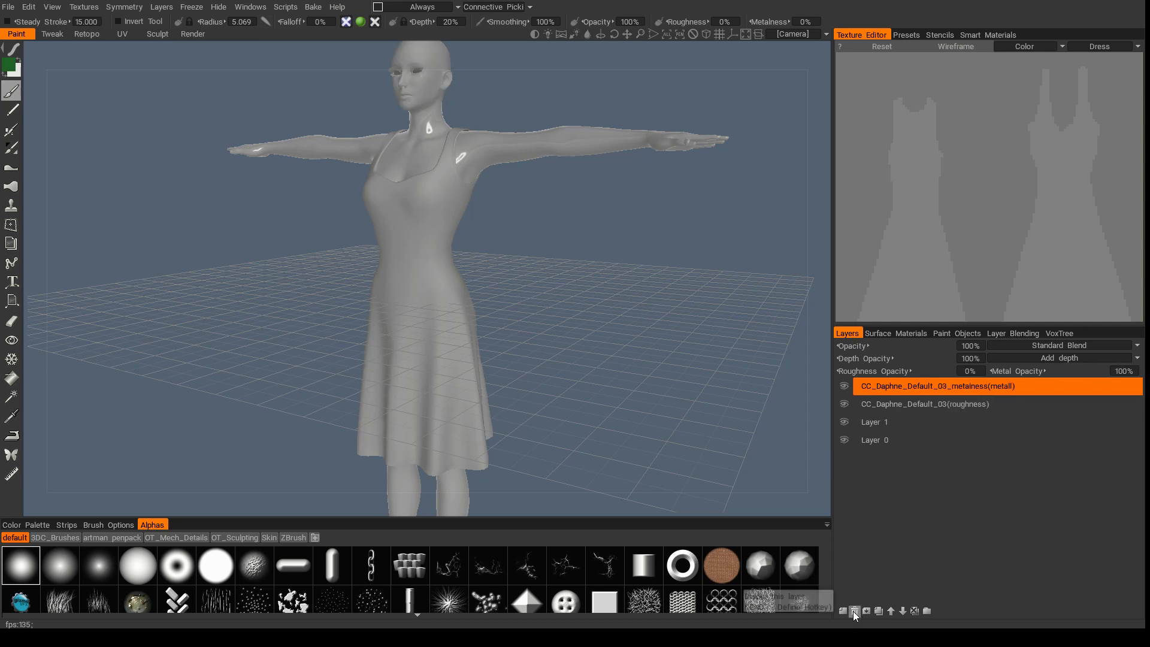
click(854, 610)
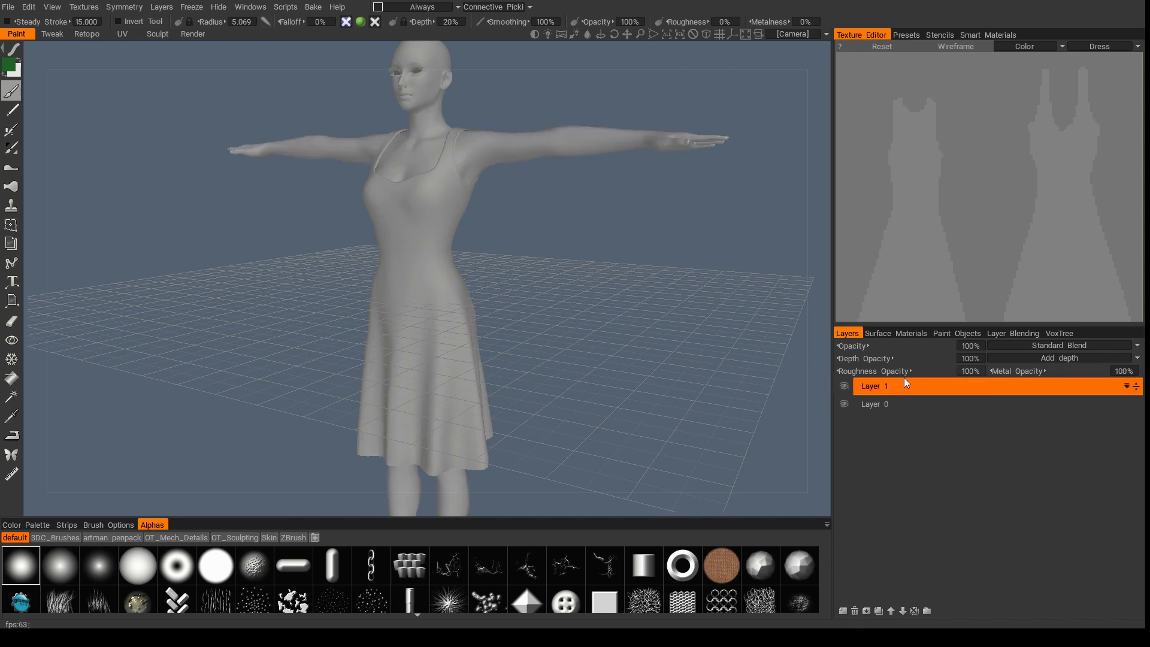
Browse the surface materials, voxel tree and paint objects panels, ending on the paint layers list
click(877, 333)
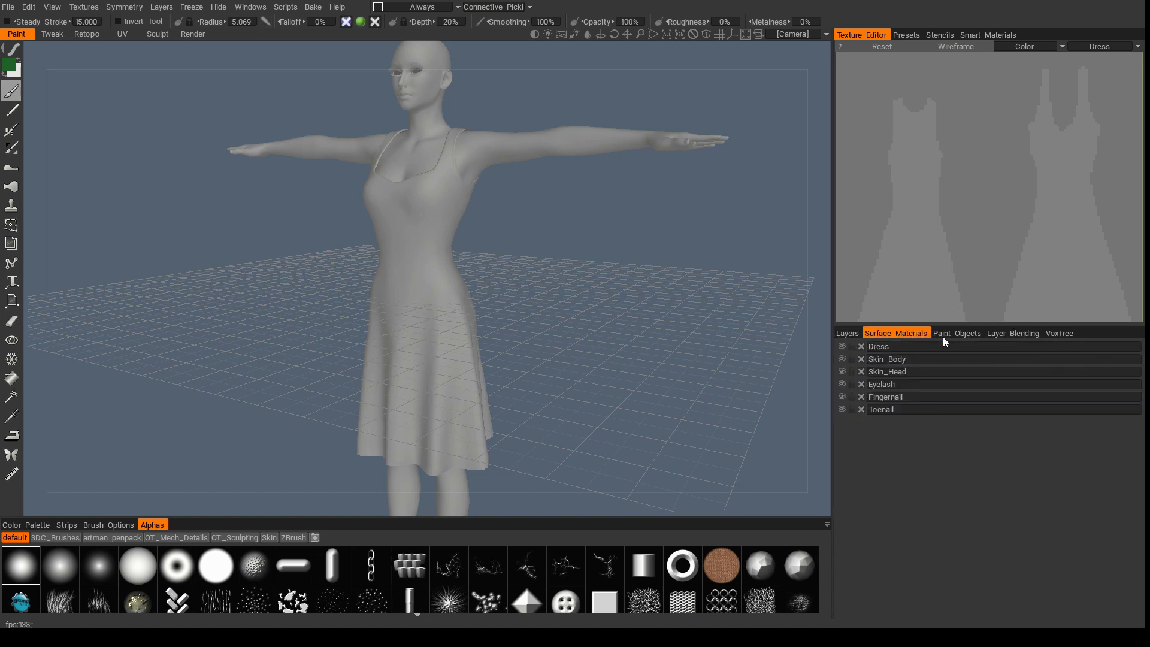
click(1057, 333)
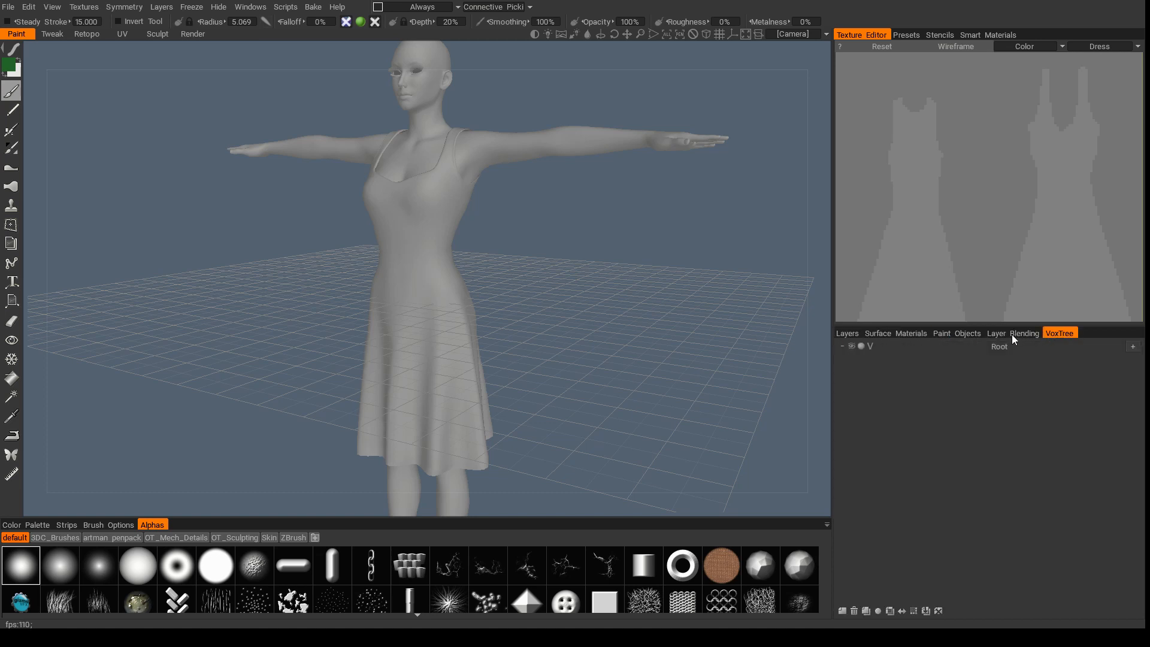
click(956, 333)
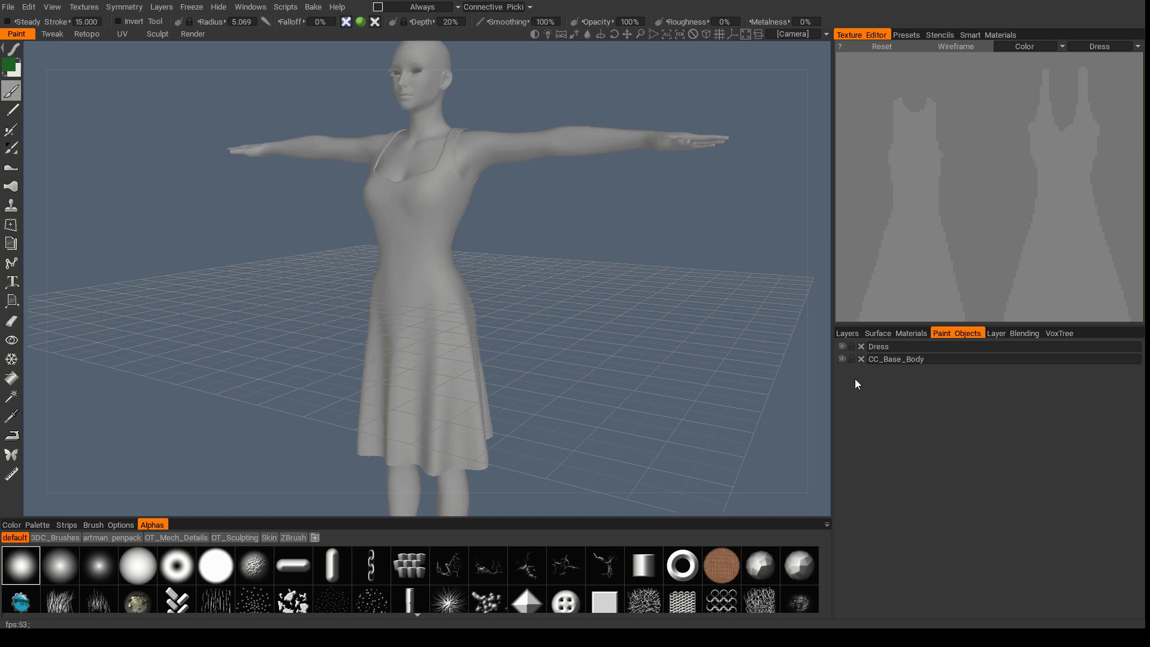
click(851, 358)
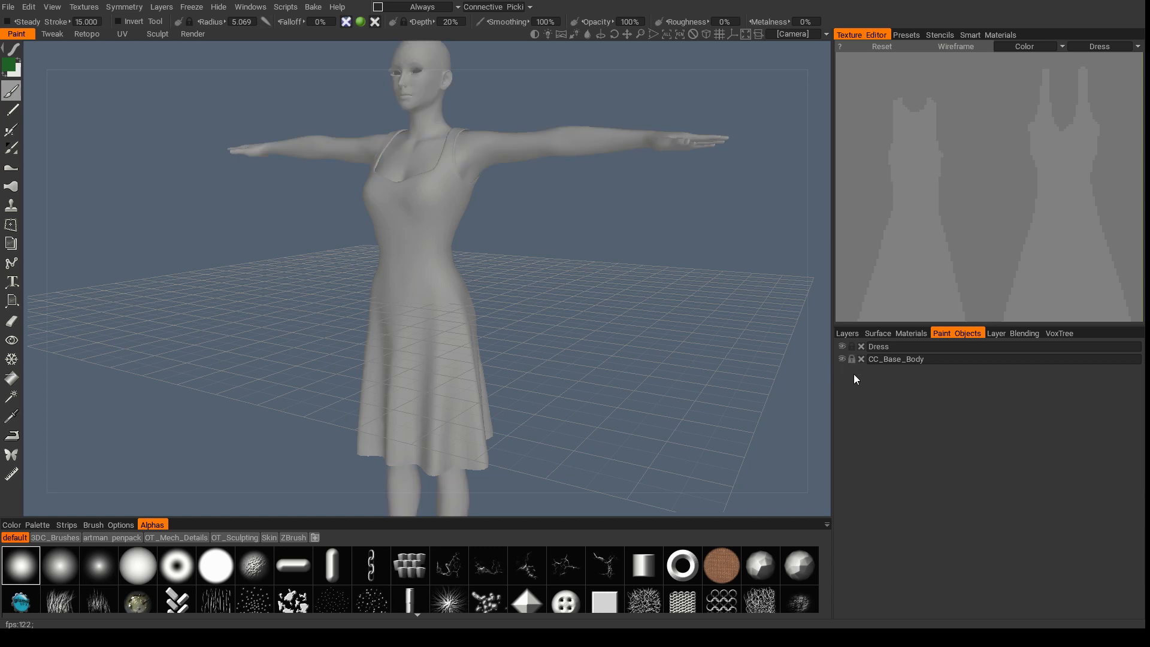
click(851, 358)
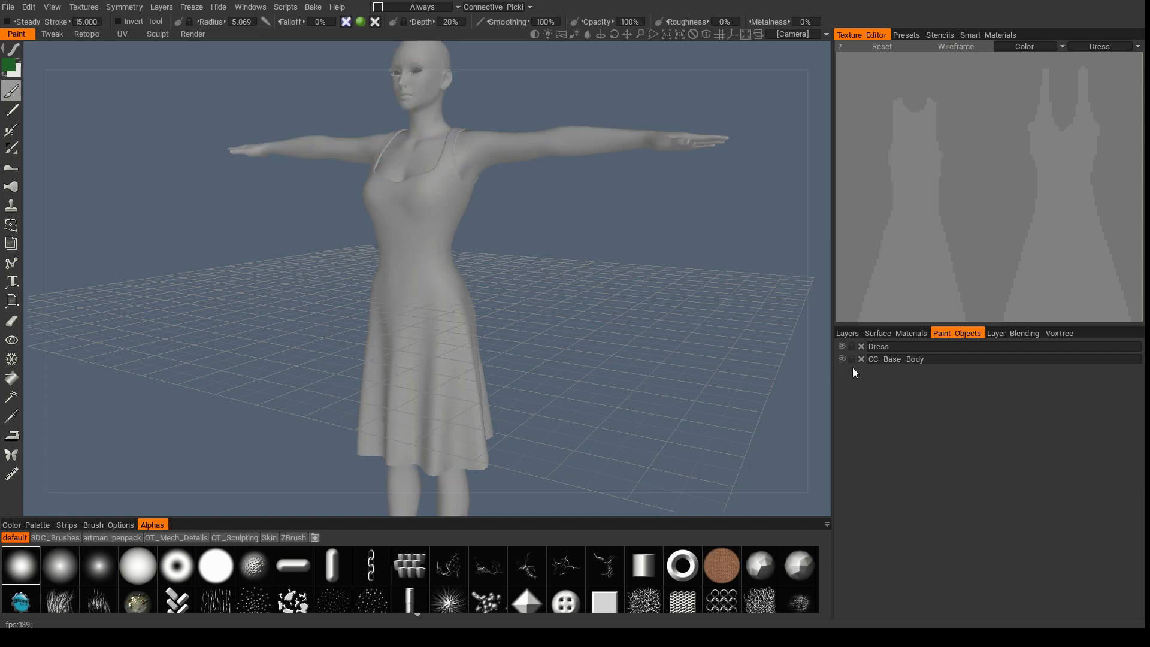
click(847, 333)
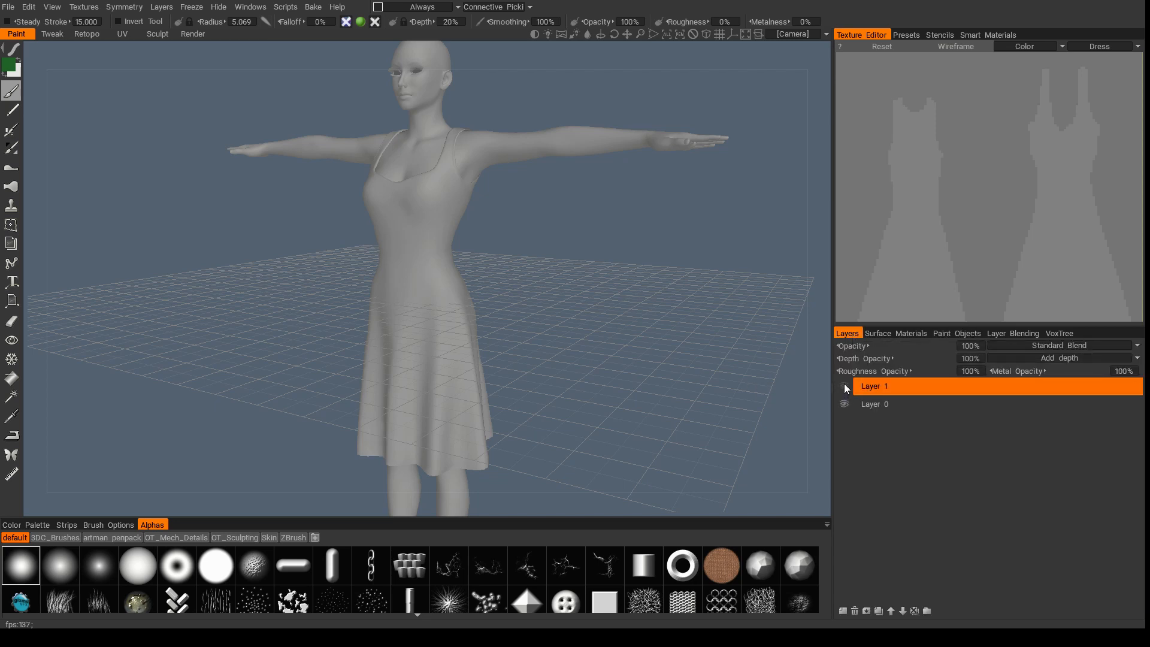
click(875, 404)
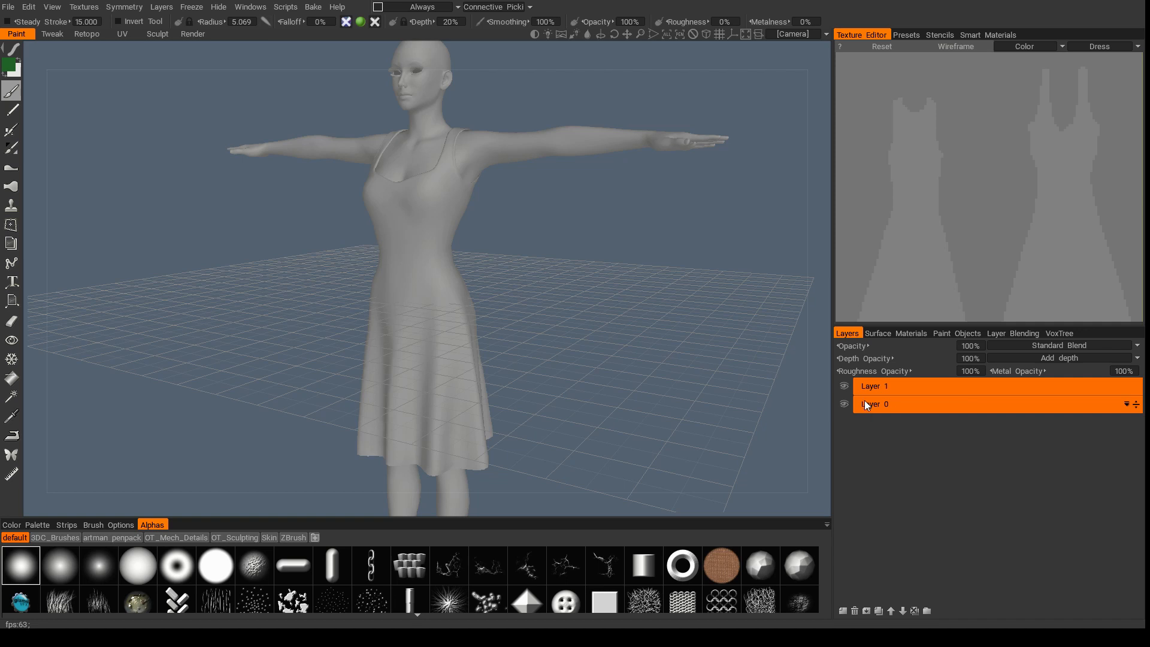
click(968, 333)
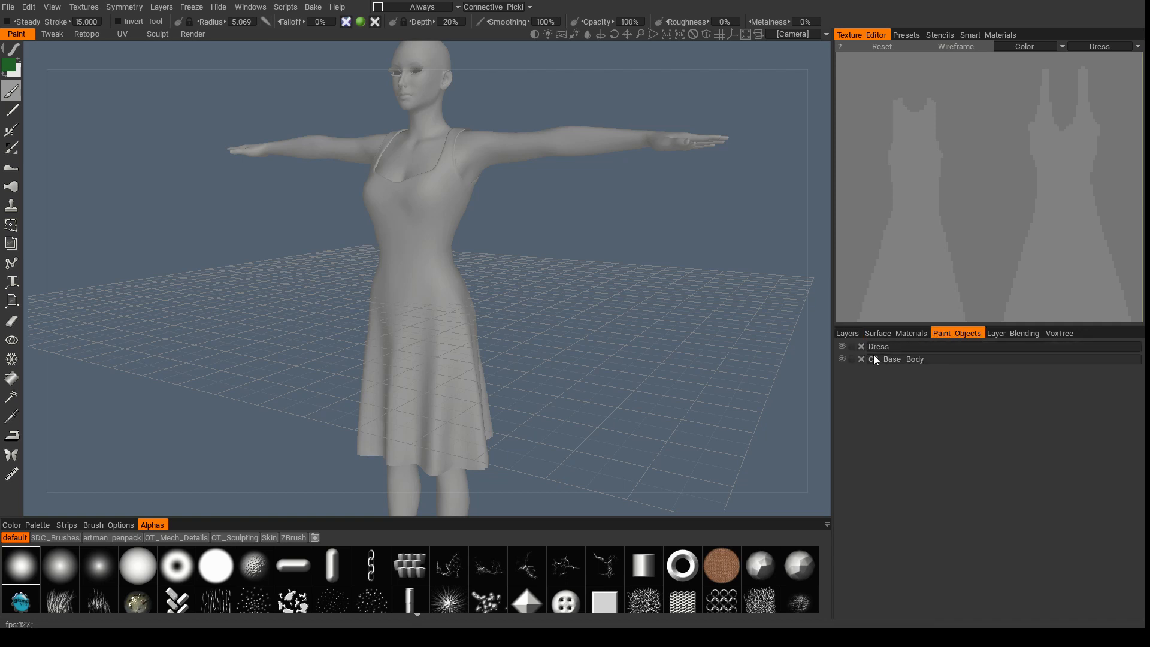
click(846, 332)
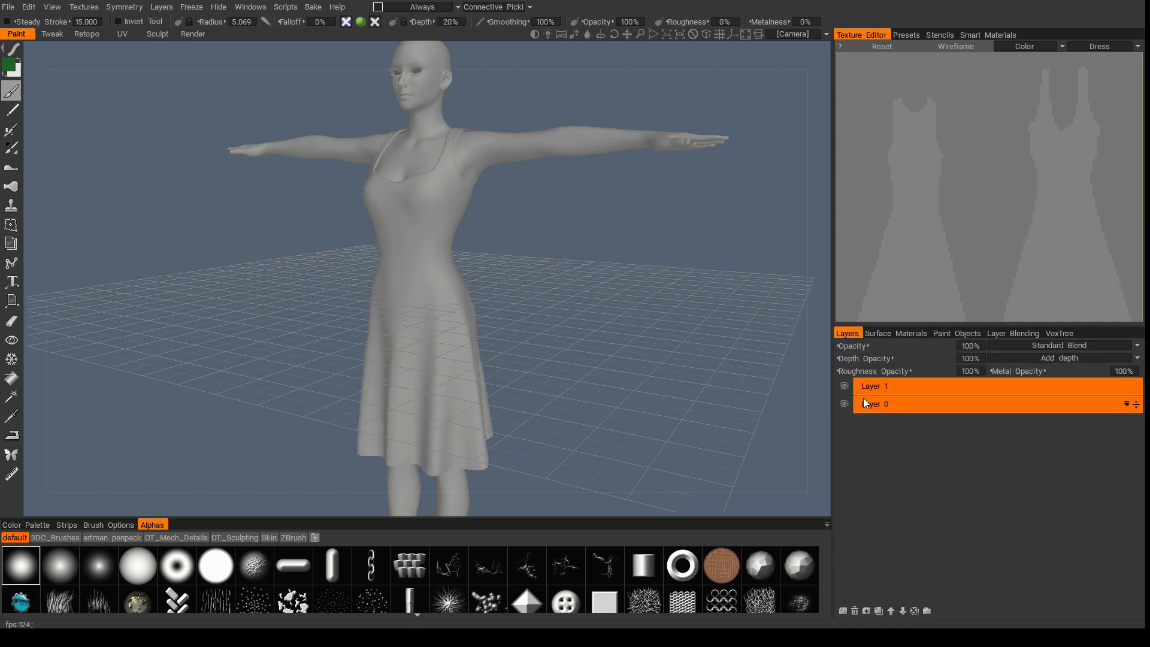
Pick a warm skin-tone colour and paint it over the CC_Base_Body figure
click(874, 386)
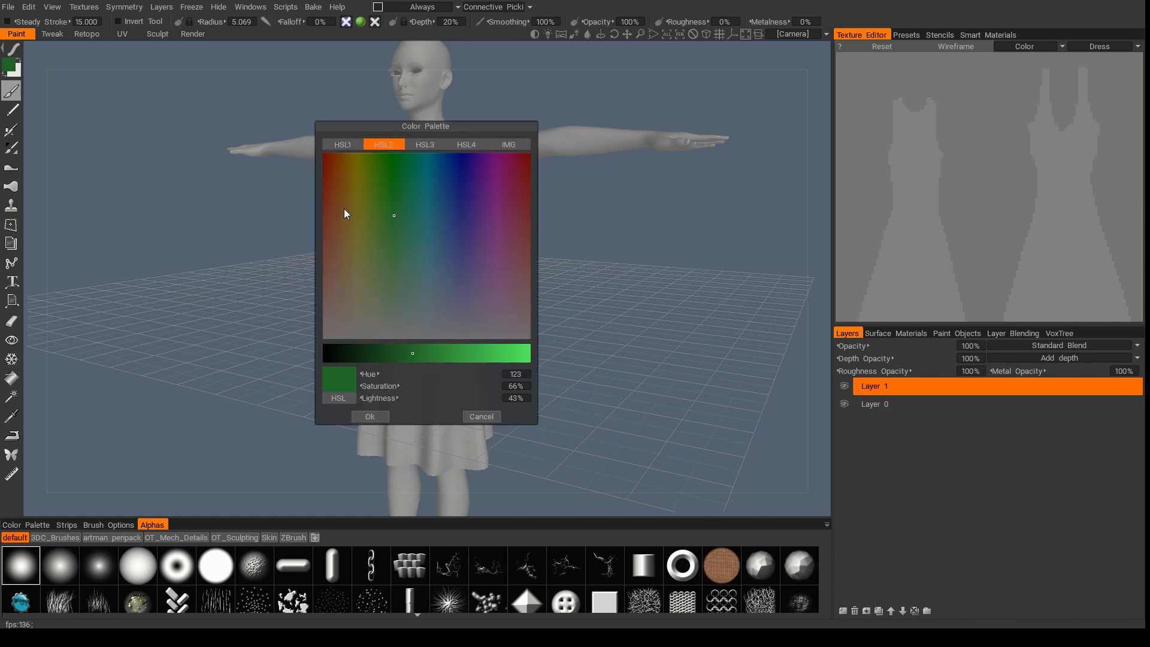
click(462, 354)
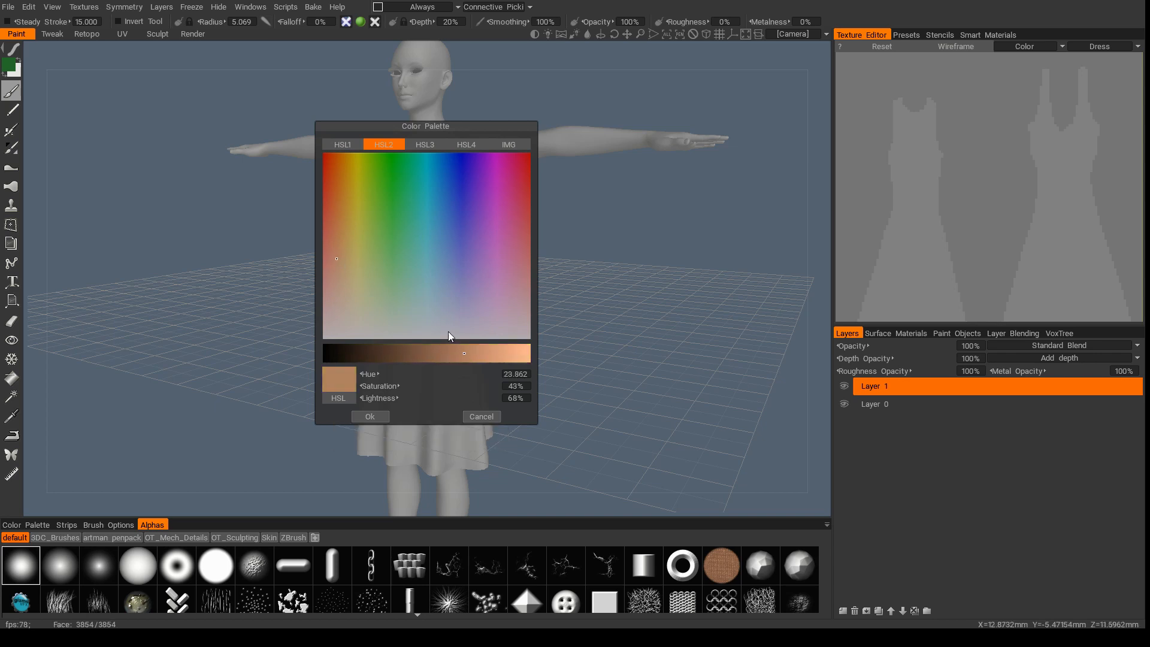
click(370, 416)
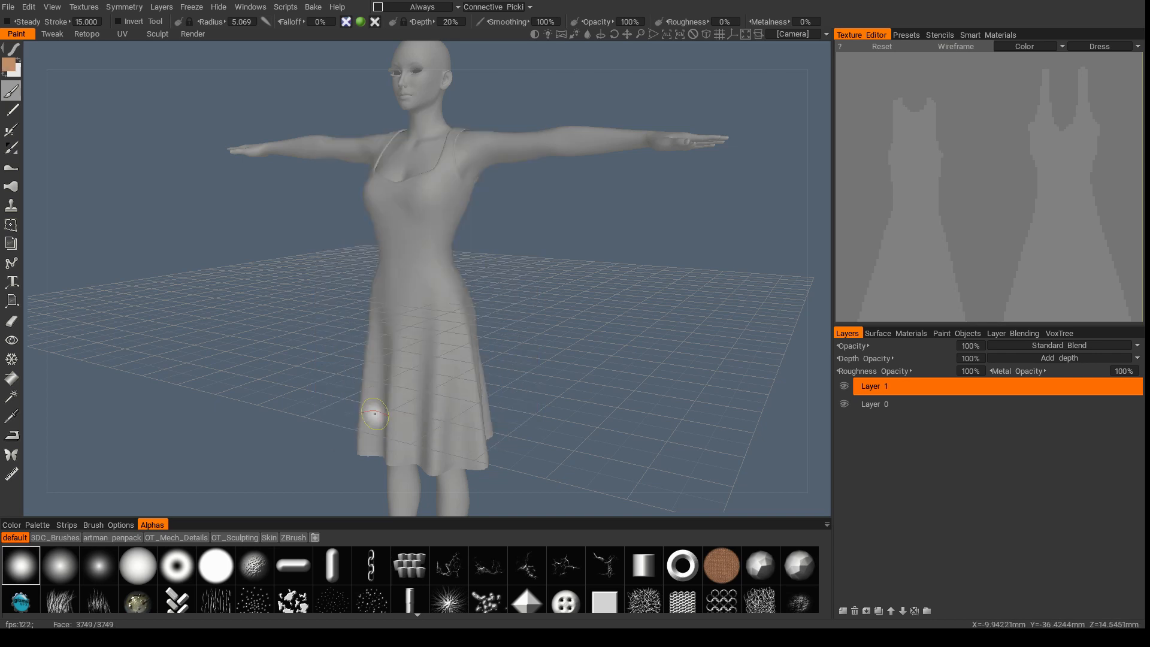
click(916, 403)
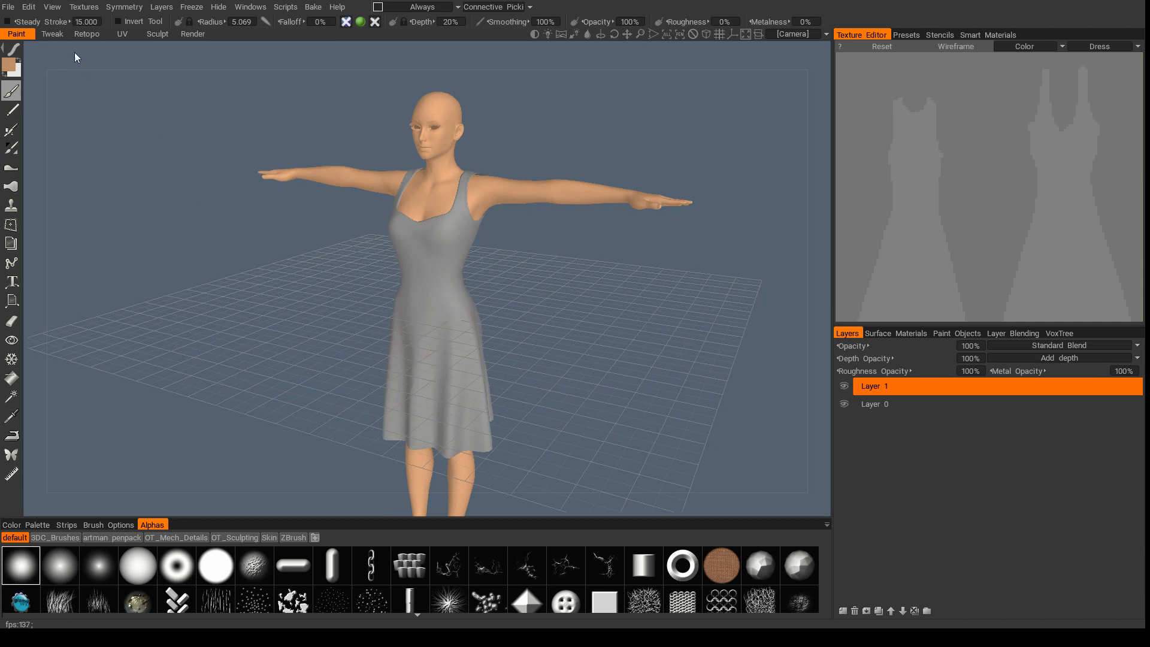
Hide the floor grid through the View menu
click(51, 7)
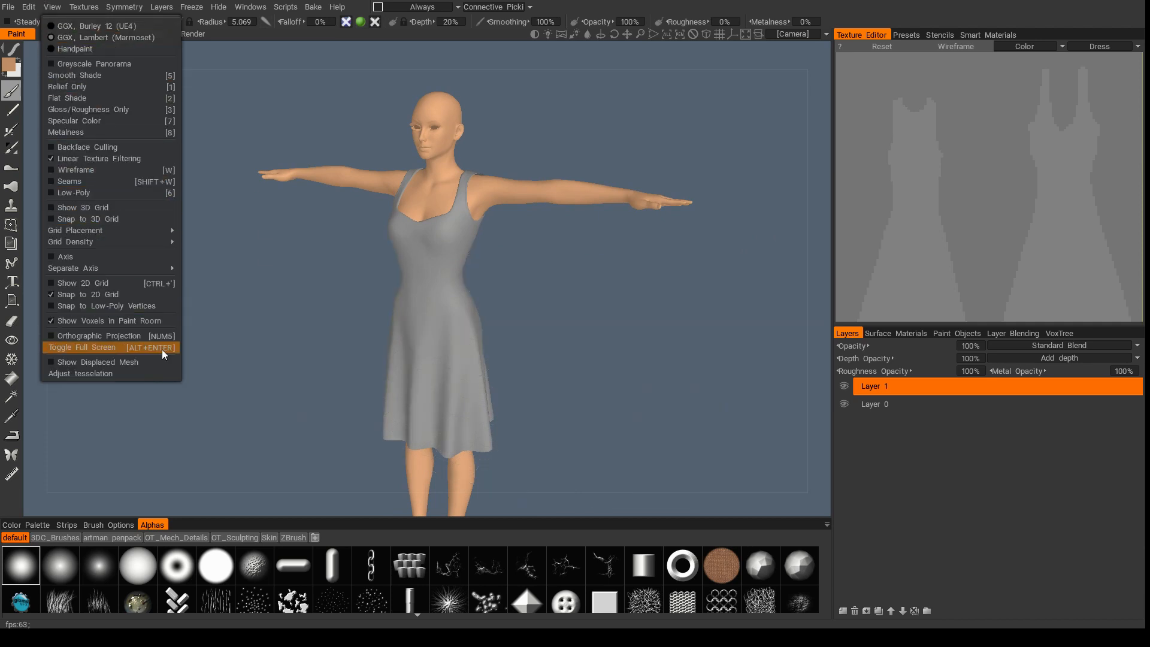
click(82, 348)
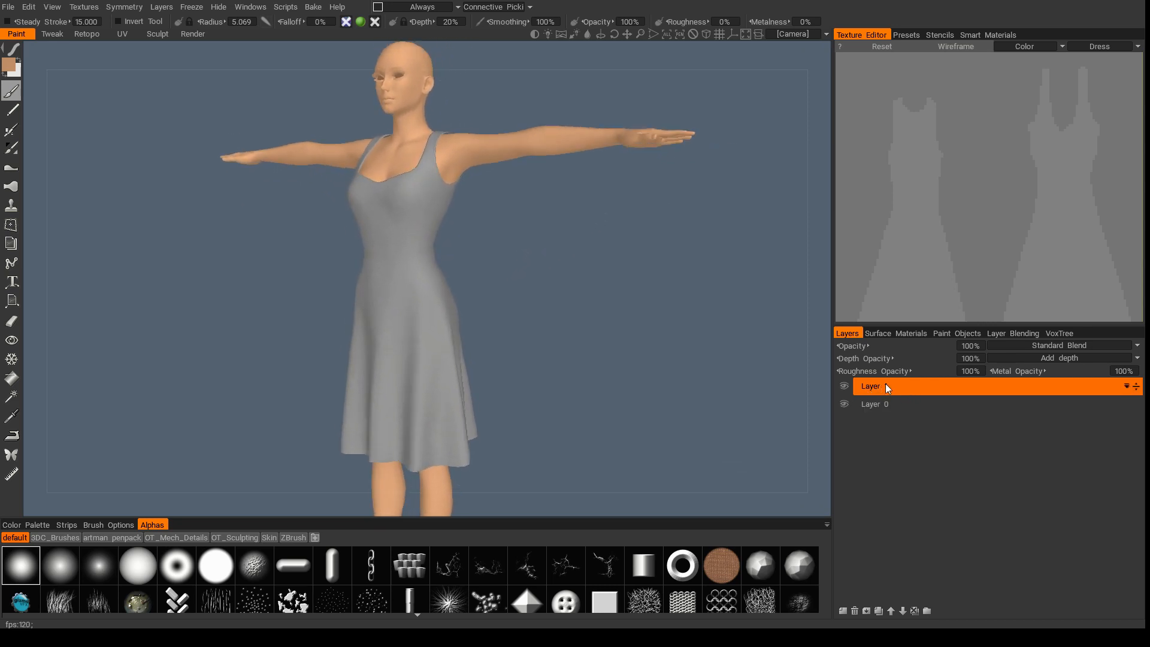
Add a new paint layer, Layer 2, for the dress
click(957, 334)
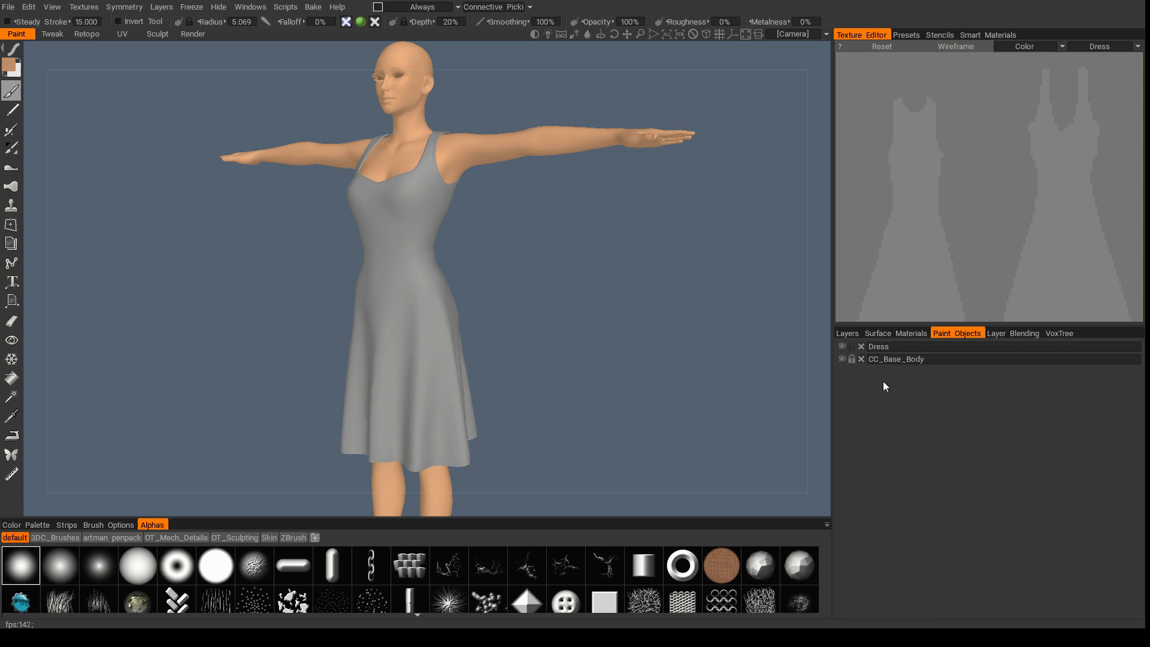
click(847, 333)
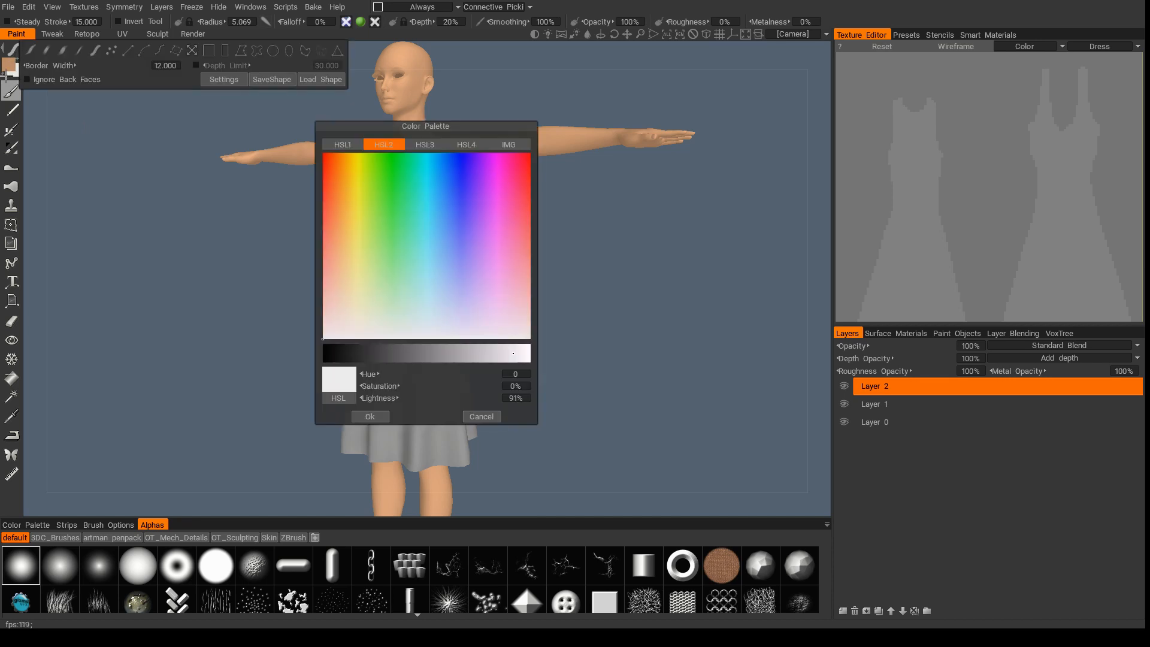
Choose a bright green paint colour in the Color Palette and confirm it
drag(511, 352, 351, 352)
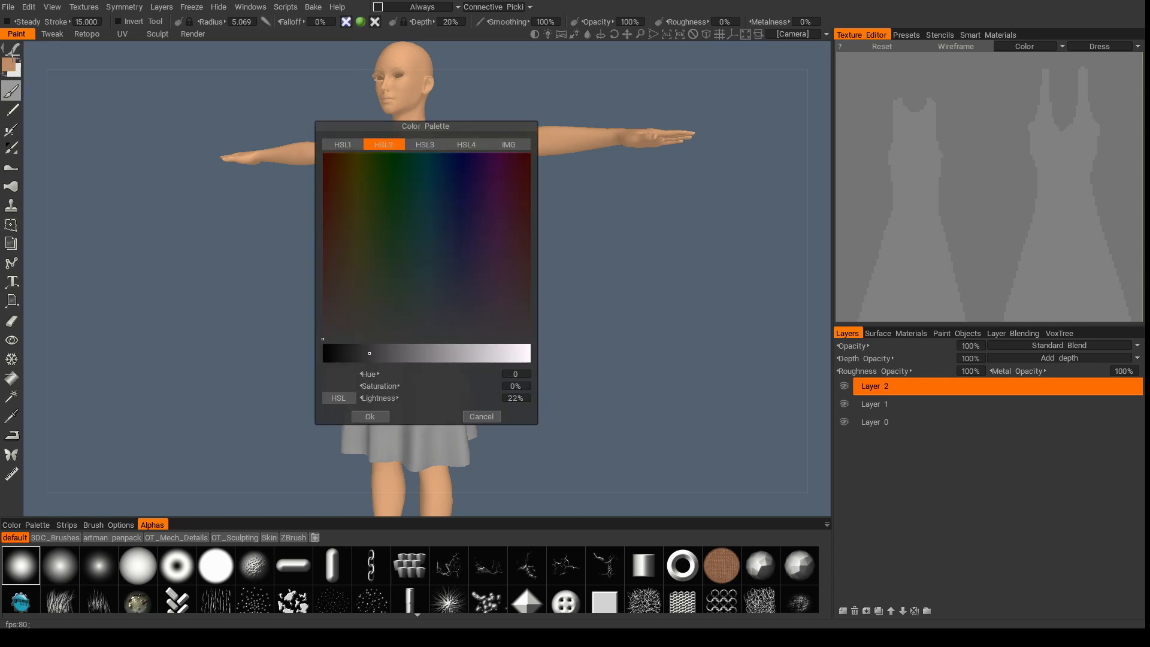
drag(351, 352, 514, 352)
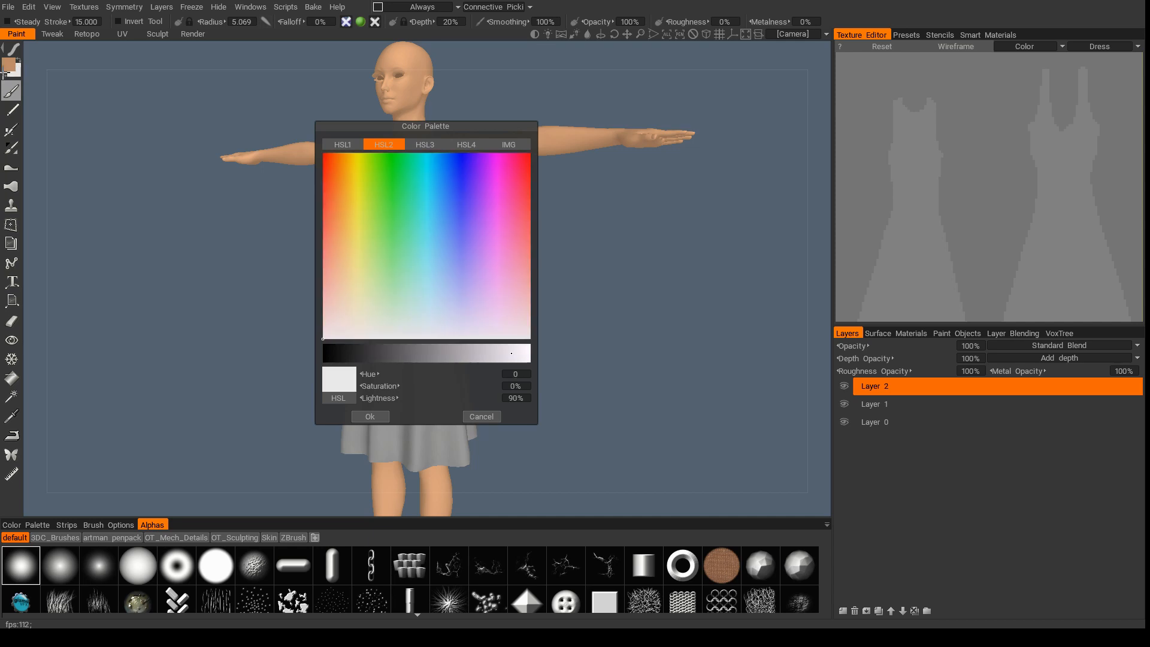
click(430, 226)
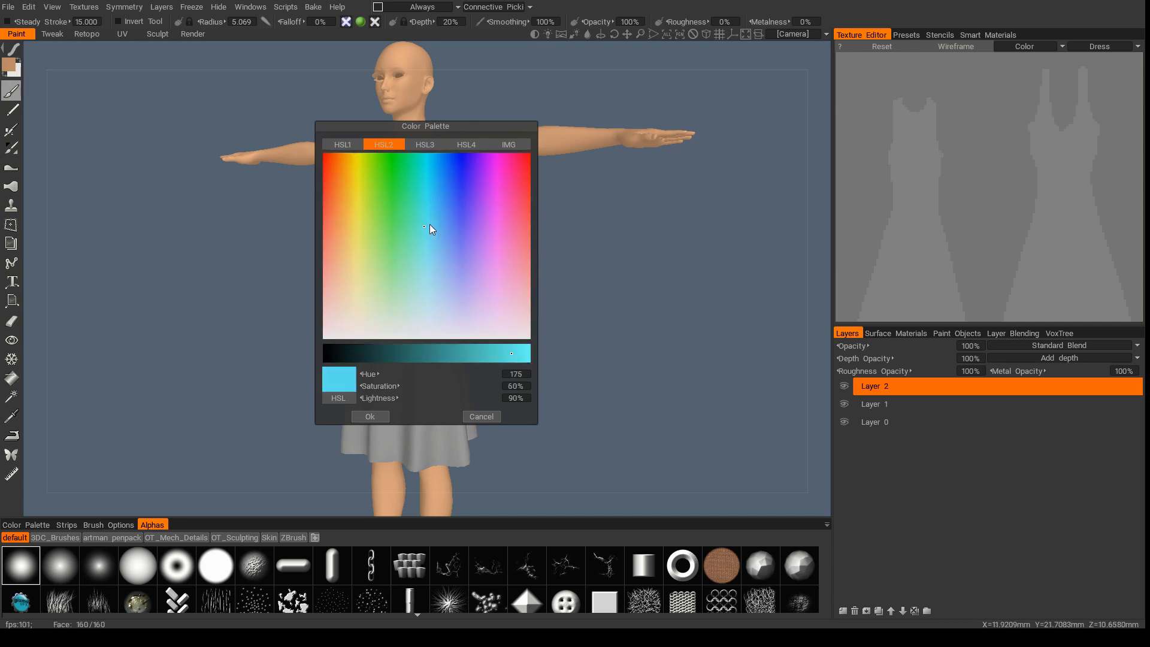
click(381, 222)
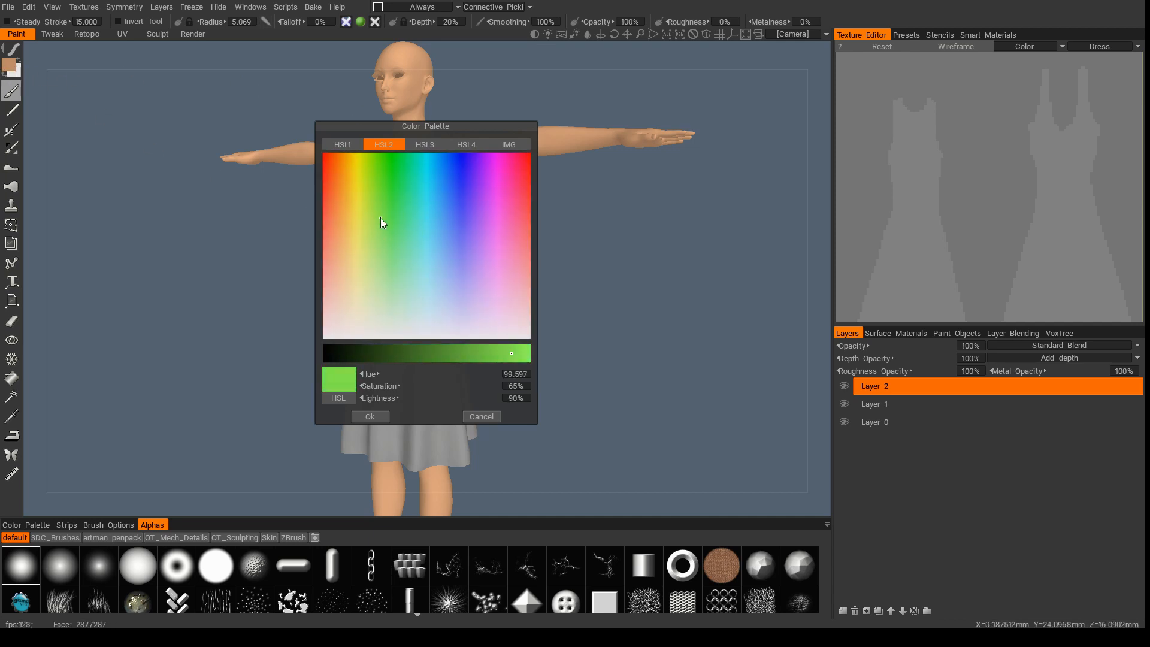
click(394, 228)
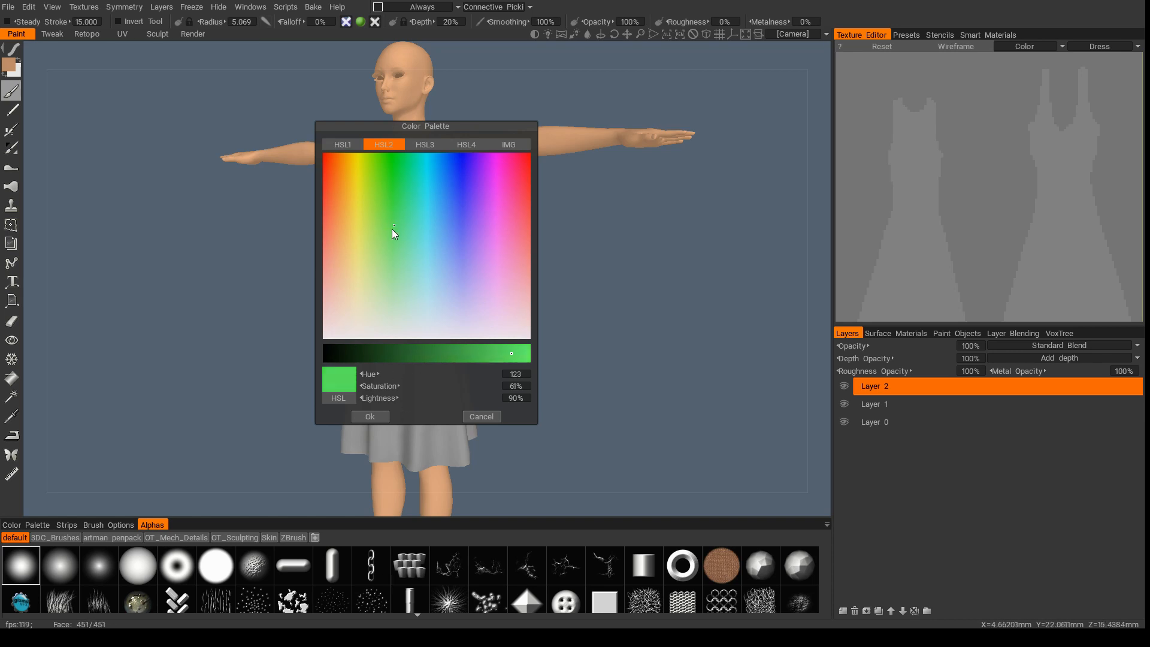
click(370, 415)
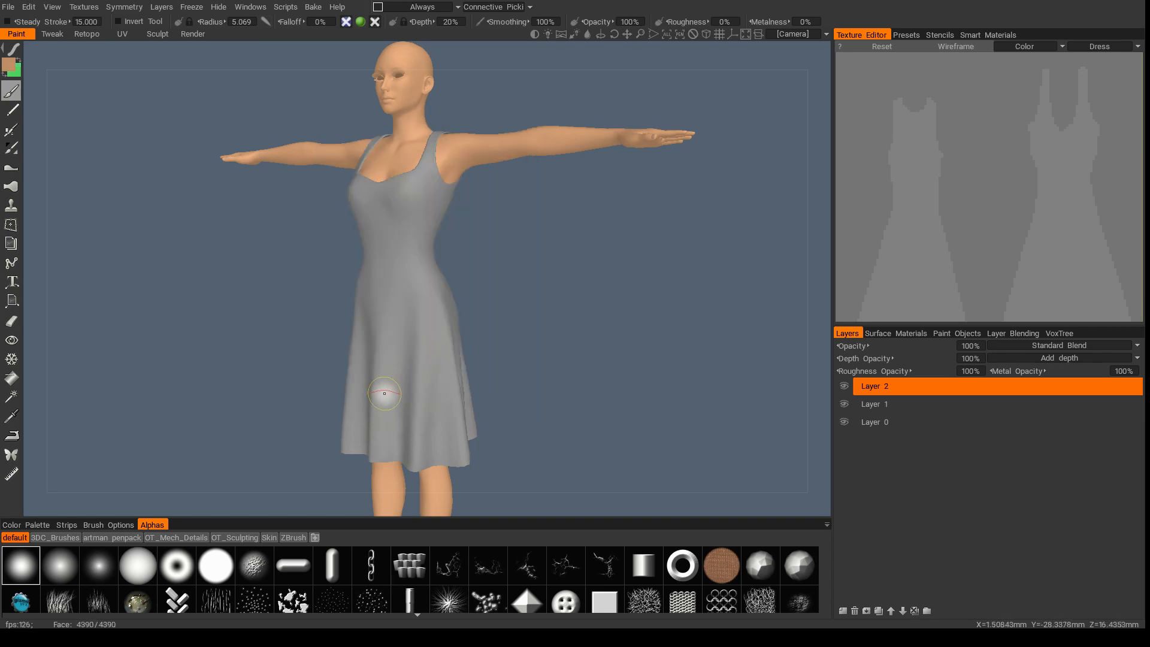
mouse_move(195, 186)
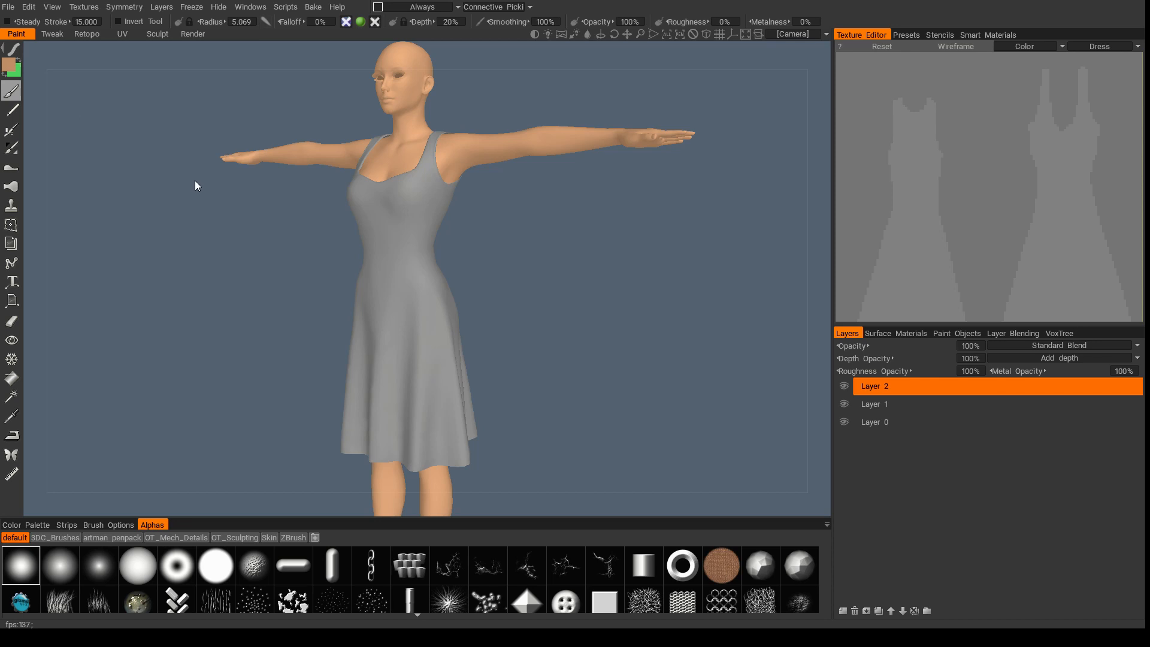
mouse_move(184, 209)
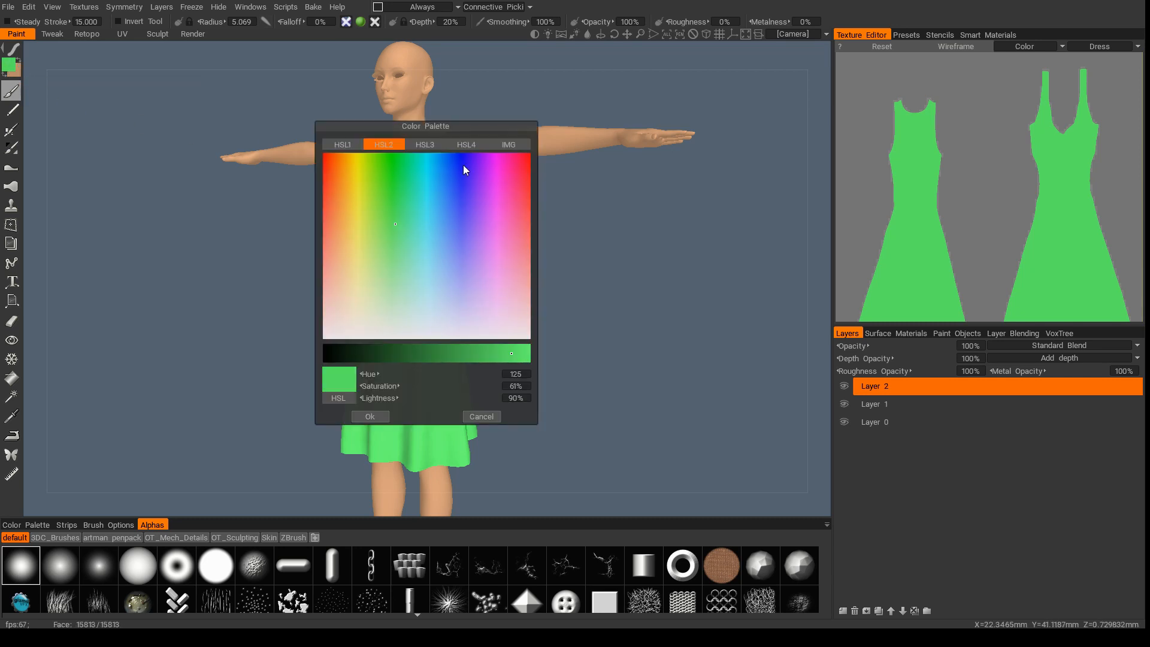
Fill the whole dress layer with an image-sampled purple, then refill it with pale mint green
click(508, 144)
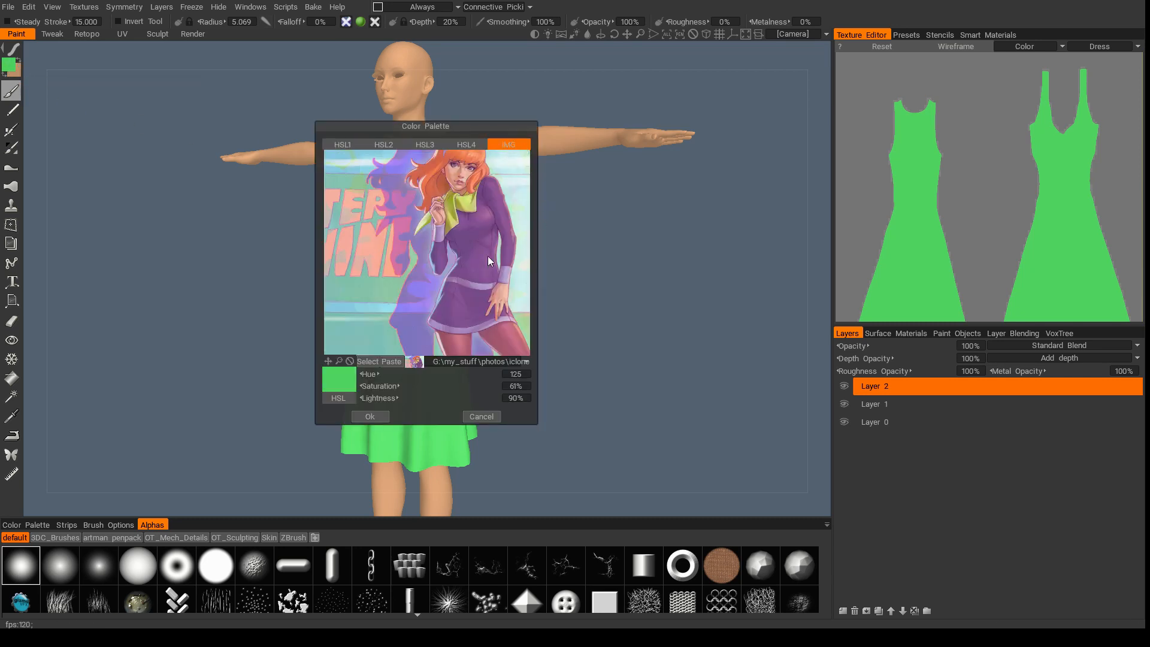
click(483, 253)
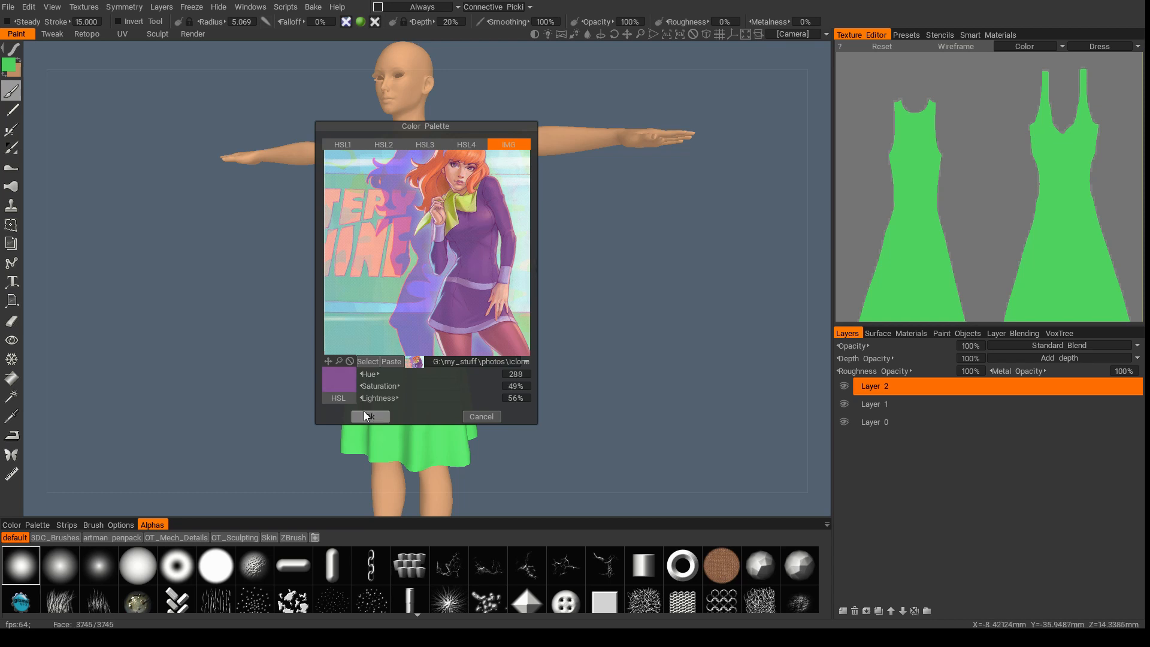
click(370, 415)
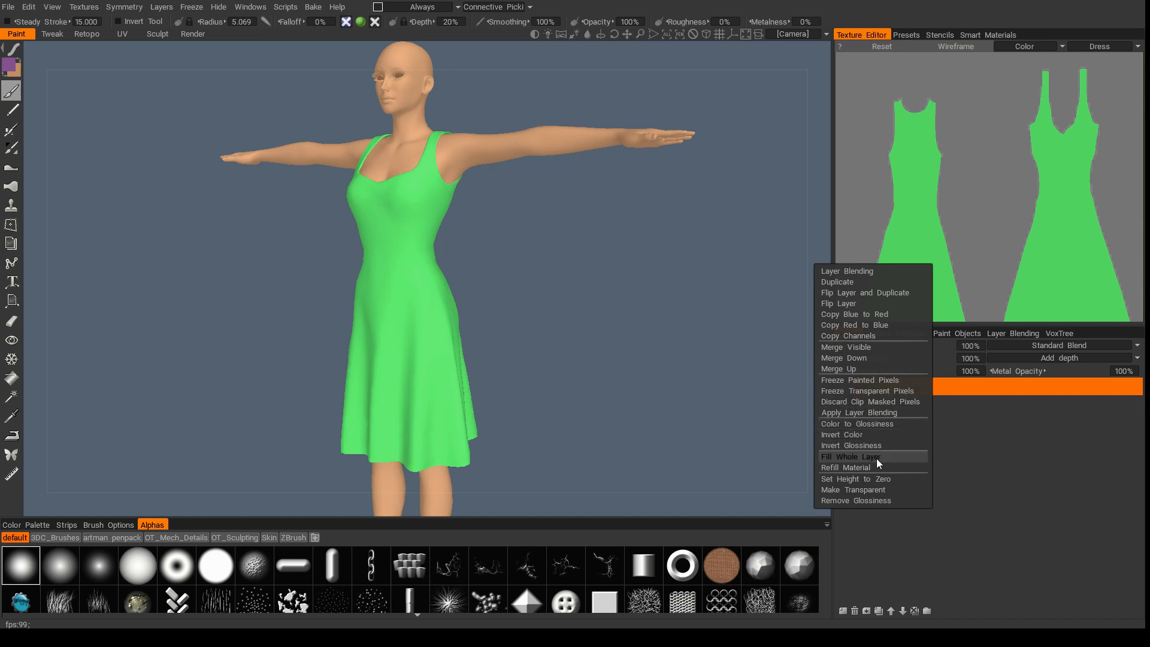
click(854, 456)
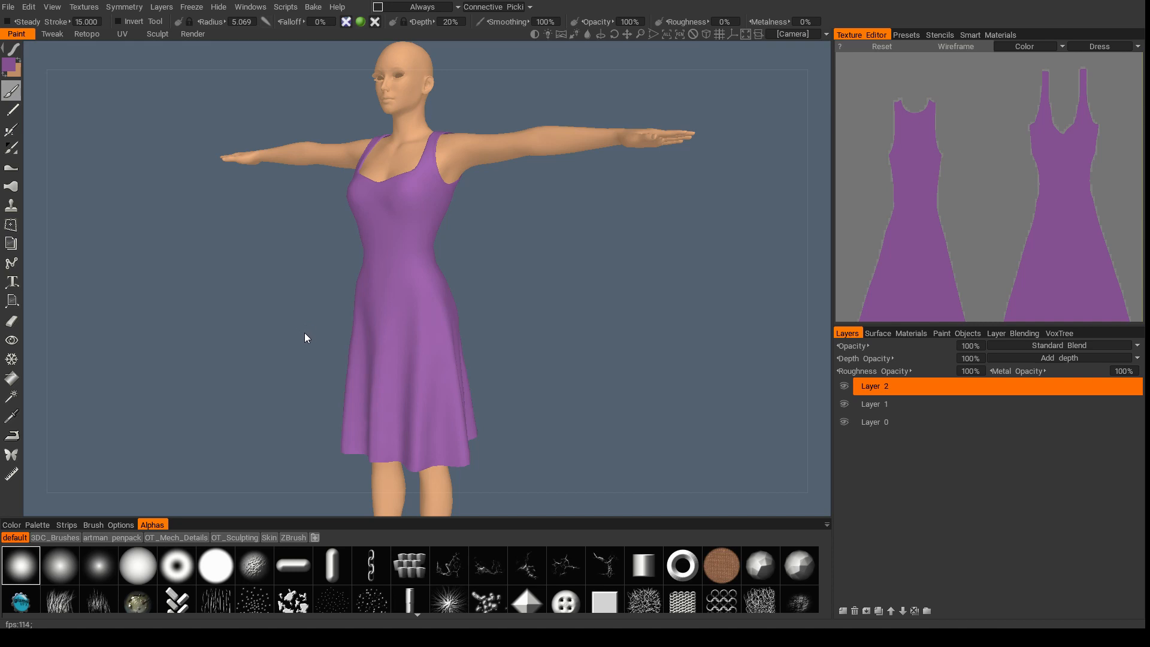
mouse_move(513, 374)
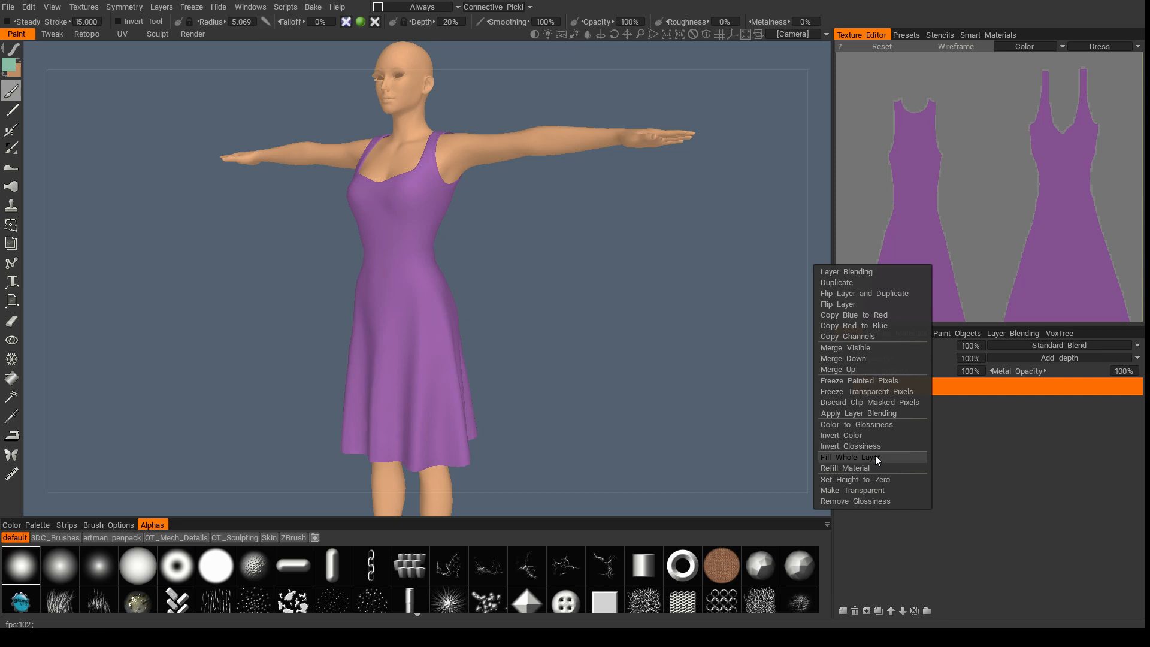
click(856, 457)
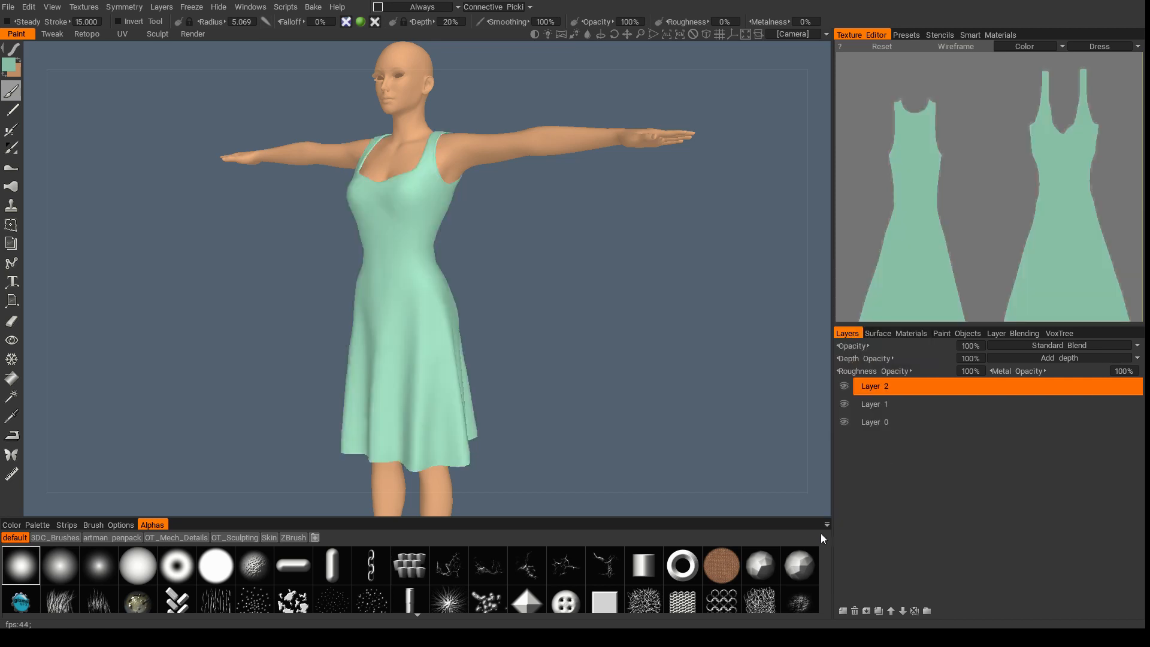
Select the mint-filled Layer 2 in the Layers panel
click(874, 403)
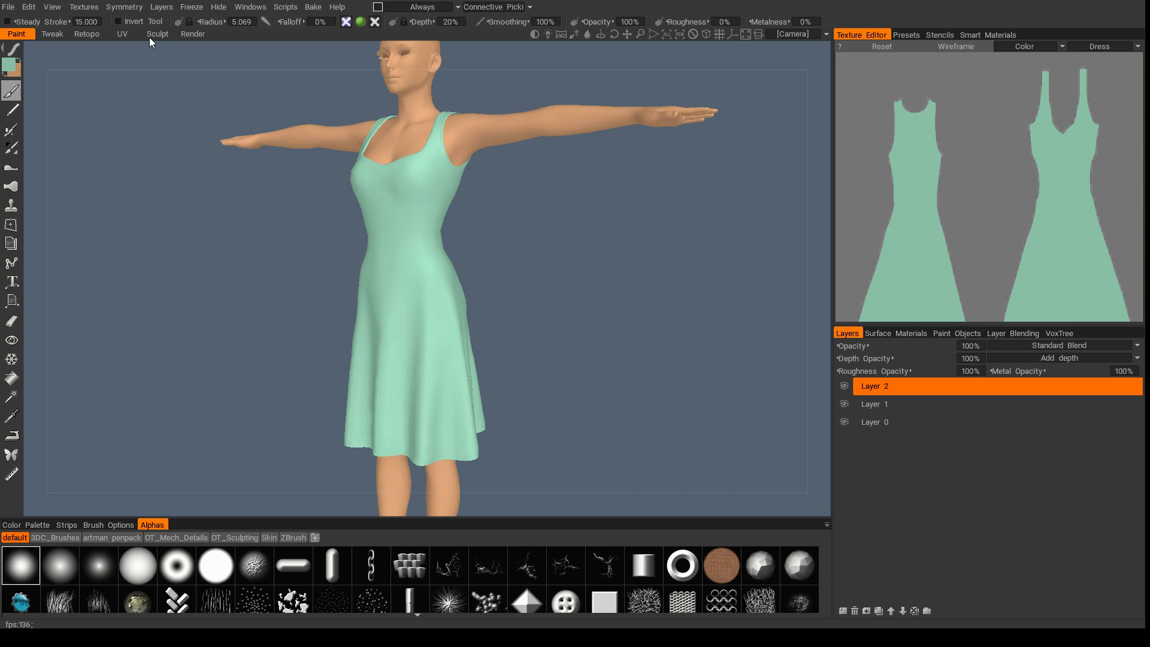
mouse_move(172, 145)
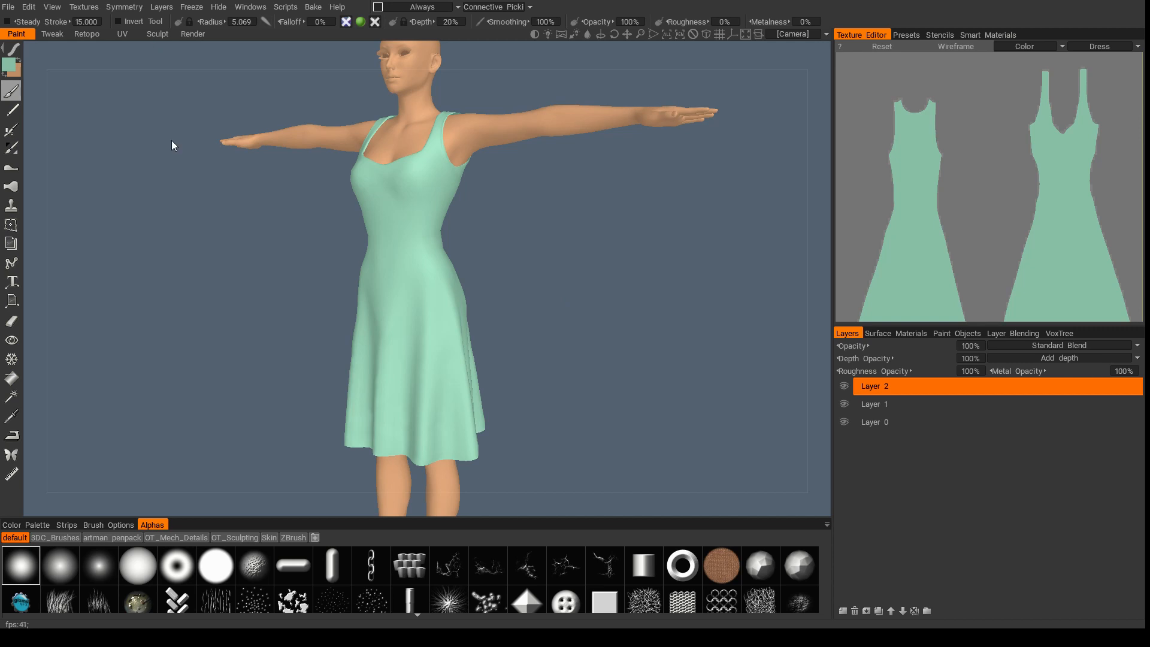
mouse_move(546, 301)
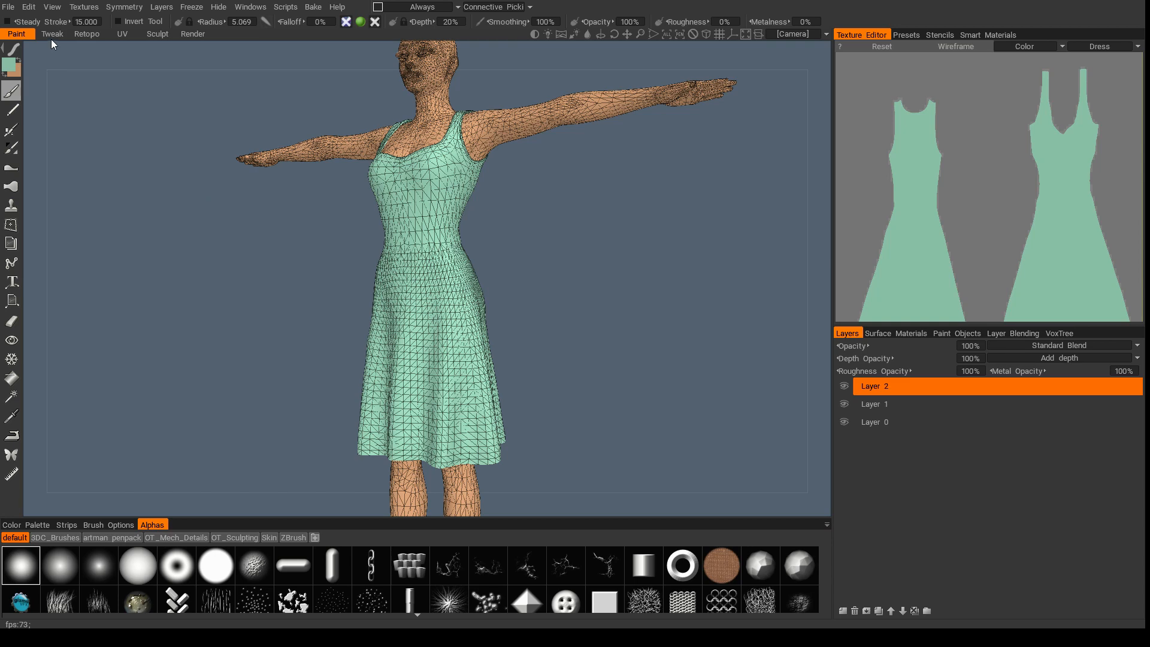
Enter the Tweak room, test Move-brush pulls at the waist, hem and knees, and return to front view
click(51, 33)
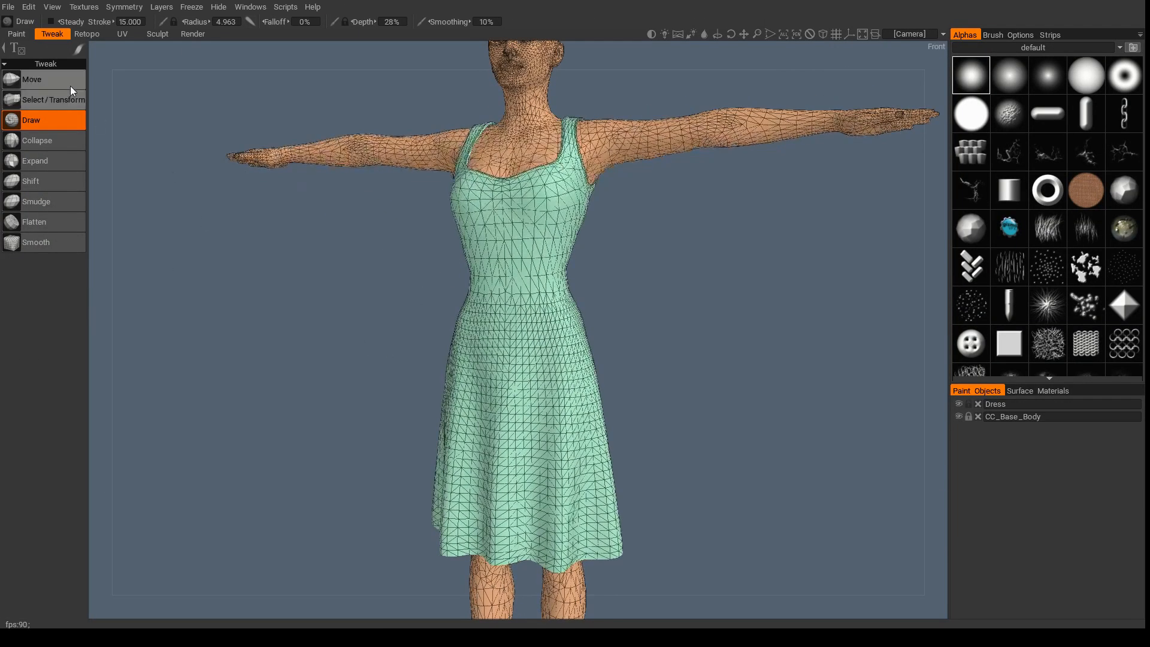
click(32, 79)
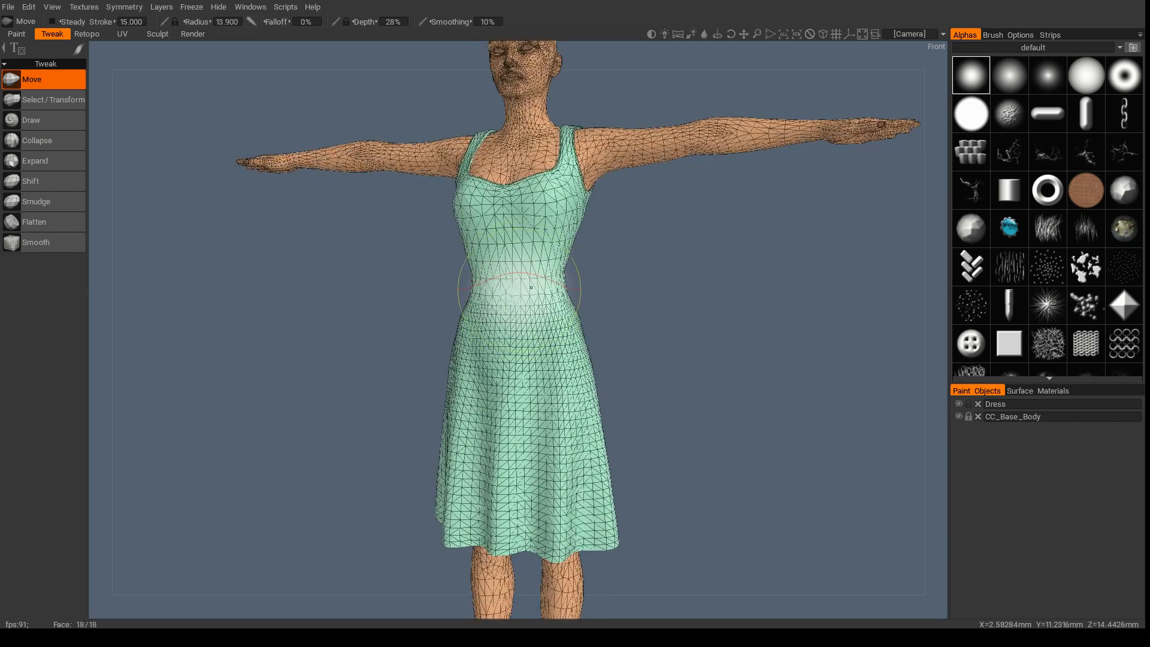
drag(528, 286, 501, 352)
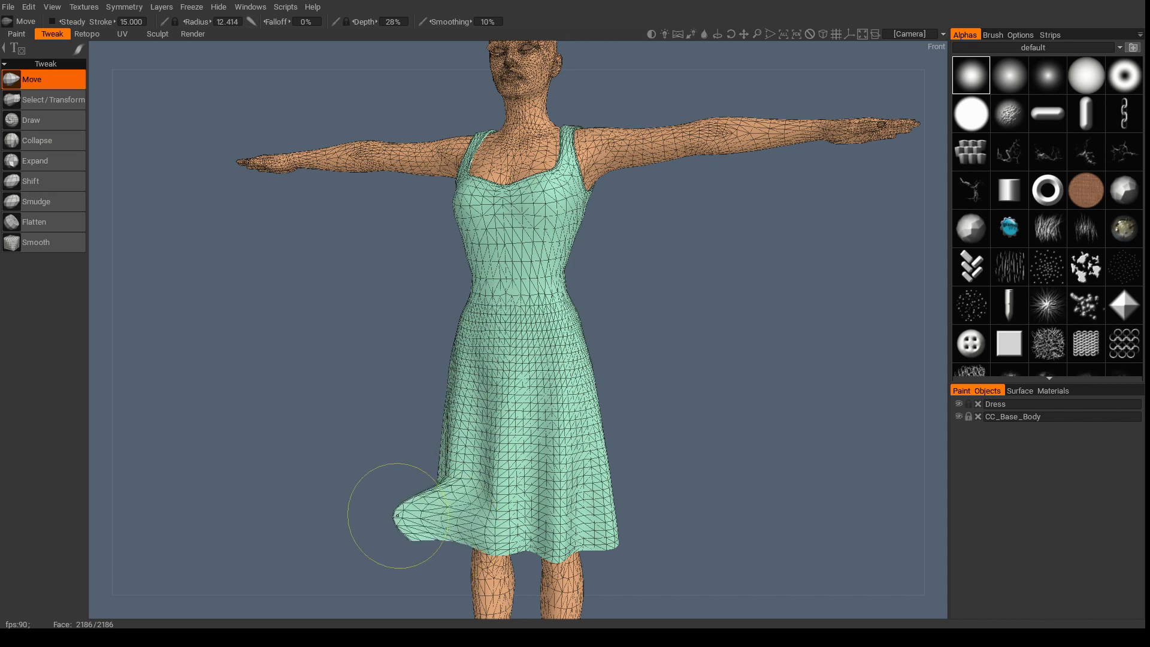
drag(396, 514, 455, 535)
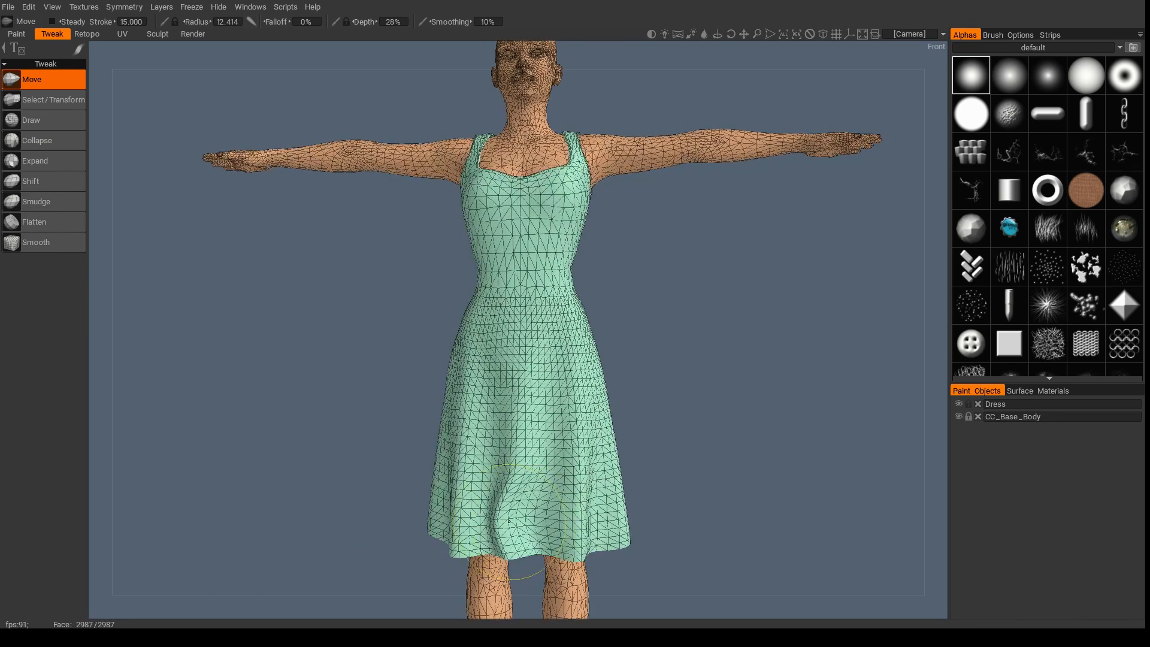
drag(528, 513, 535, 524)
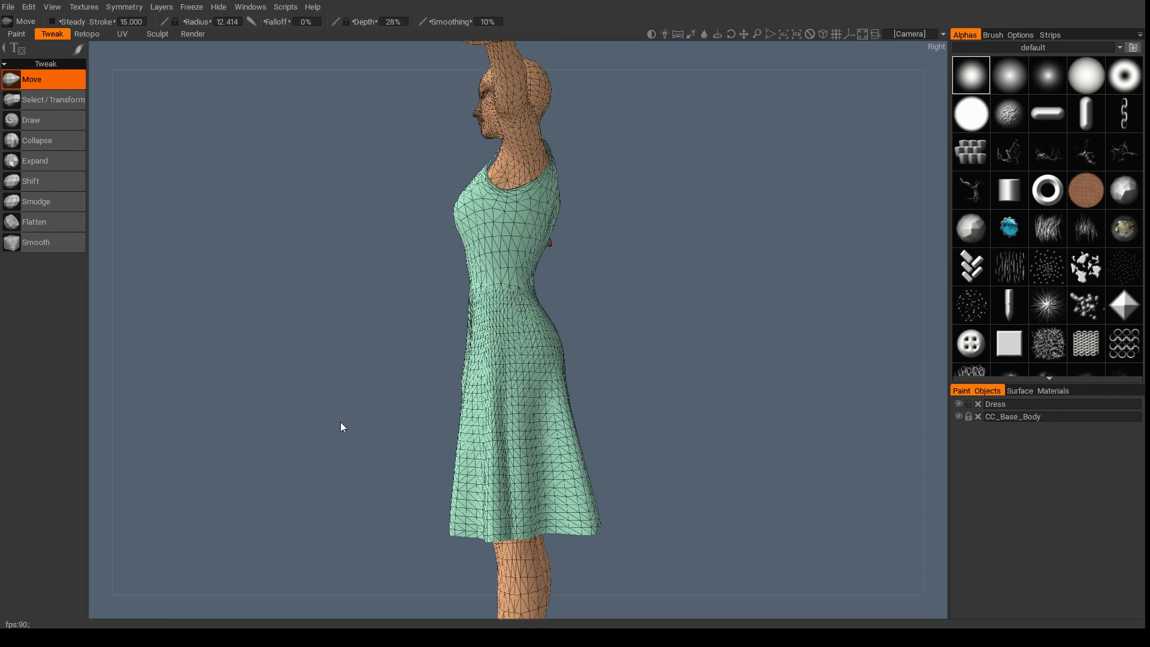
drag(341, 426, 374, 401)
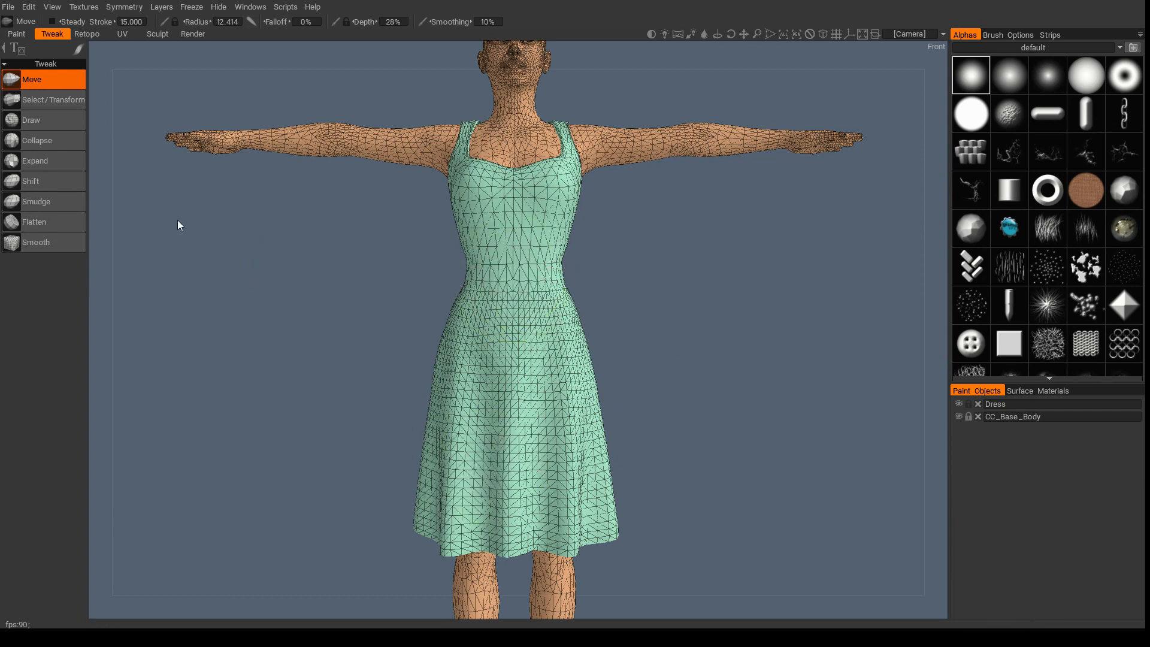
mouse_move(169, 256)
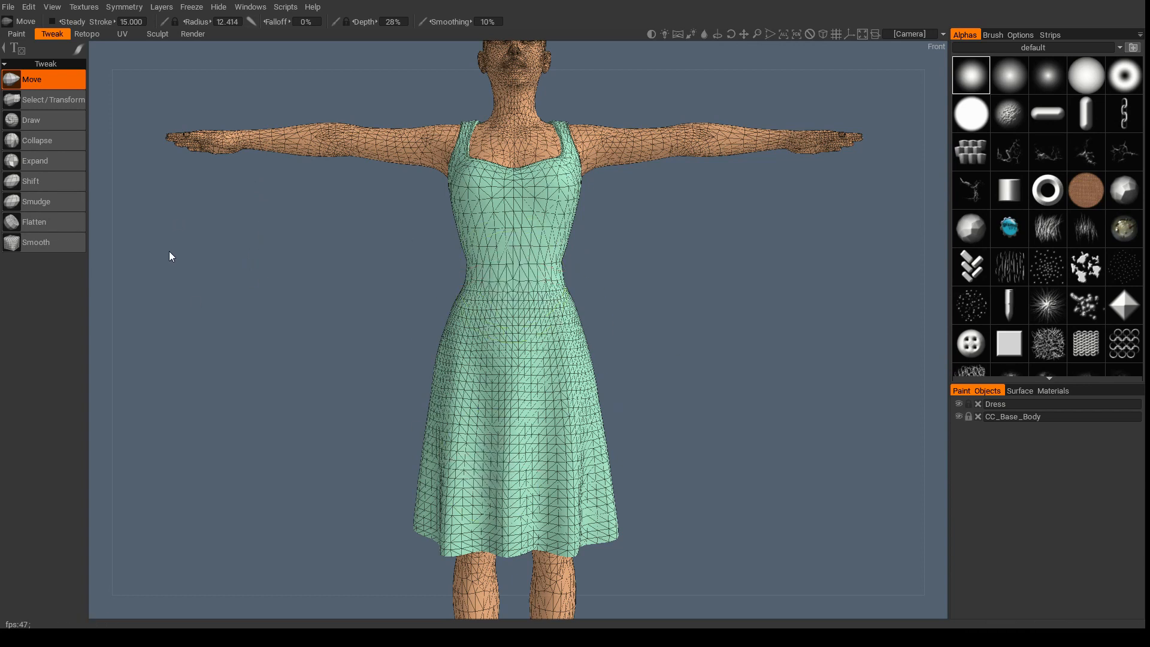
Toggle the Dress visibility to check the body underneath, then show the dress again
click(507, 528)
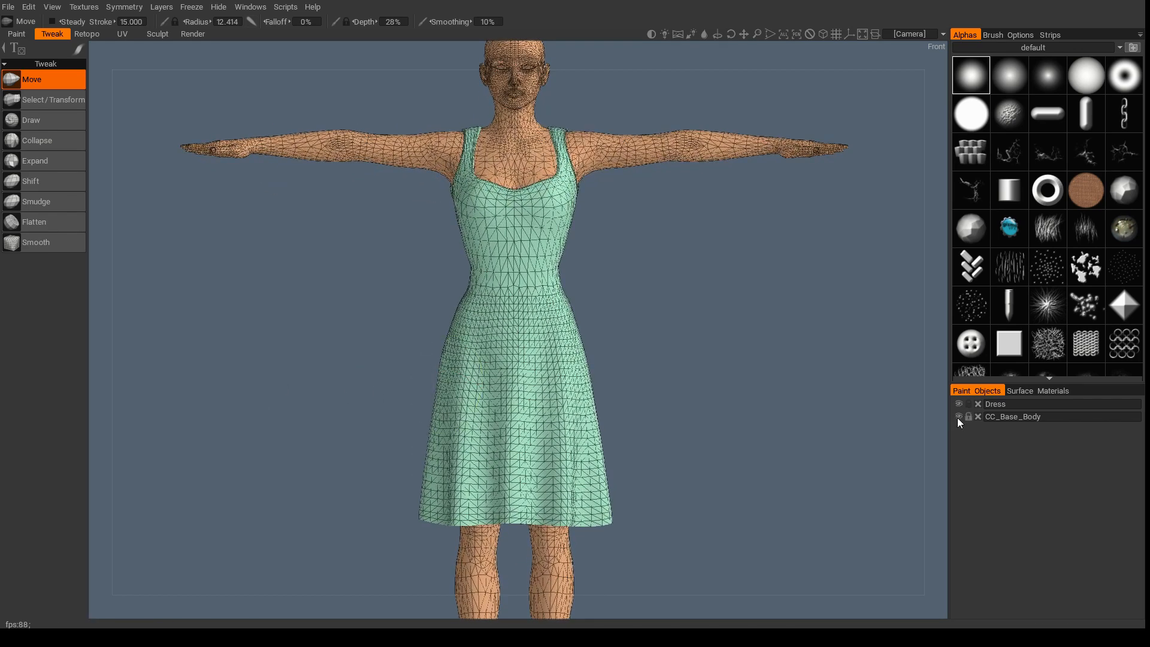
click(958, 403)
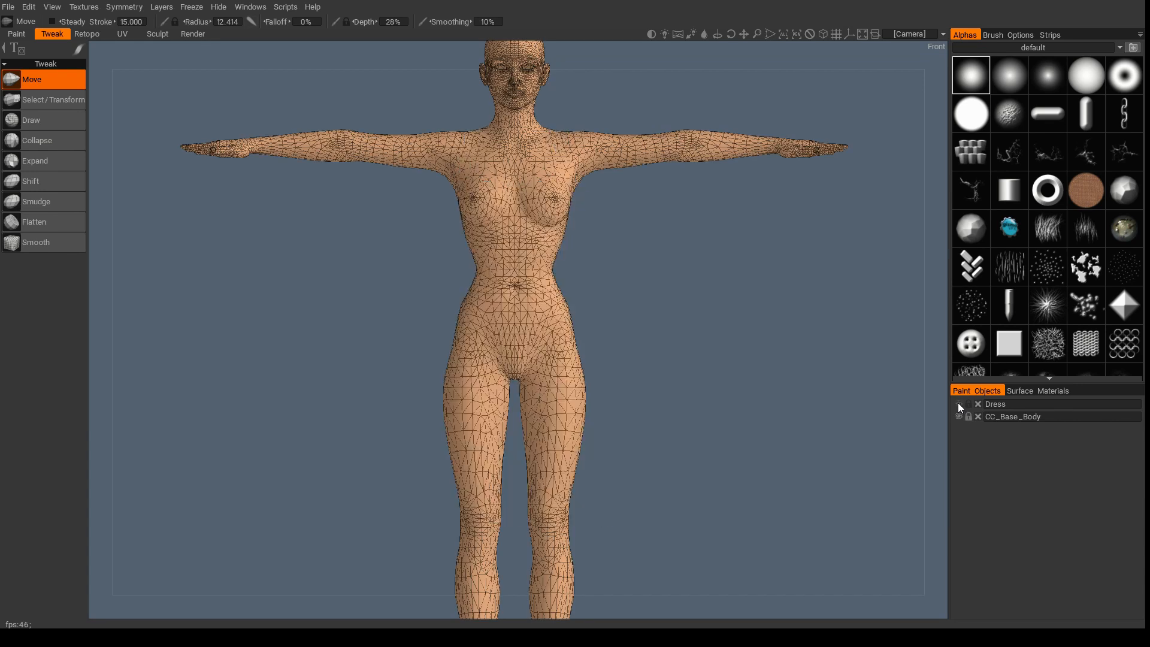
click(958, 403)
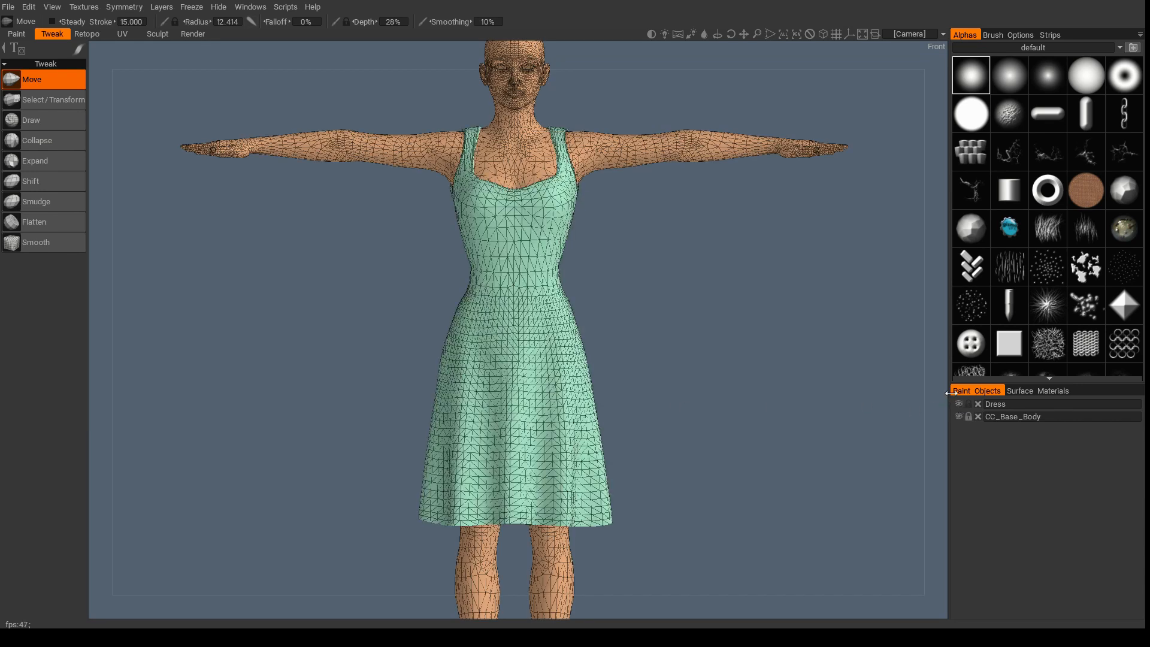
click(958, 404)
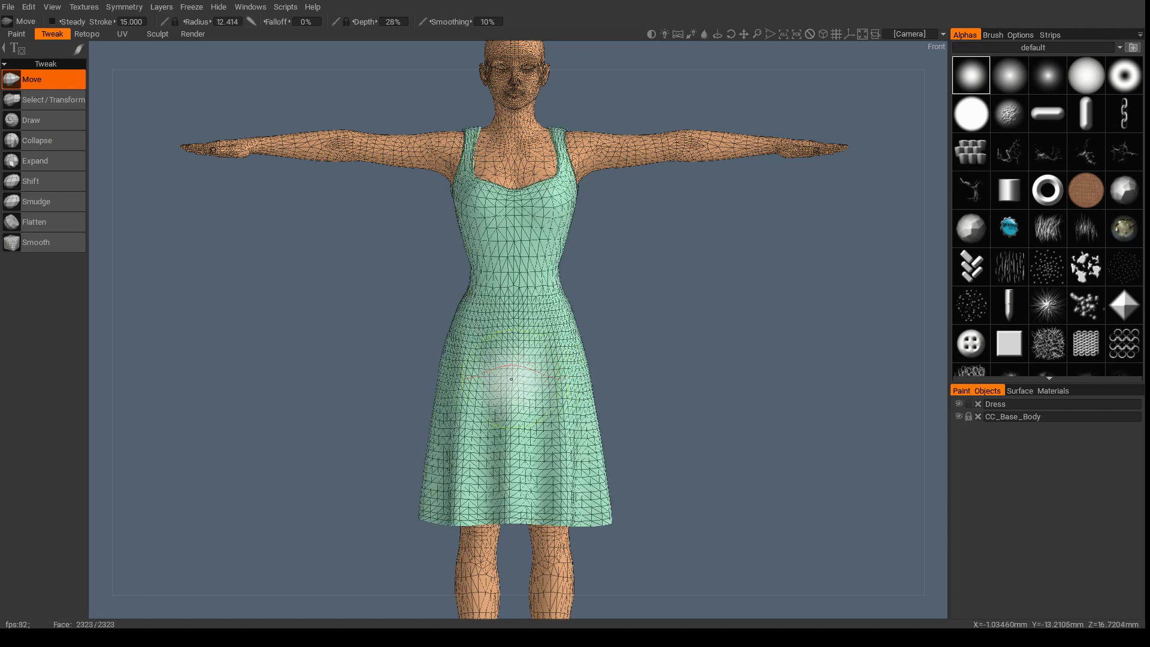
drag(511, 379, 521, 512)
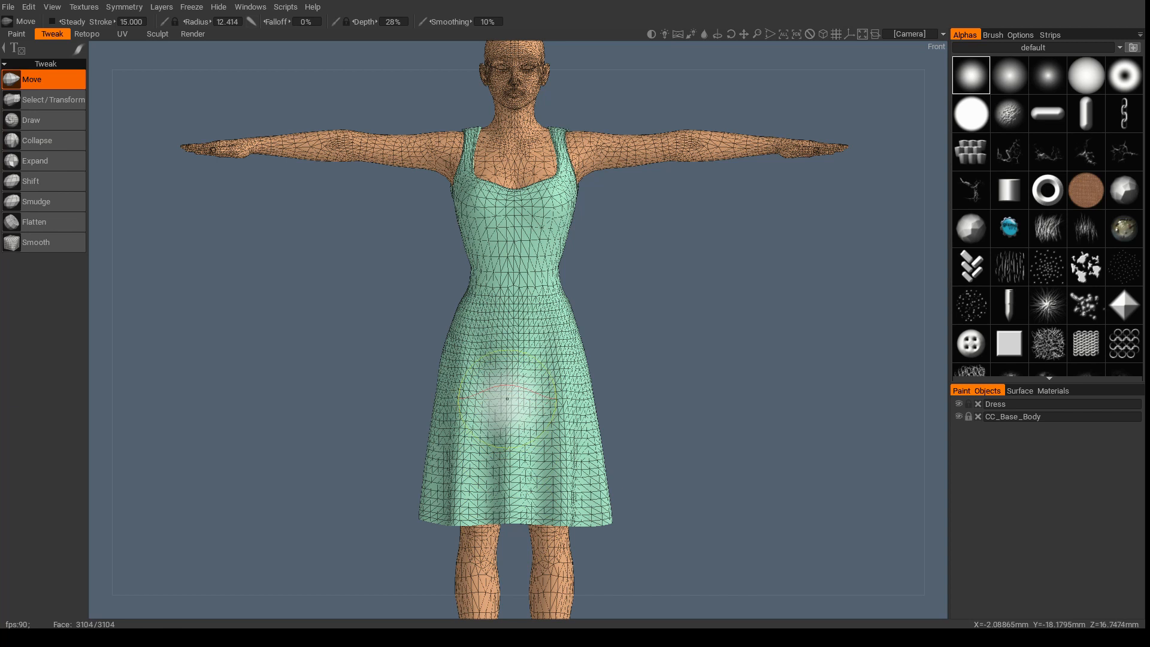
mouse_move(168, 235)
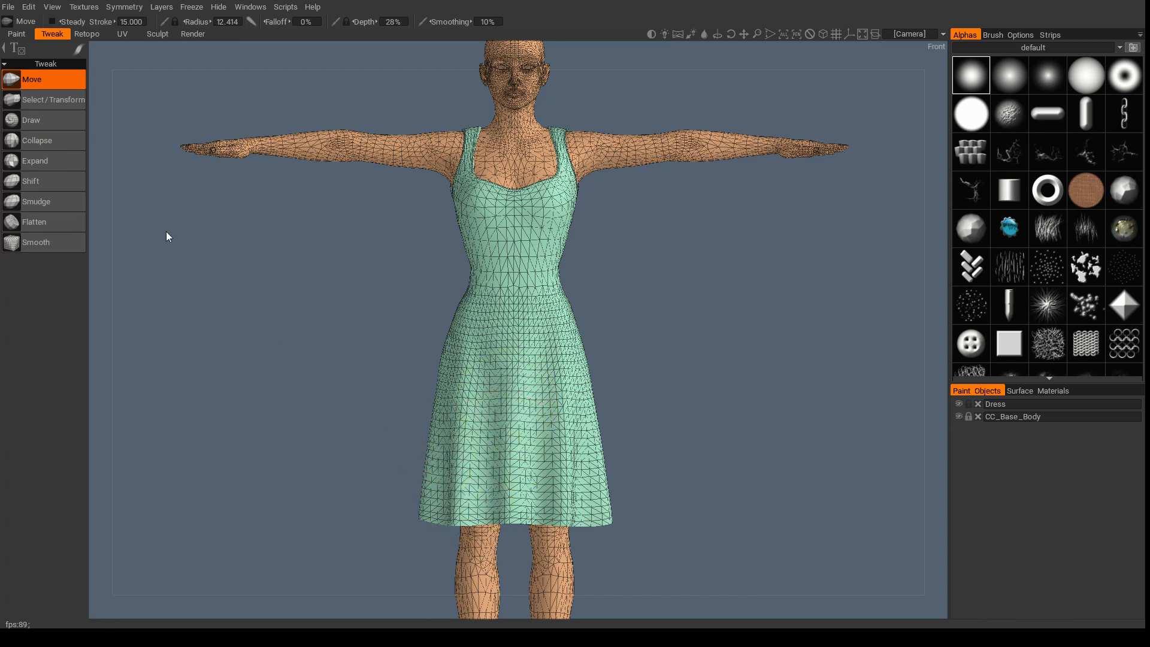
mouse_move(763, 357)
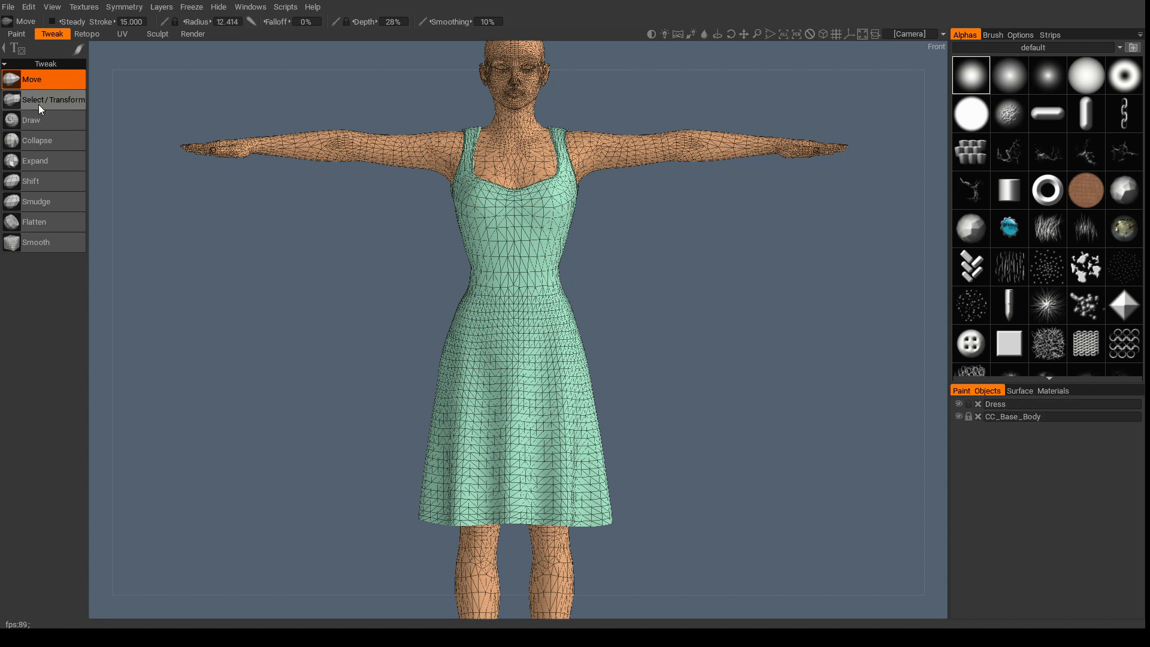
mouse_move(52, 102)
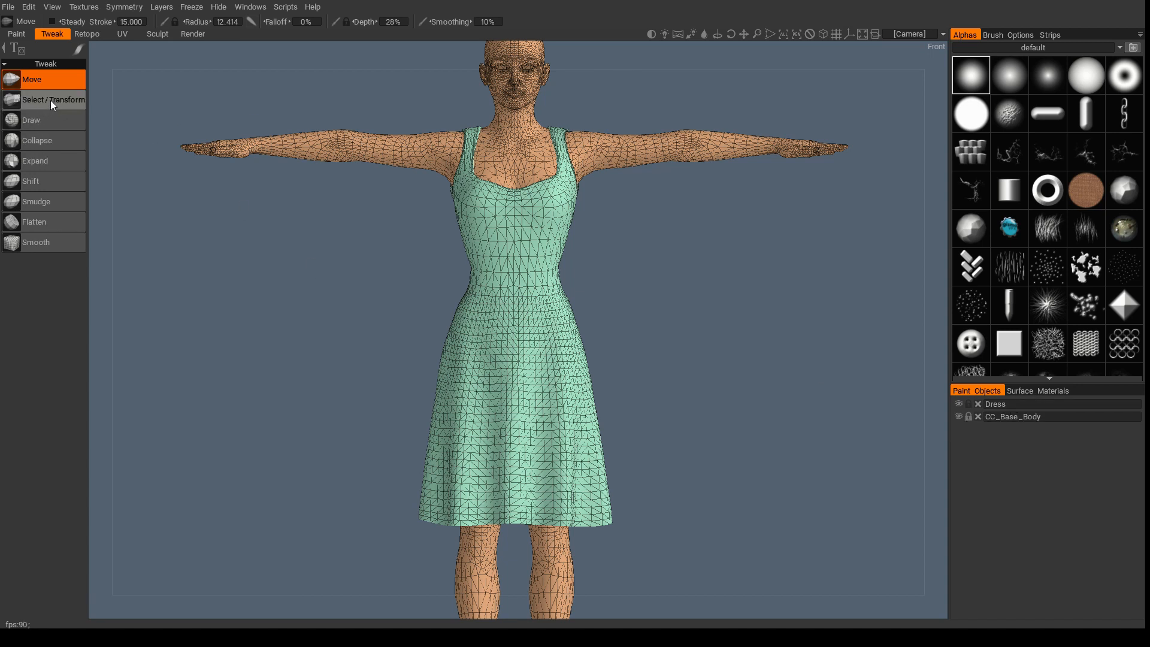
With Select/Transform in gradient mode, select the skirt from its middle fading down to the hem
click(52, 99)
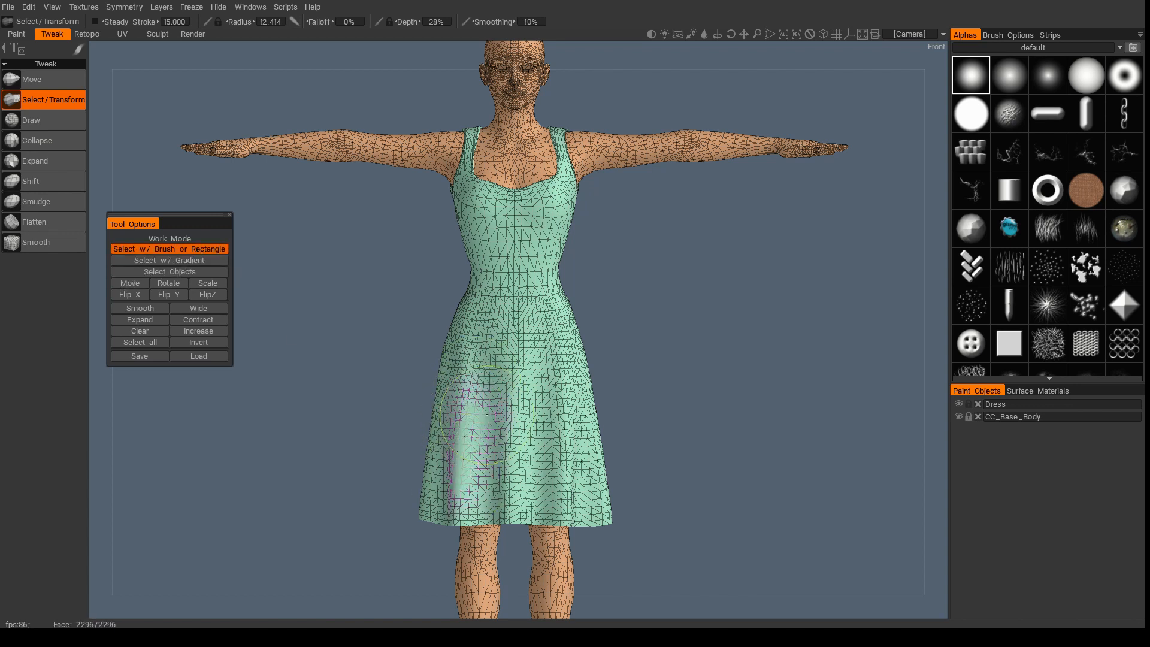
drag(483, 415, 443, 480)
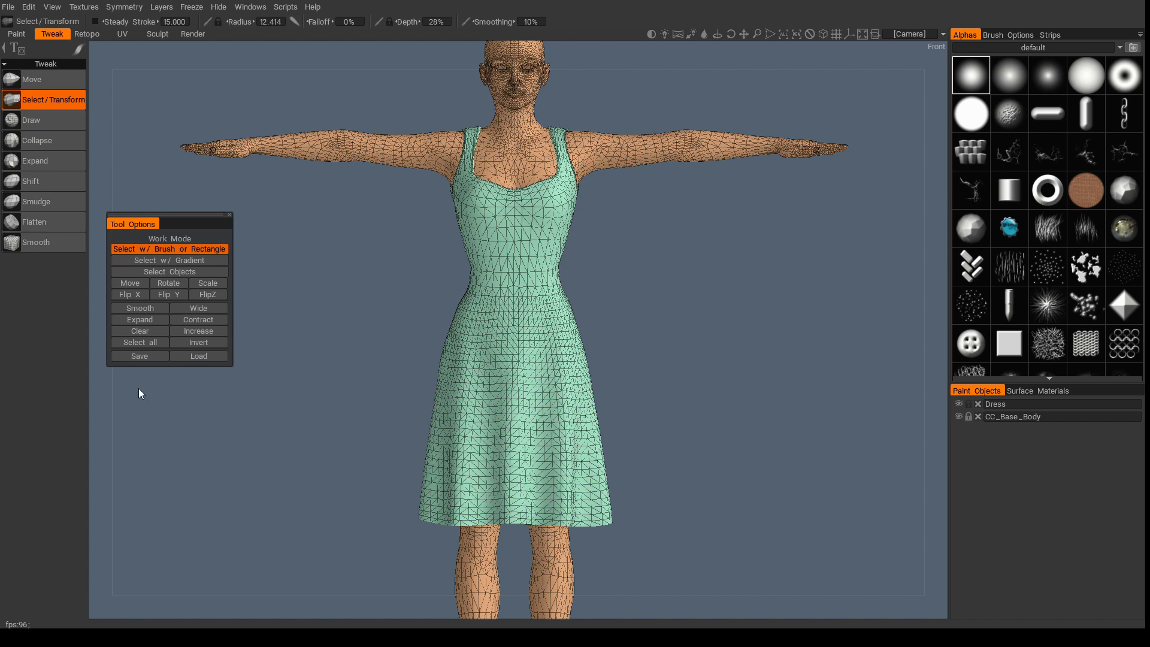
mouse_move(169, 260)
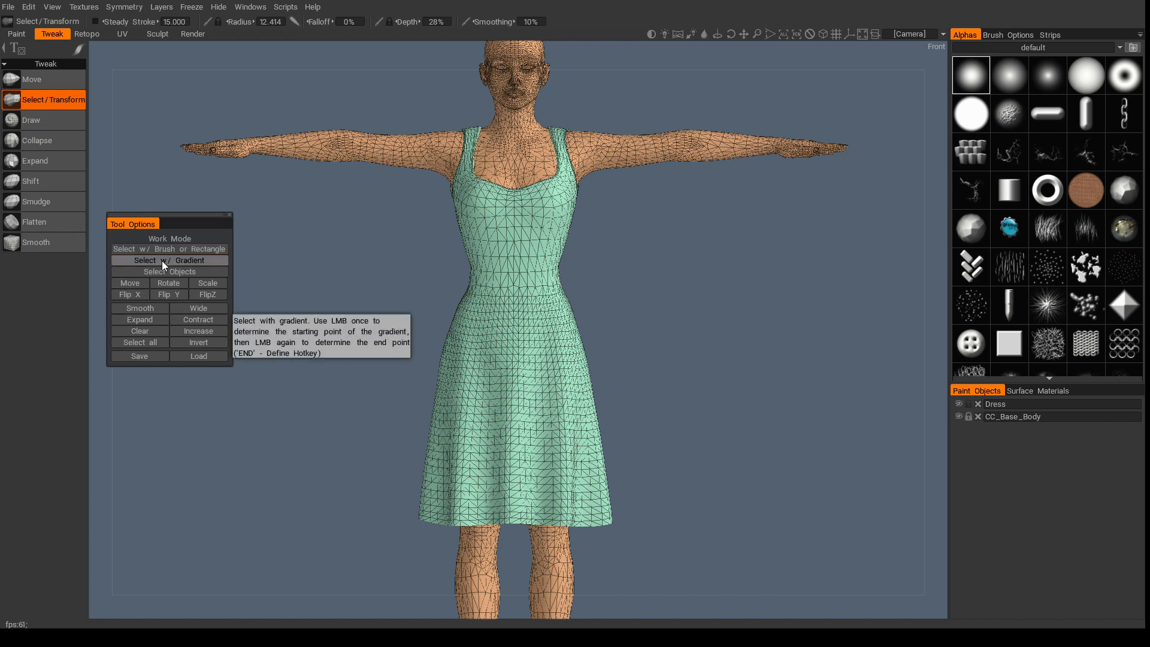
click(169, 260)
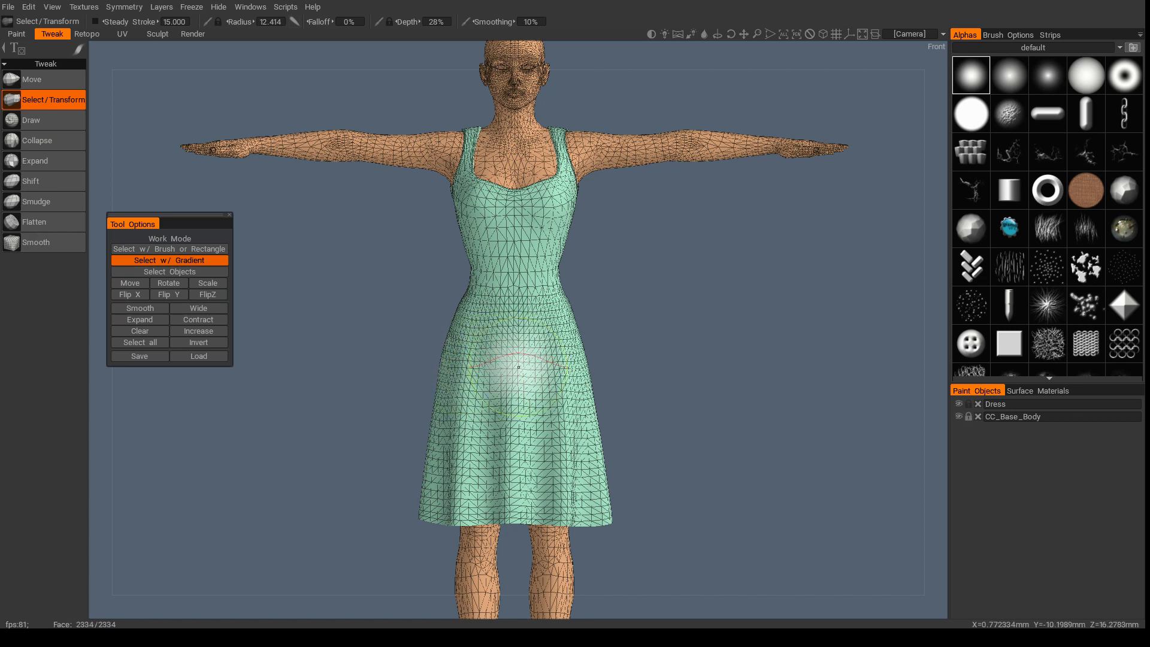
click(517, 366)
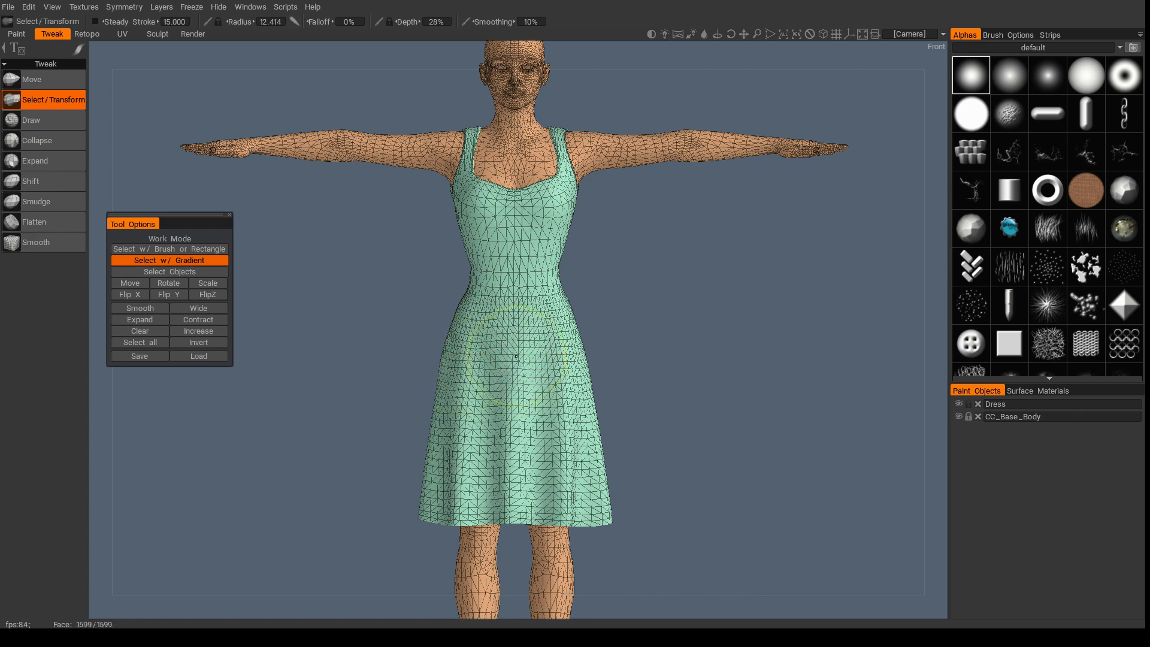
drag(518, 359, 515, 508)
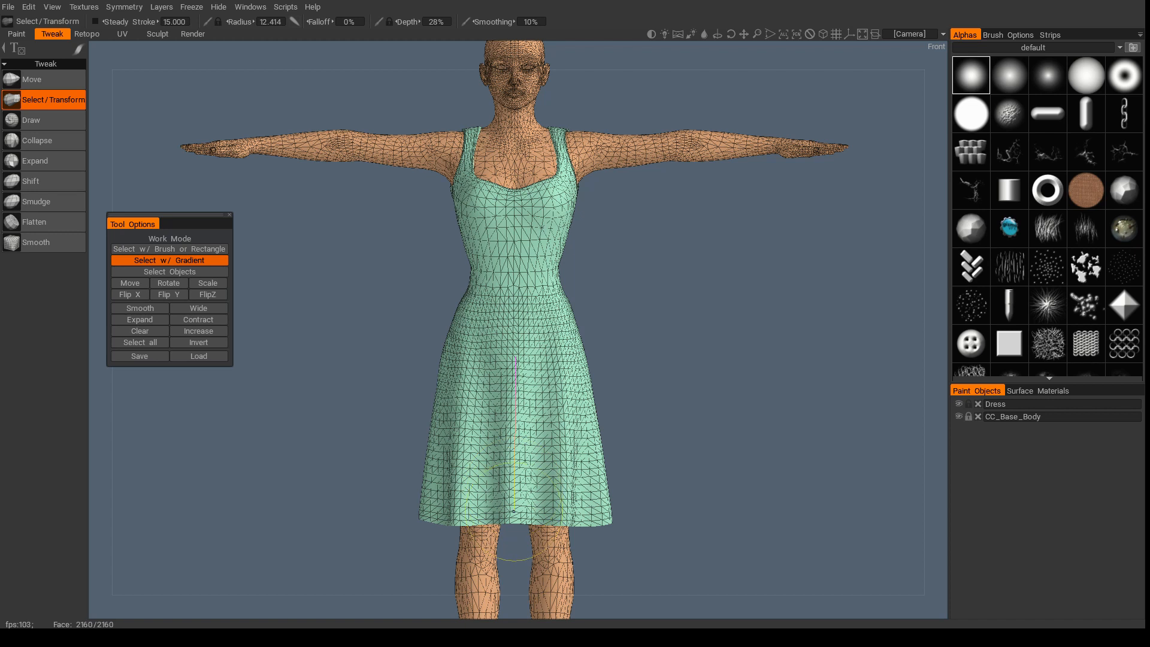
click(515, 517)
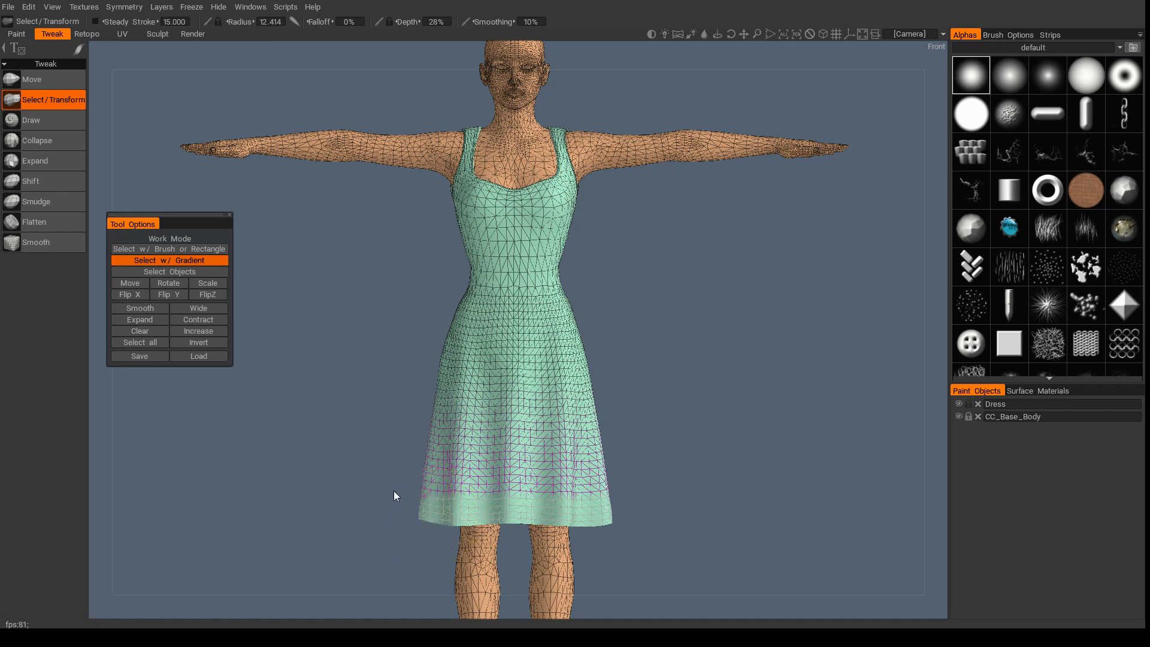
click(518, 219)
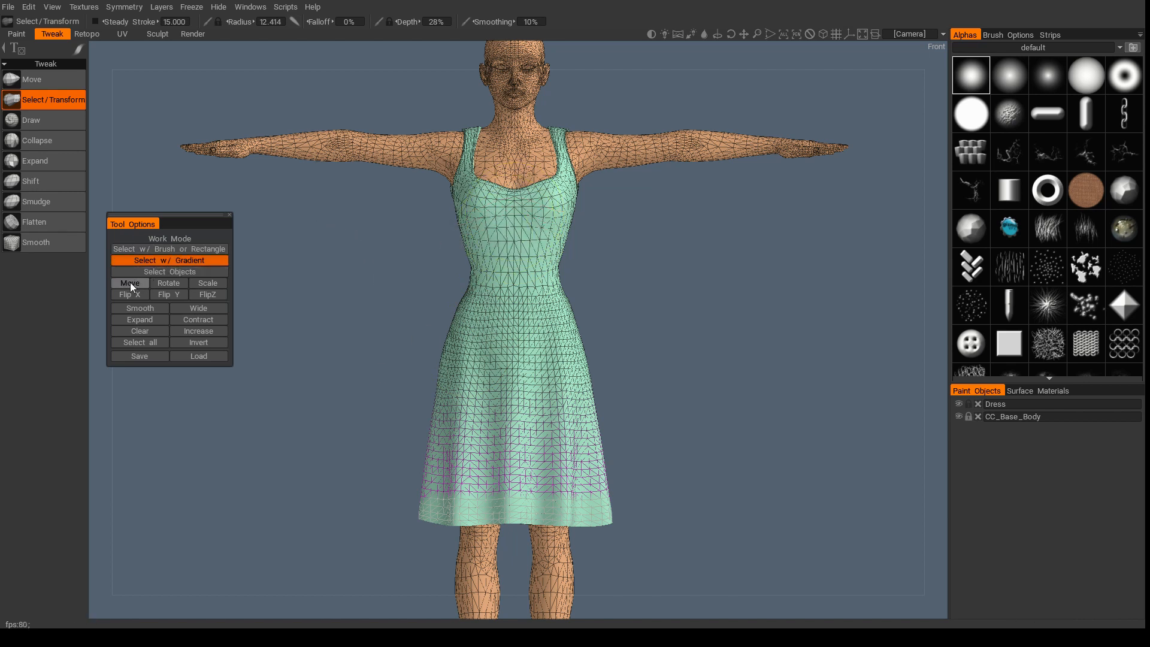
Move and scale the gradient selection to raise the hem to mid-thigh and compress the lower skirt
click(130, 282)
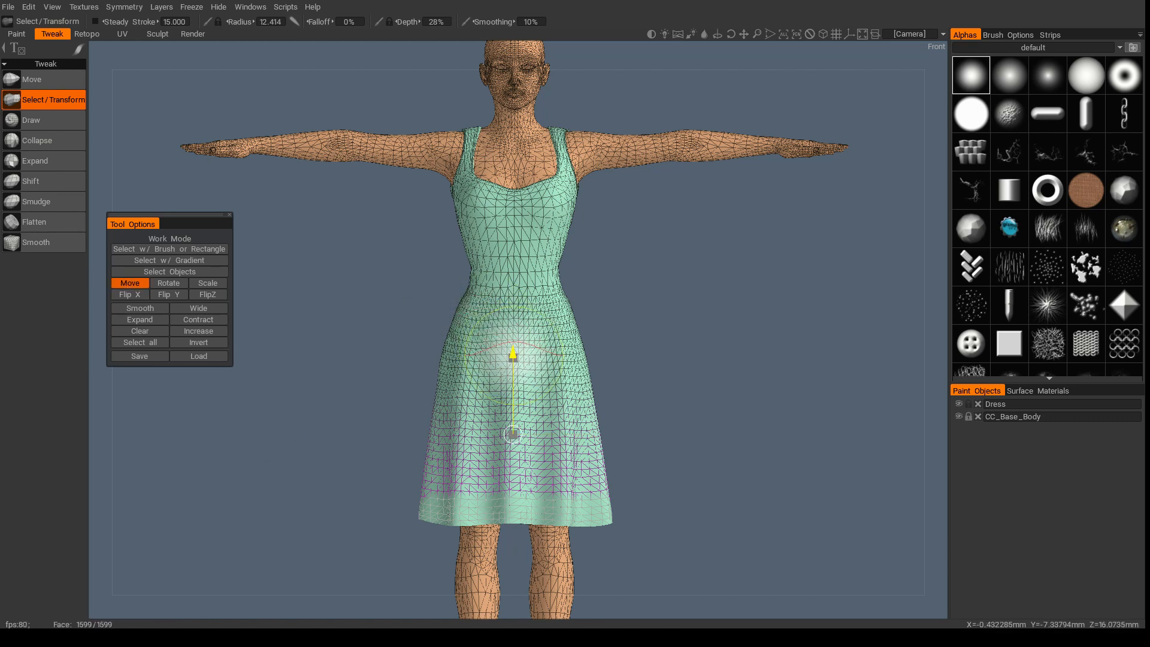
drag(513, 356, 514, 246)
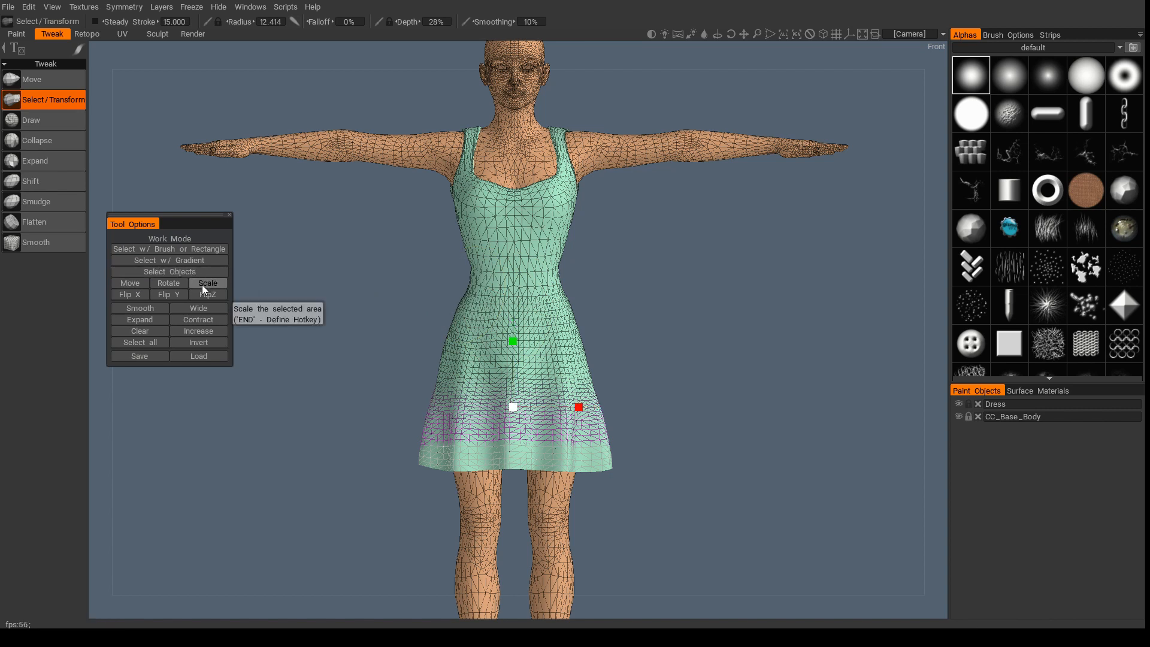
click(207, 283)
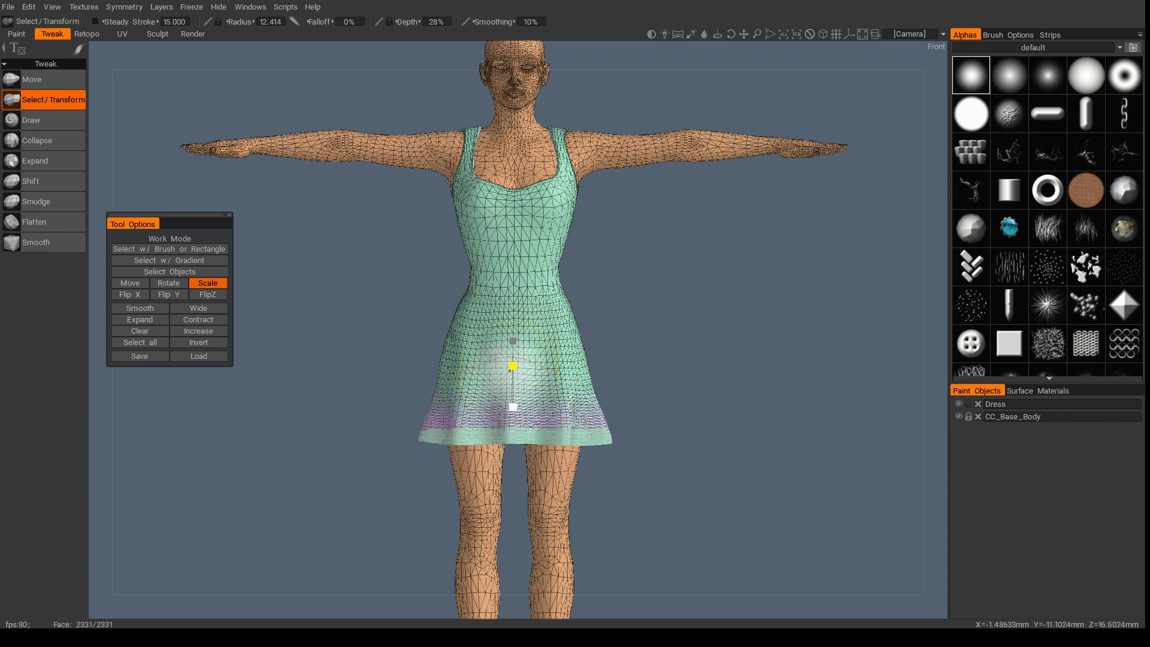
drag(513, 365, 512, 338)
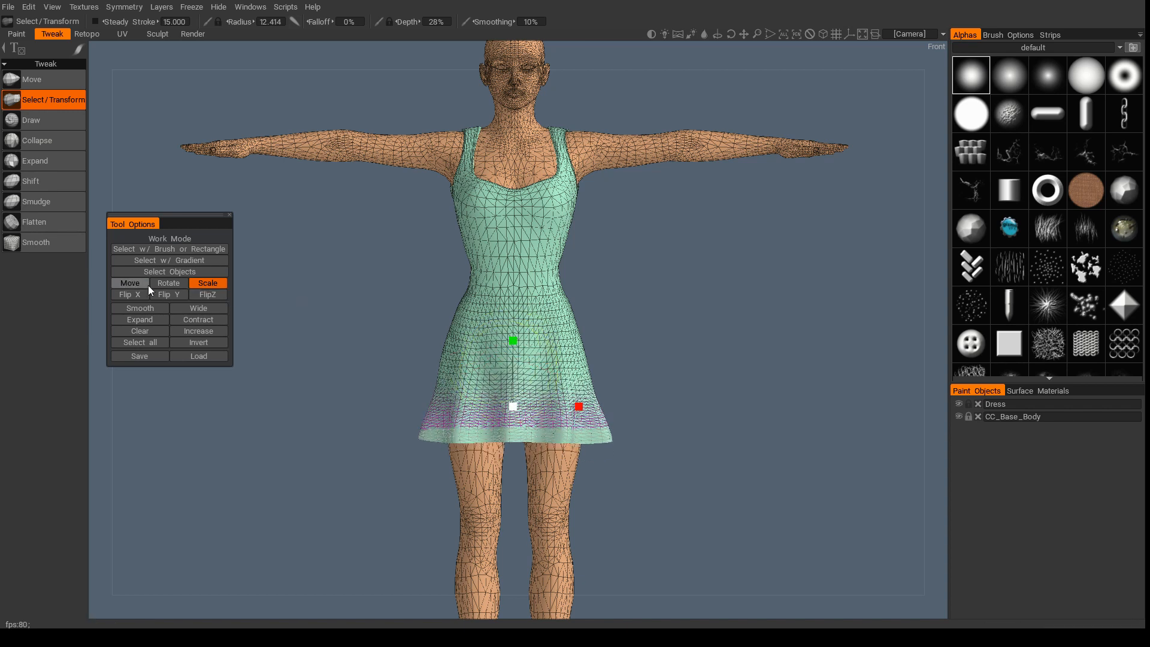
click(130, 283)
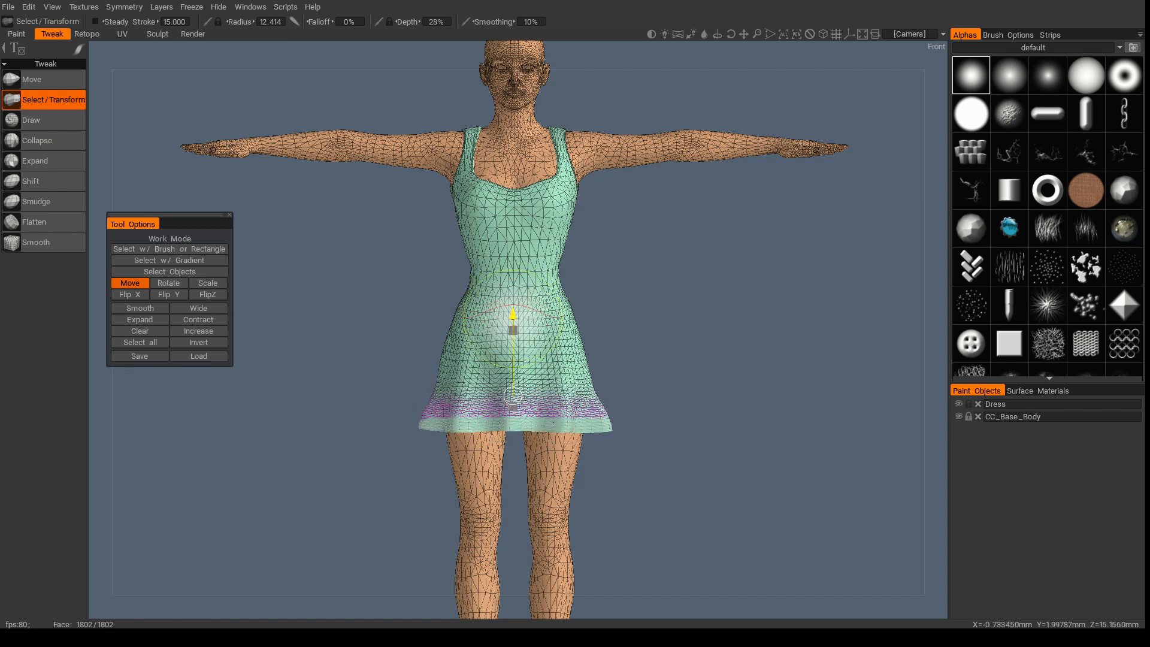
drag(513, 322, 514, 396)
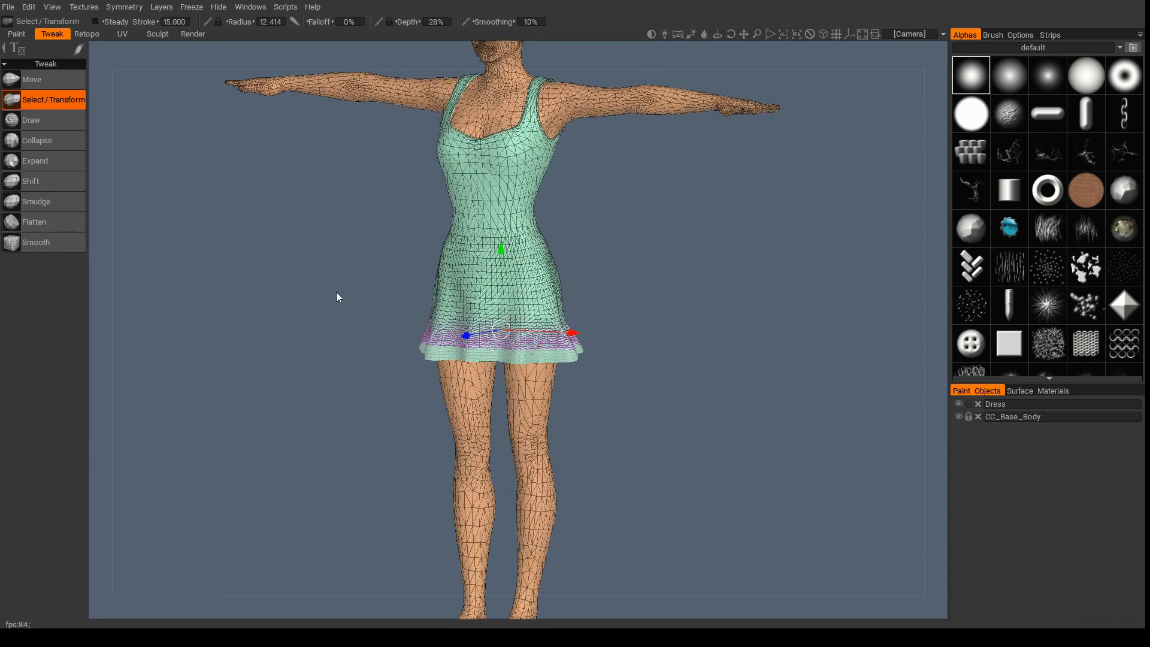
mouse_move(269, 300)
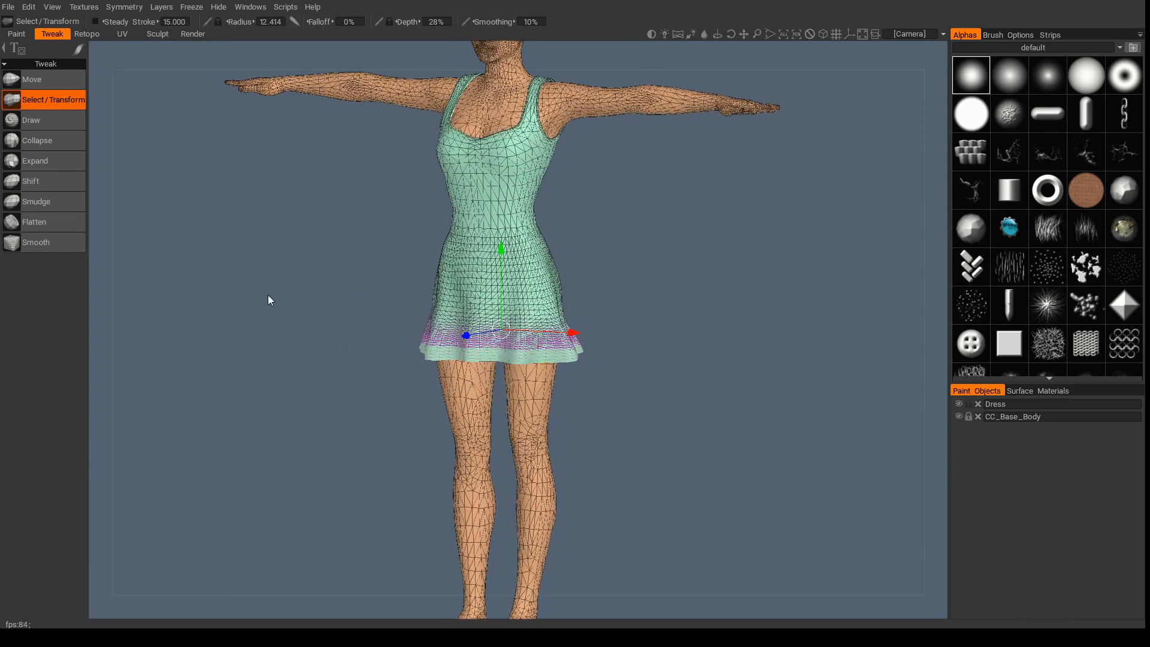
Smooth the wavy folds along the short skirt's hem into an even flared A-line
click(37, 79)
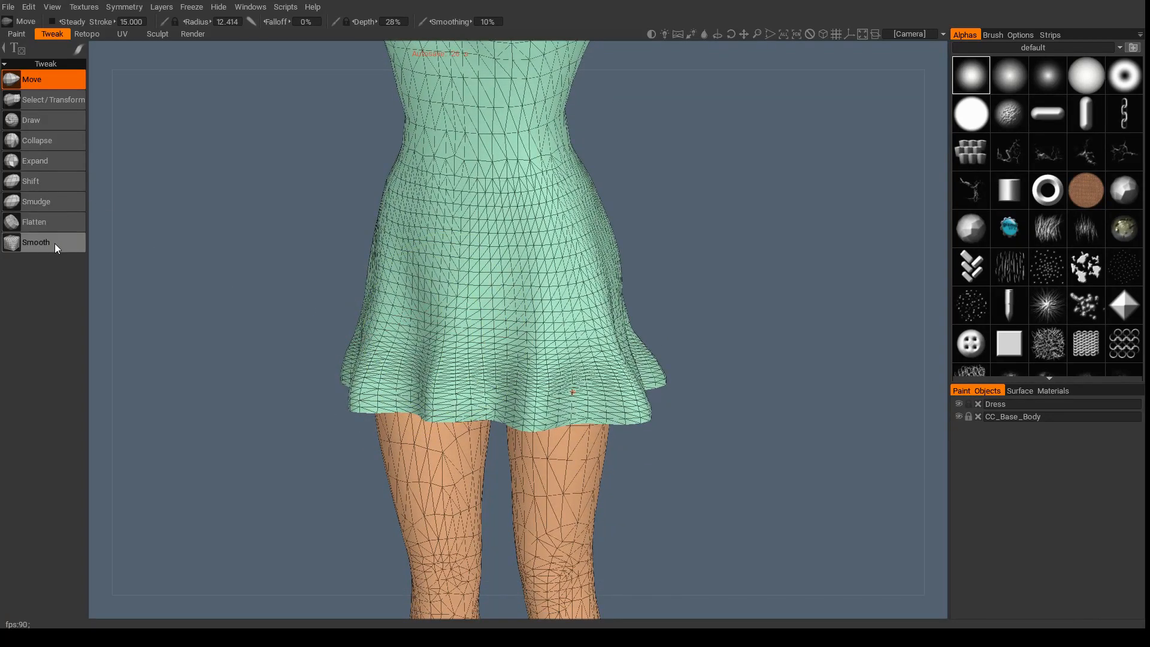
click(34, 242)
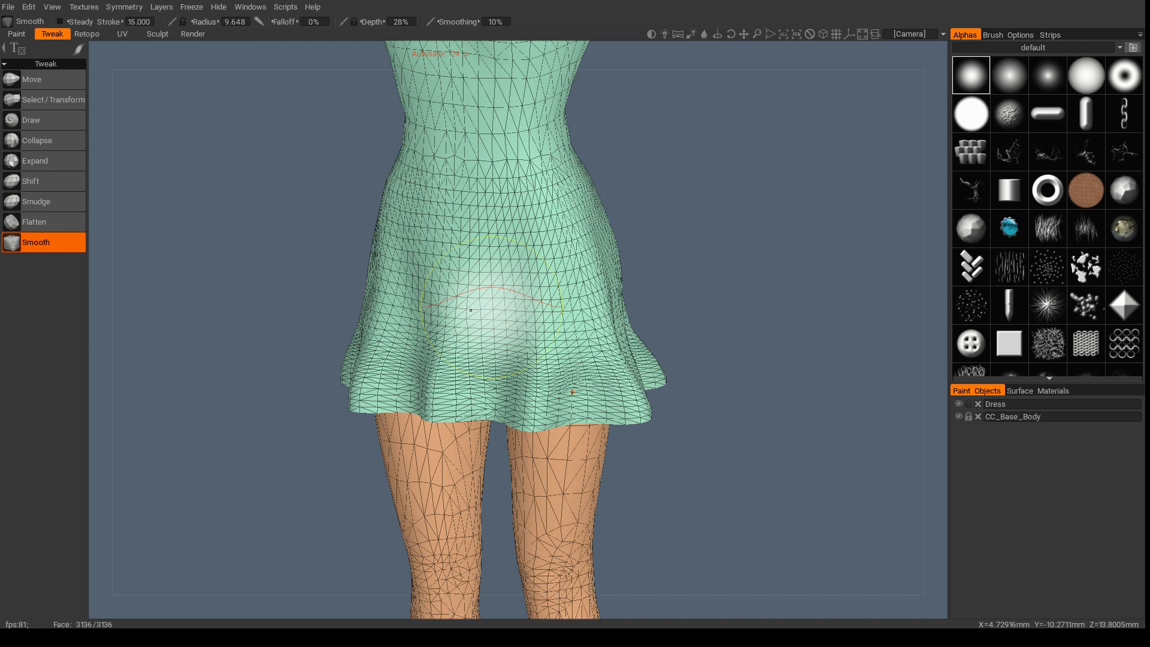
drag(469, 308, 414, 388)
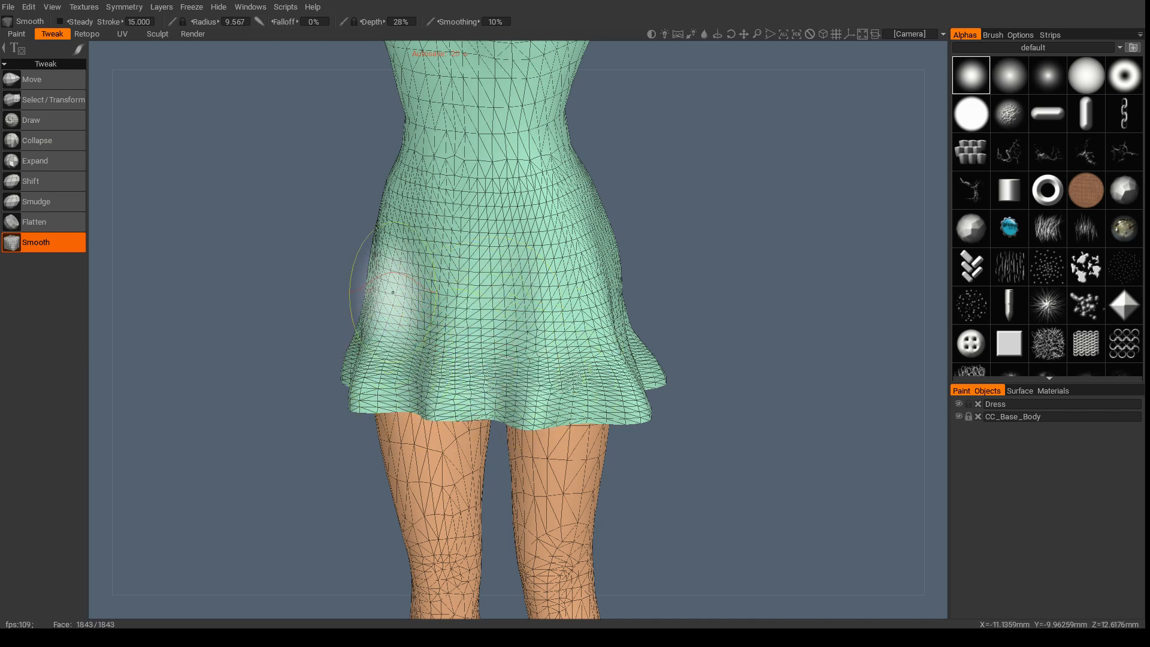
drag(392, 291, 475, 269)
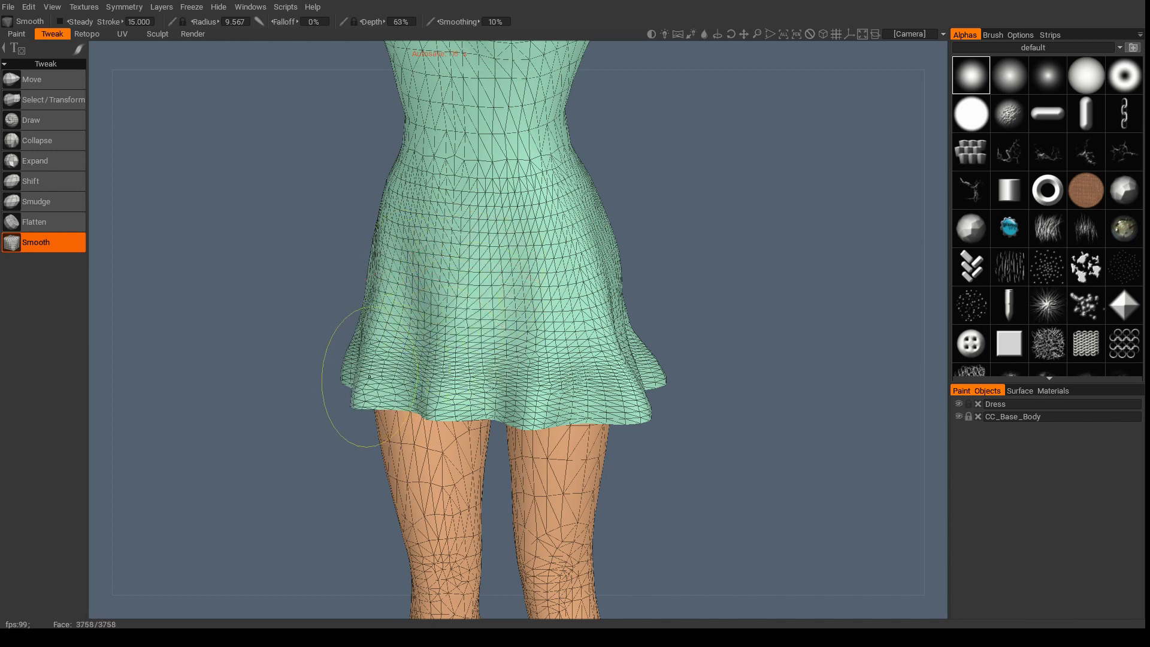
drag(334, 373, 546, 400)
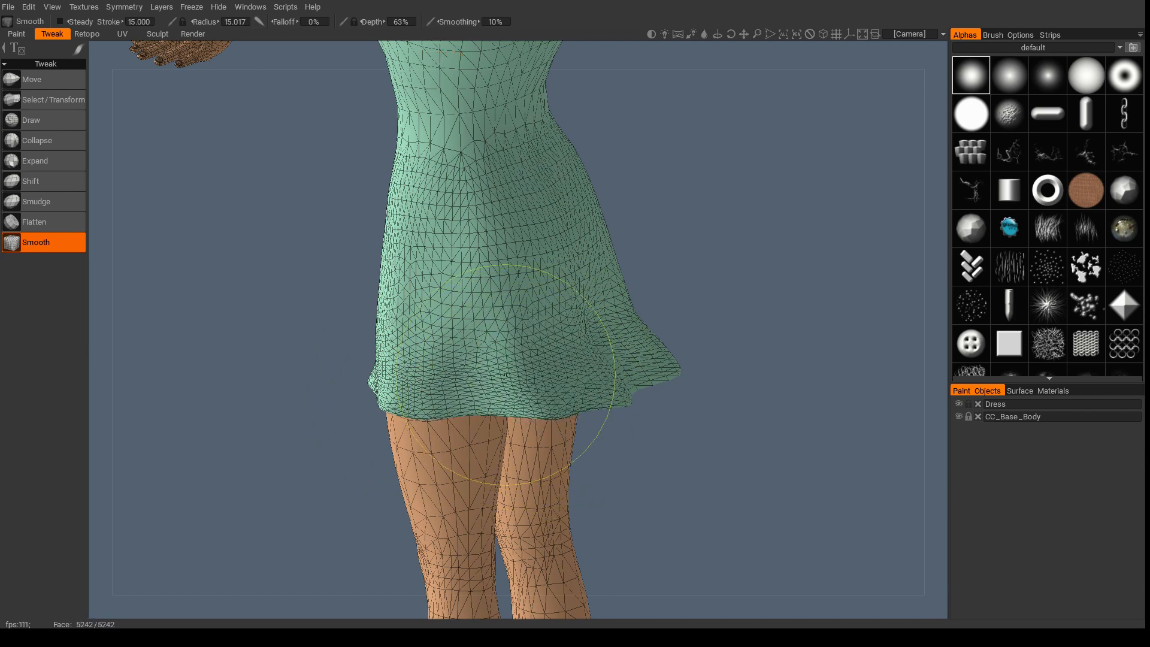
drag(513, 293, 602, 342)
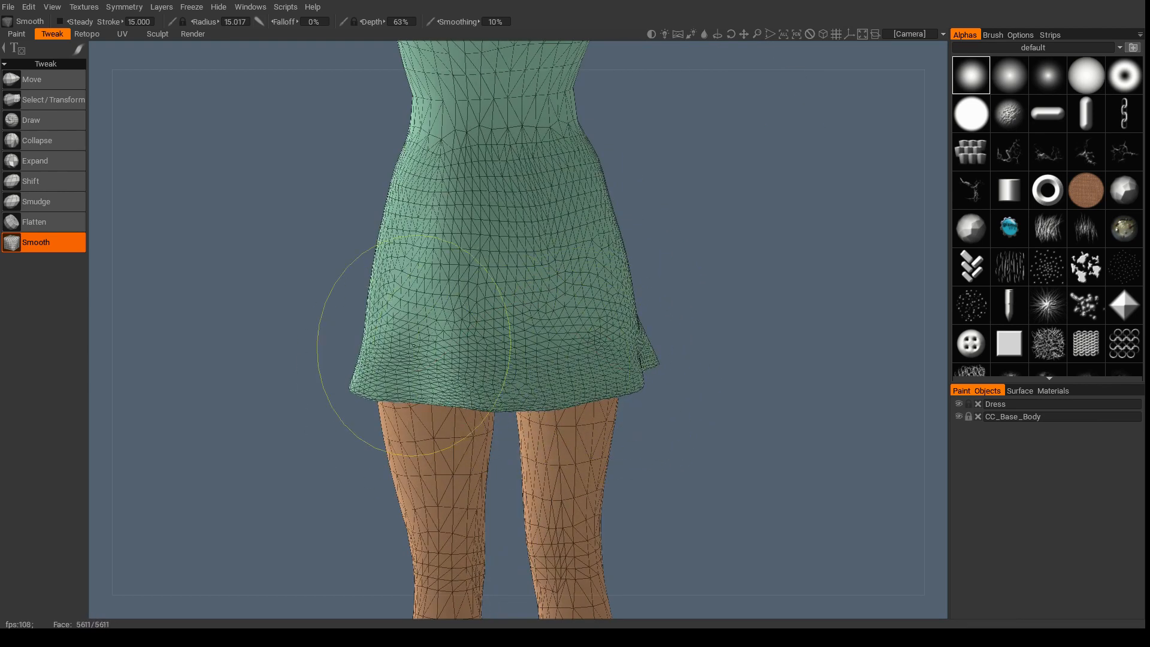
drag(414, 345, 616, 334)
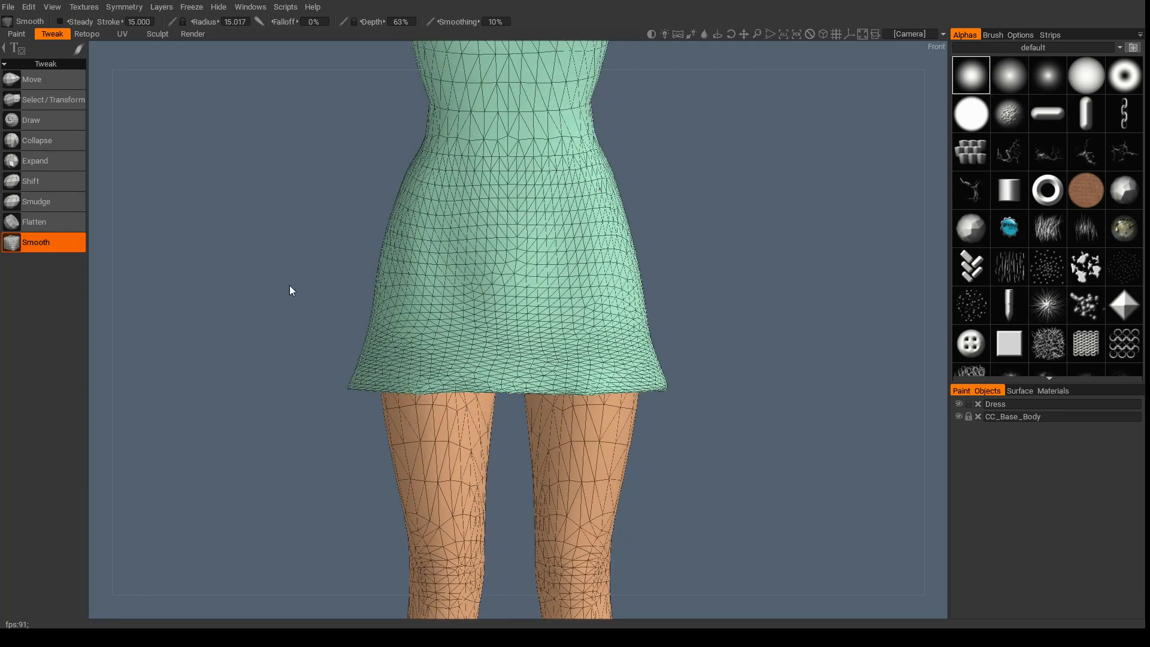
Enable mirror symmetry through the model's centre and return to the Move tool
click(123, 7)
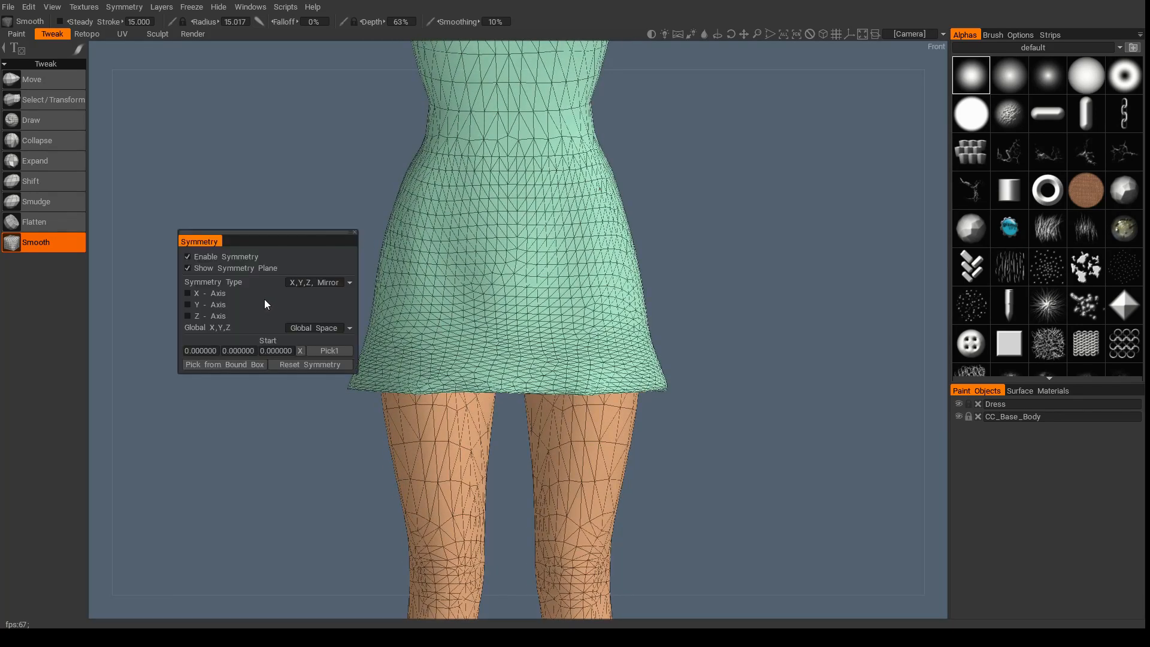
click(187, 292)
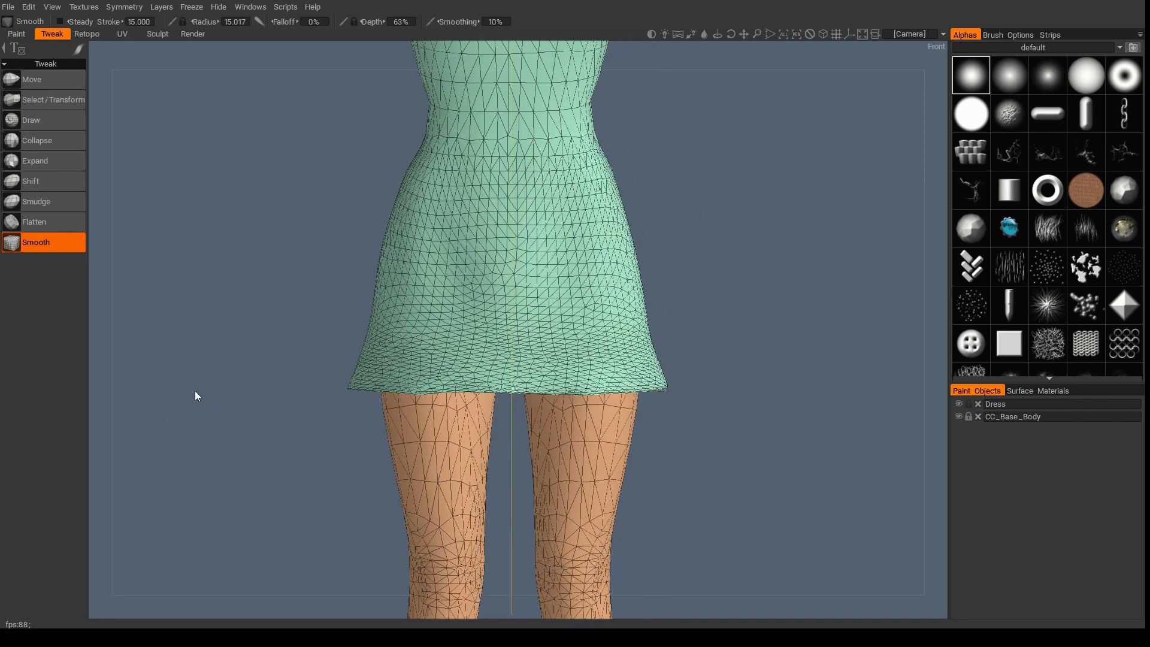
click(31, 79)
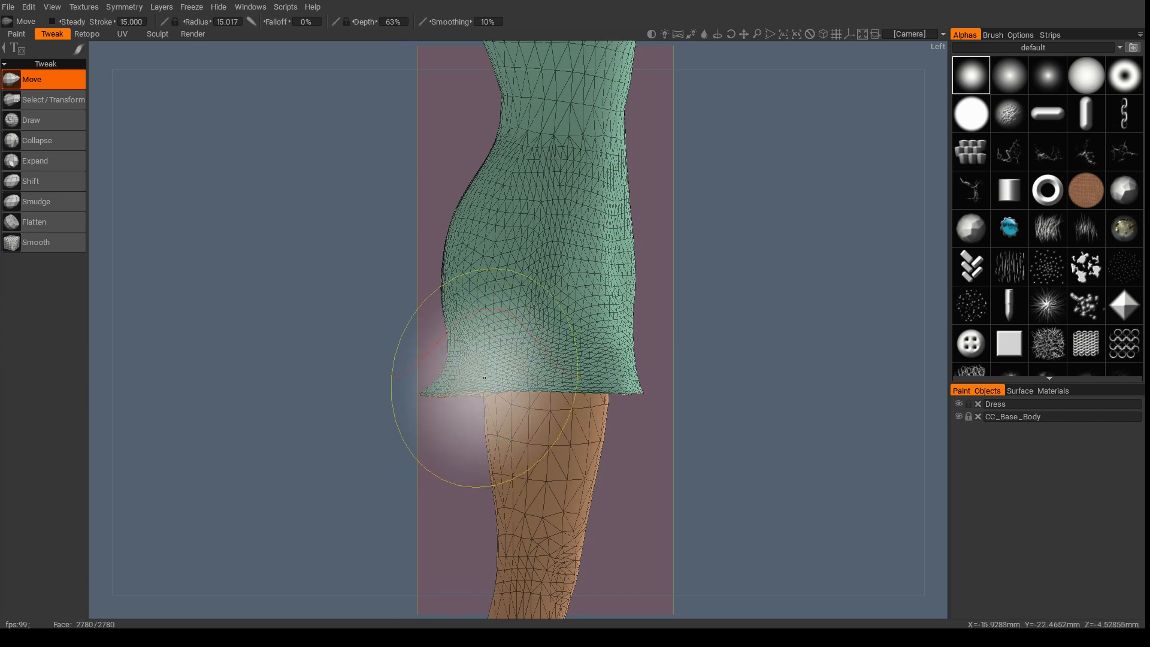
Pull the back hem and thighs of the skirt inward into a fitted curve around the hips
drag(484, 377, 422, 394)
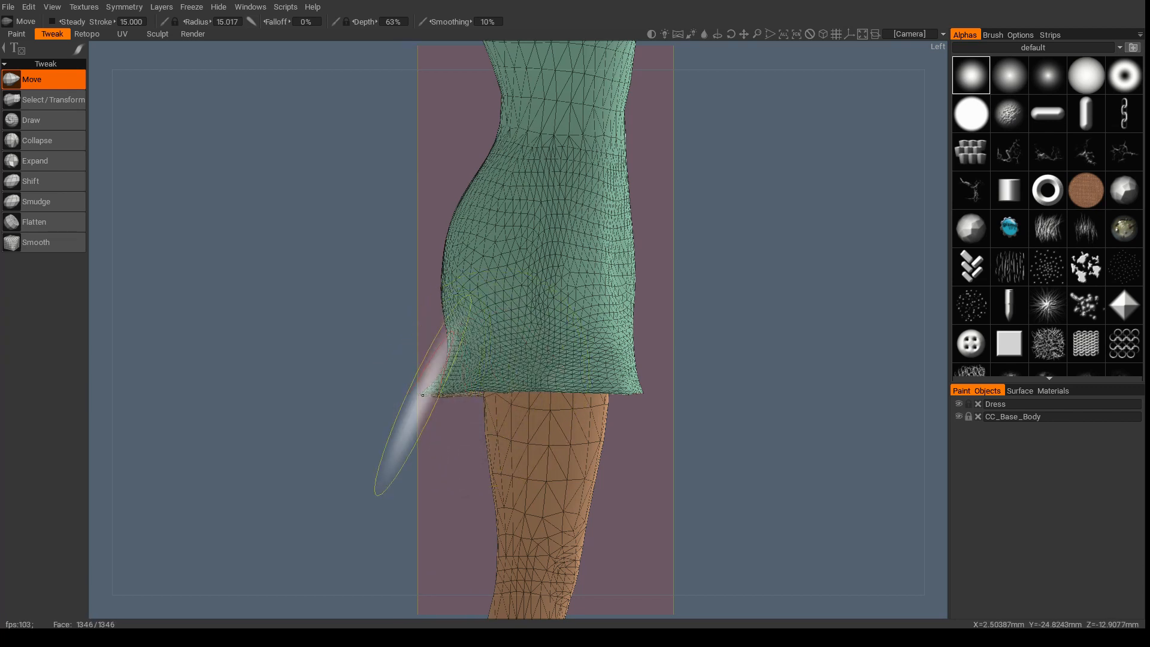
drag(421, 396, 453, 364)
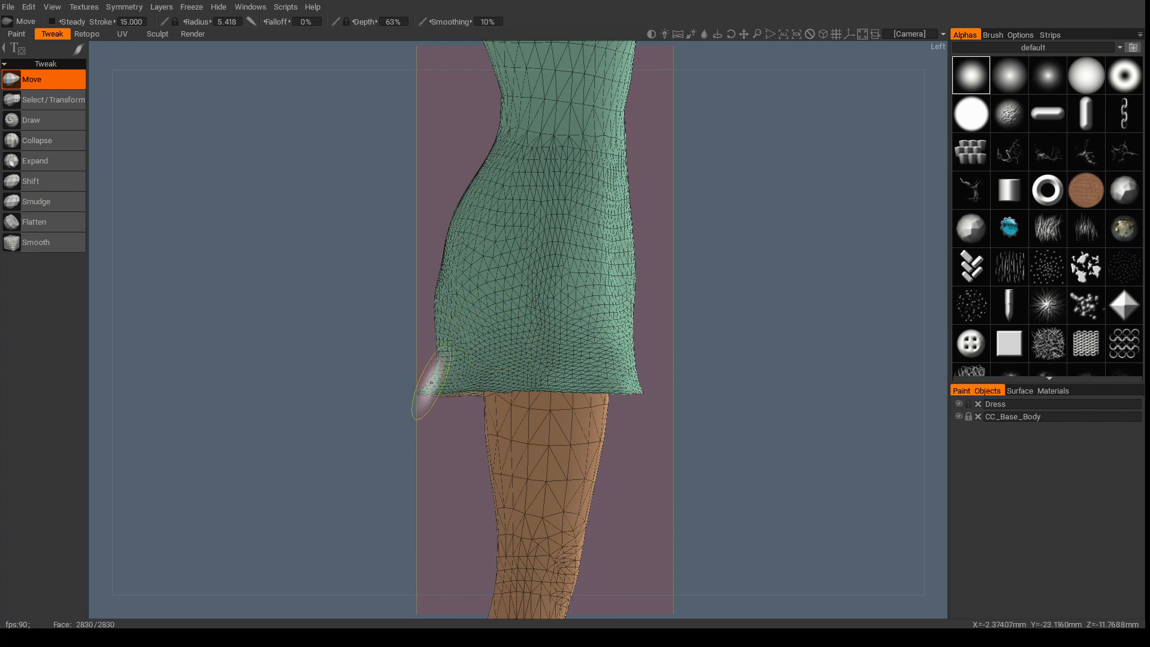
drag(436, 366, 431, 388)
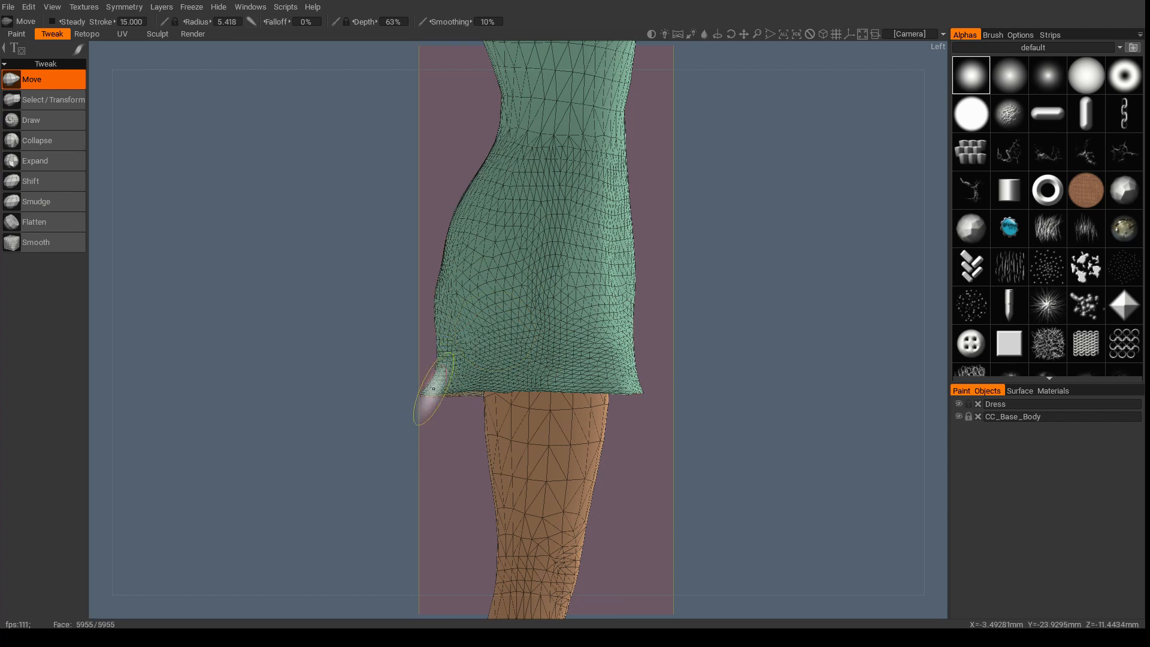
drag(432, 387, 449, 357)
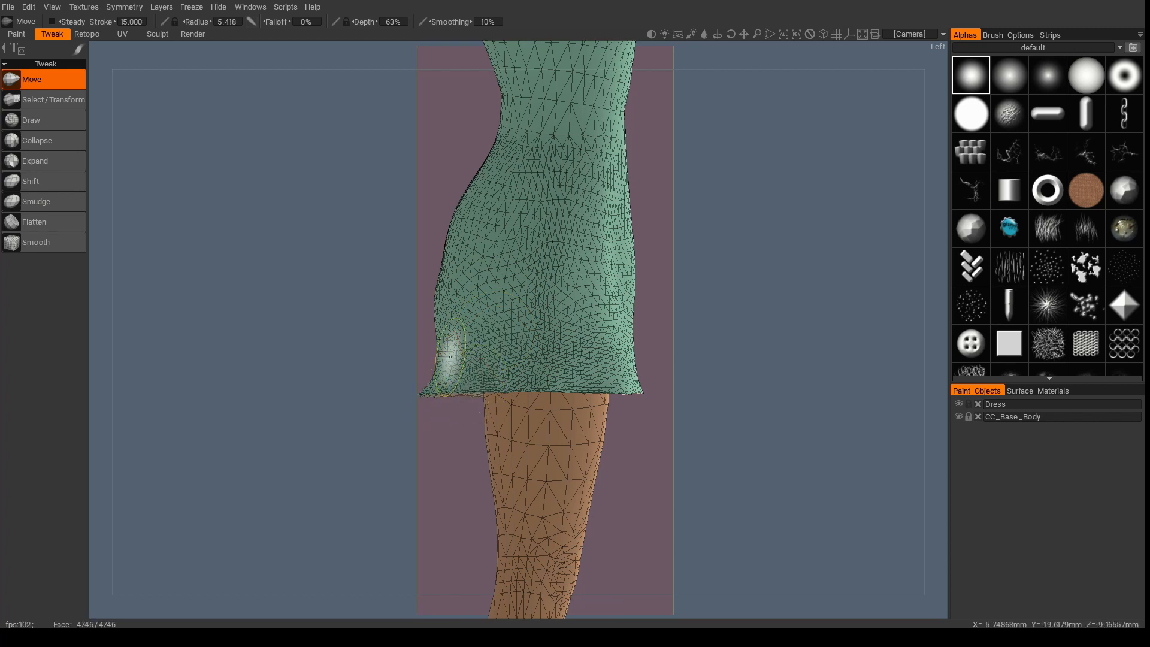
drag(451, 356, 438, 372)
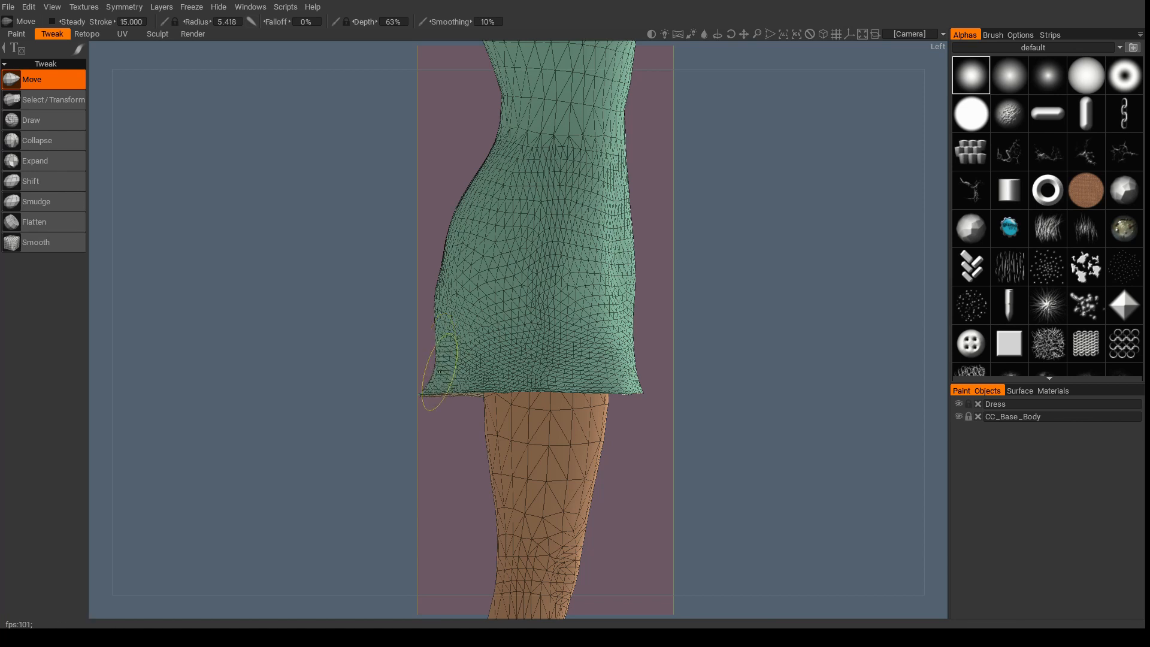
drag(439, 374, 449, 279)
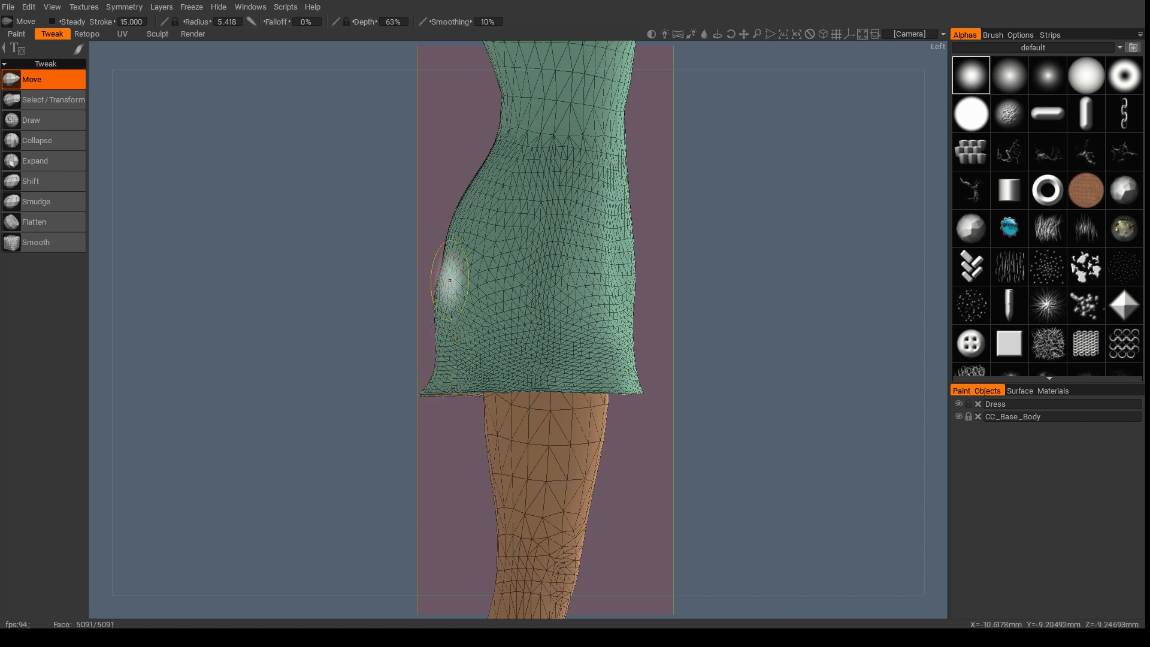
drag(447, 283, 439, 283)
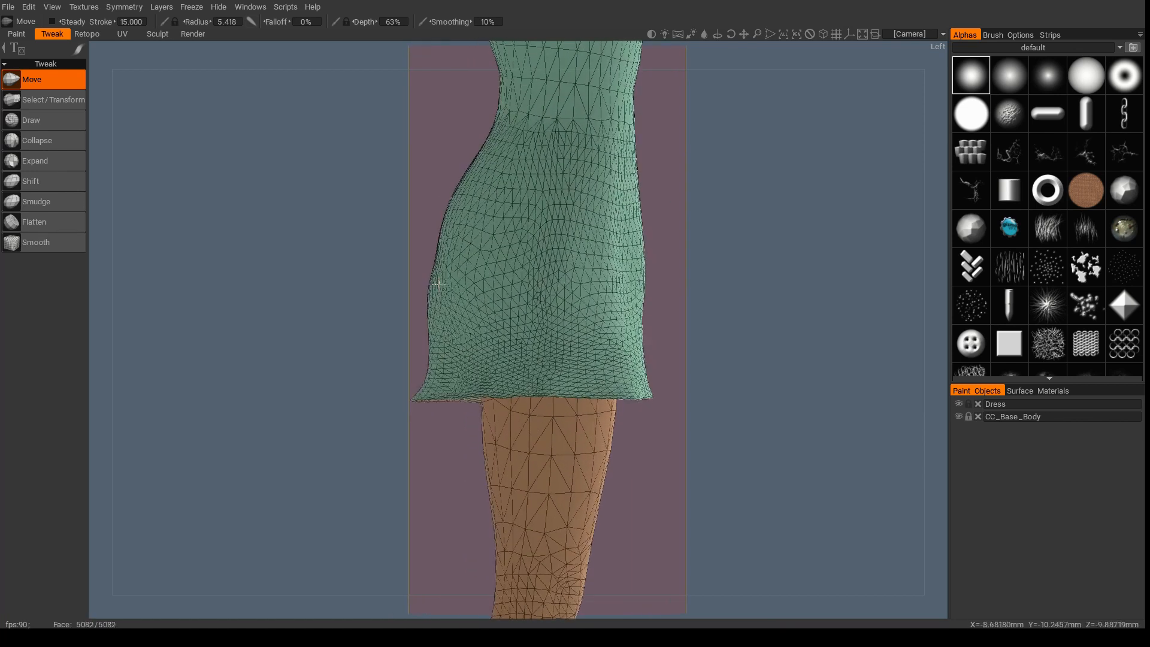
Smooth the back of the skirt and pull fabric out over the exposed body patches
click(34, 242)
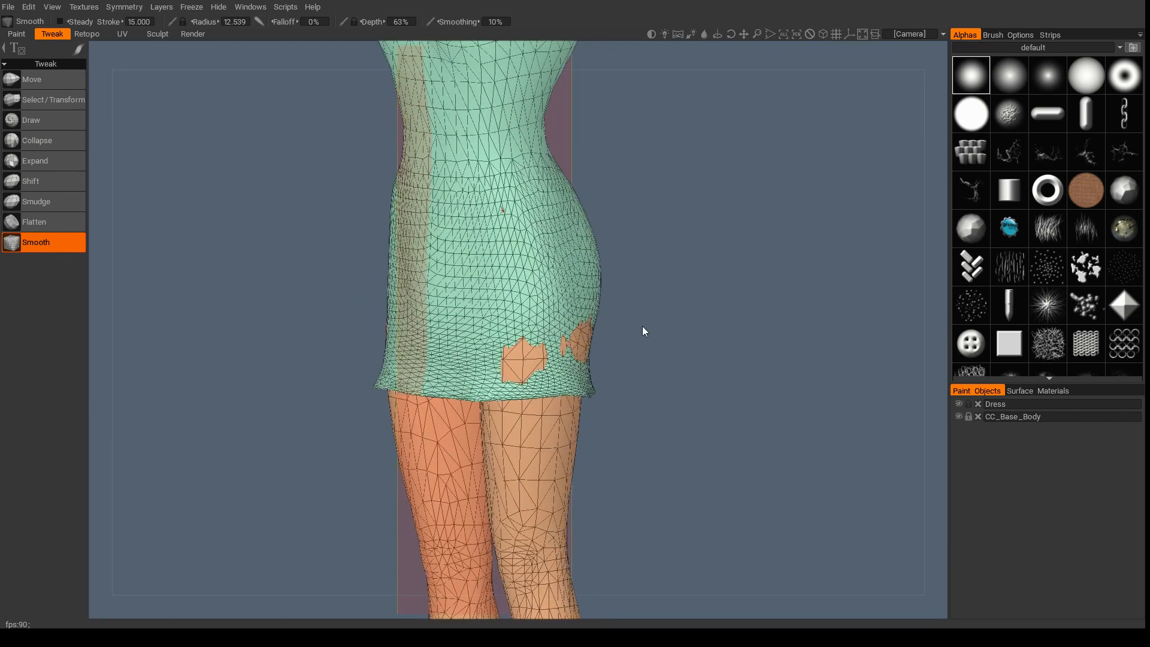
click(31, 79)
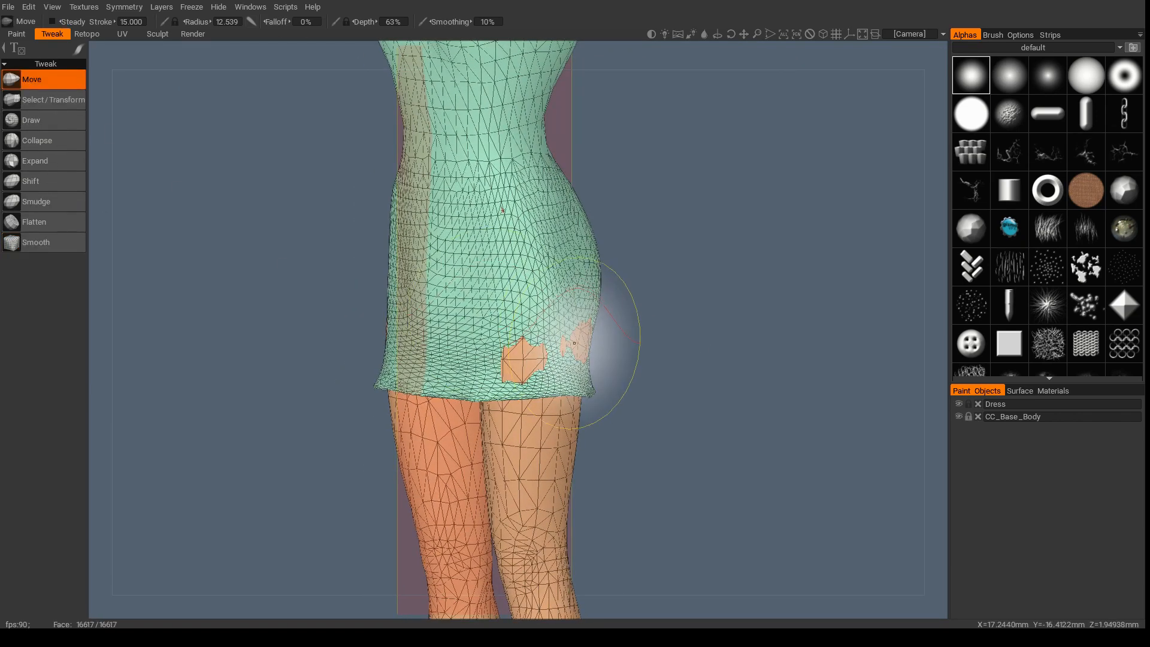
drag(587, 341, 572, 326)
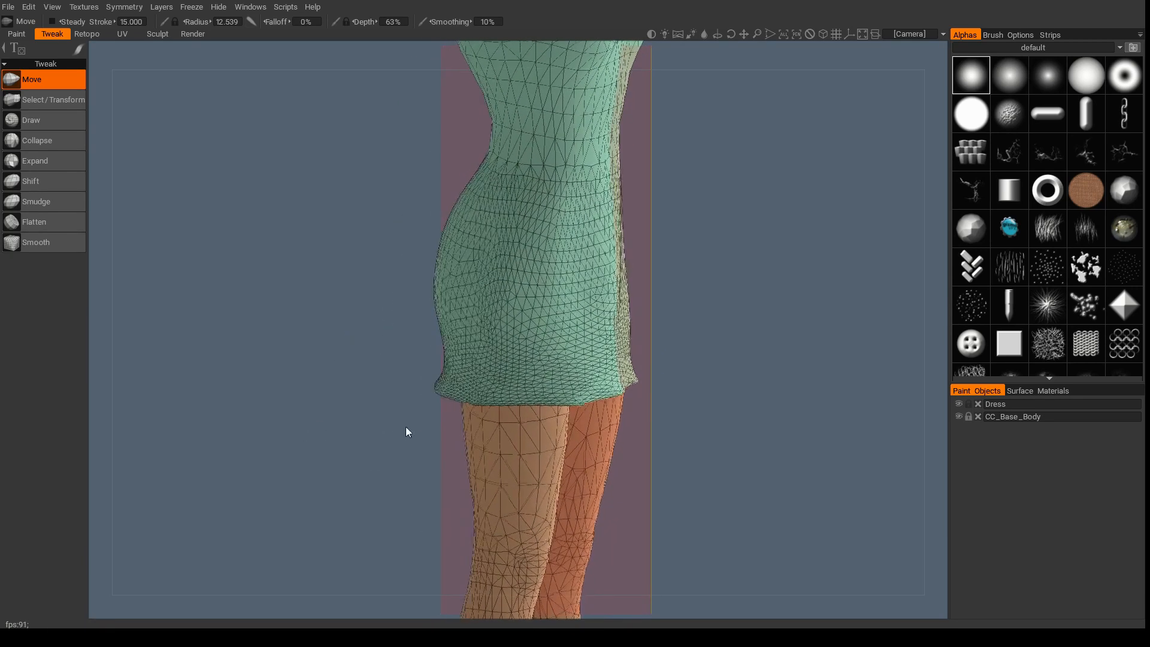
Smooth the hip and shift the fabric around the lower skirt and hip
click(36, 242)
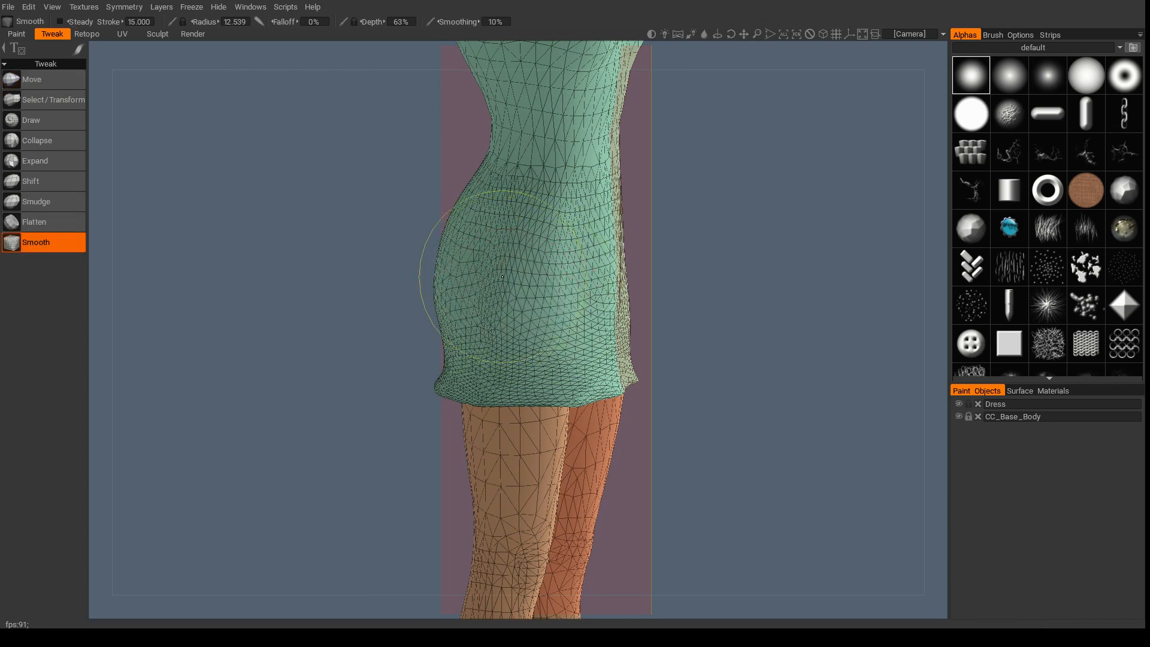
click(502, 277)
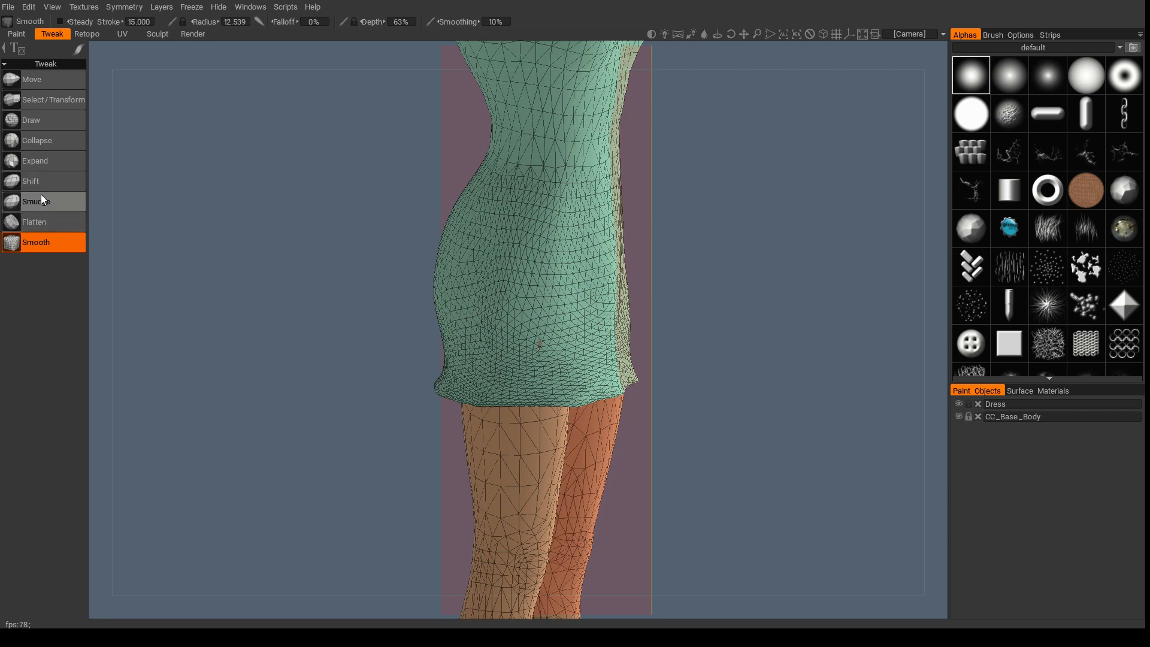
mouse_move(30, 181)
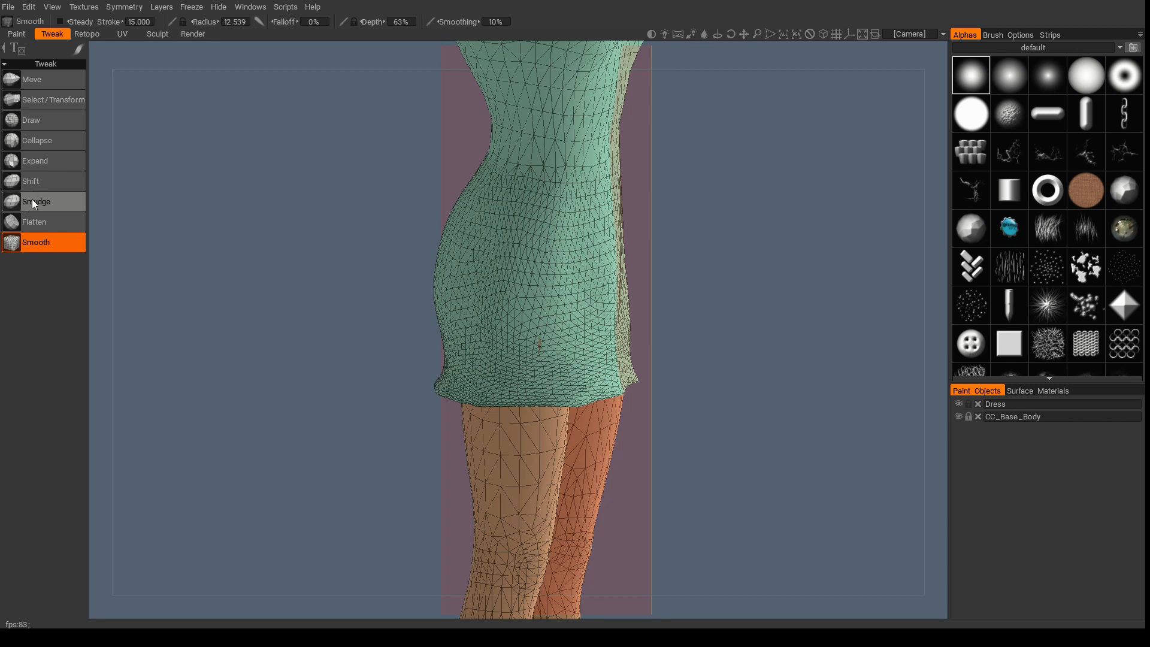
click(32, 181)
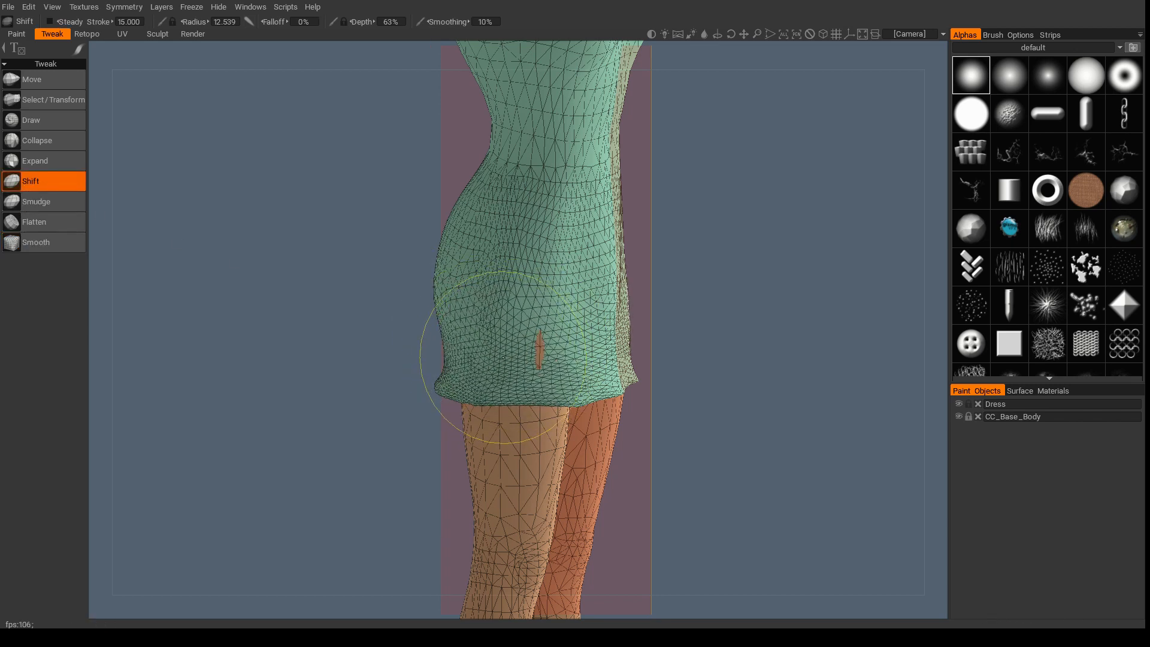
drag(539, 352, 557, 352)
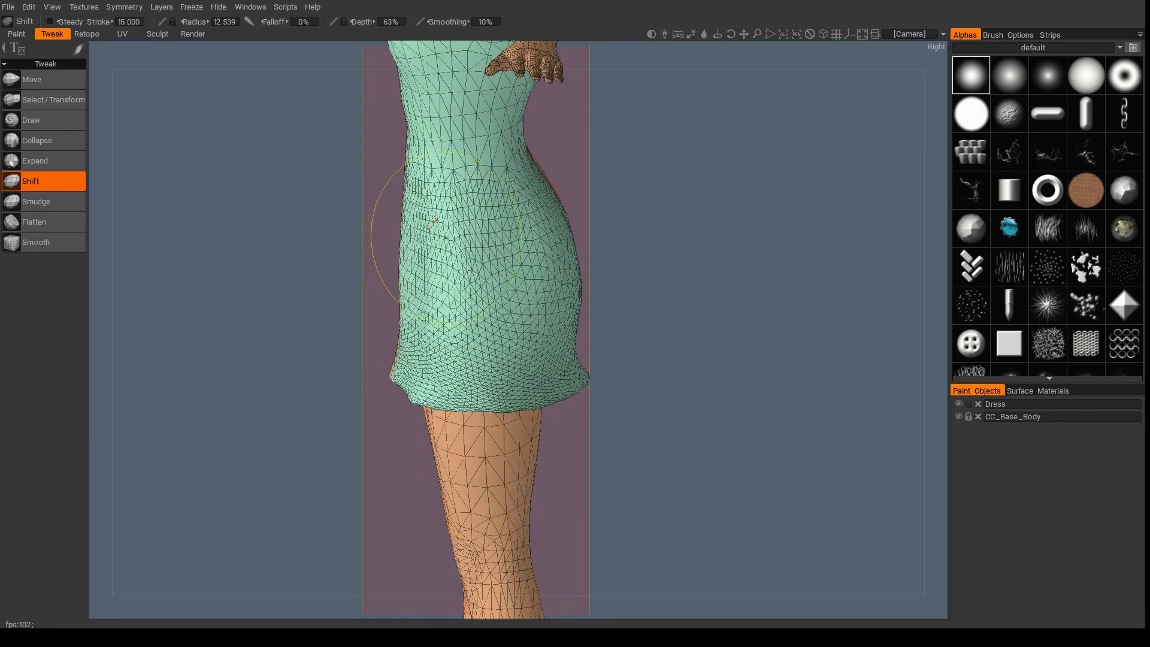
drag(439, 228, 440, 220)
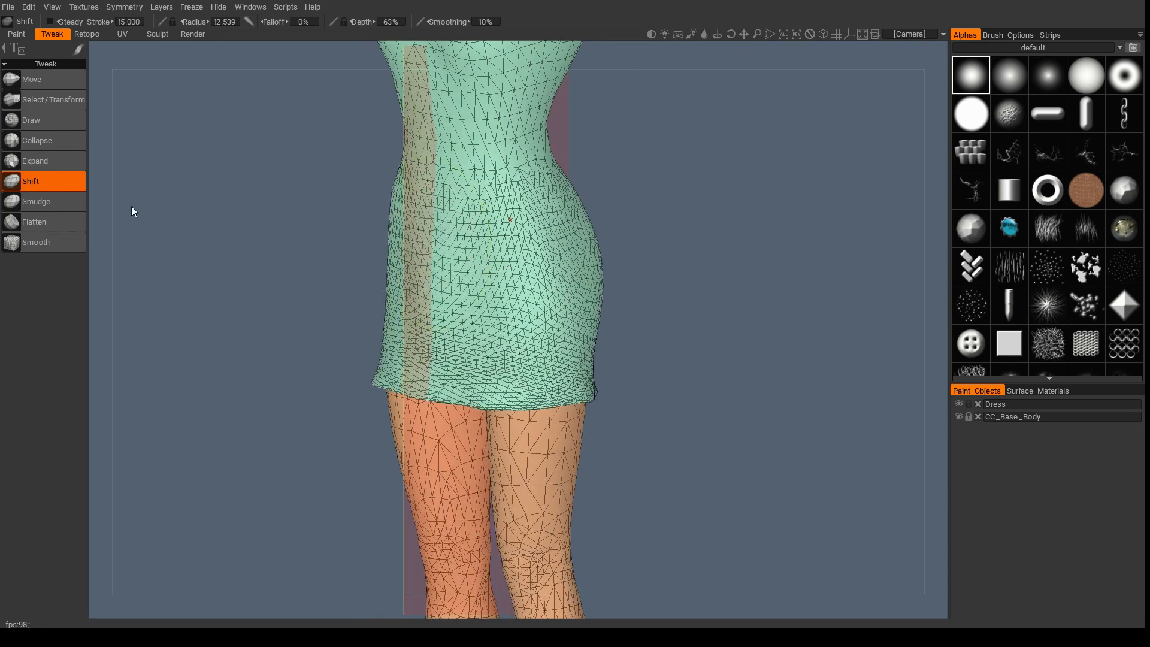
Smudge fabric over the exposed waist side patch, then pull the hem in toward the thighs
click(36, 202)
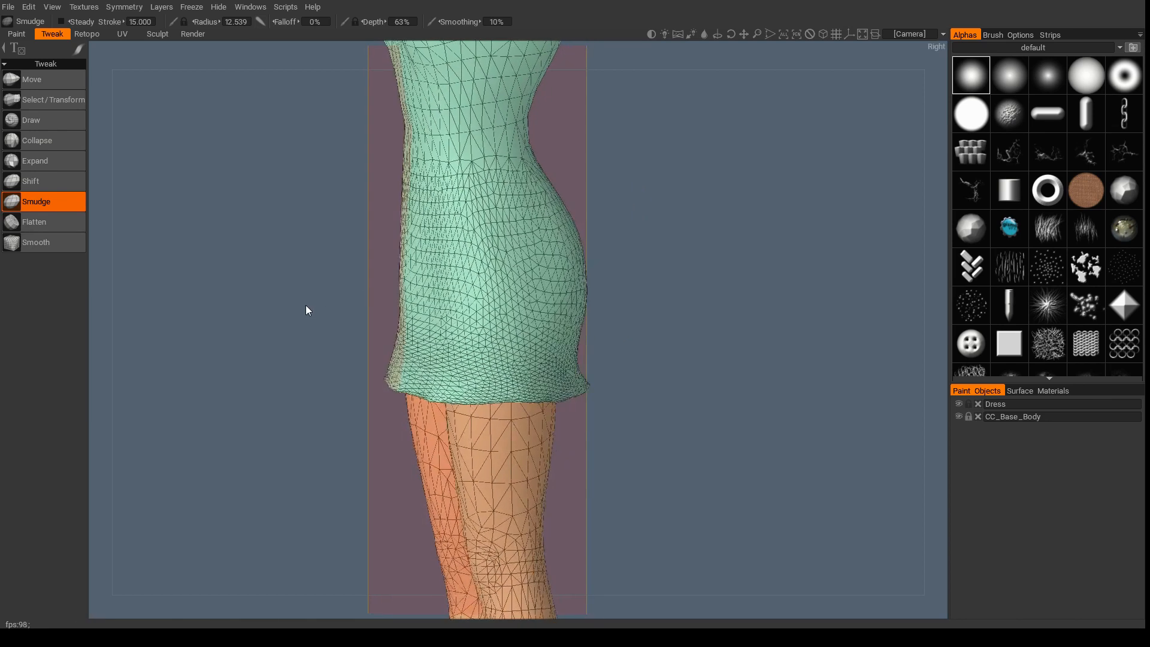
drag(483, 221, 470, 213)
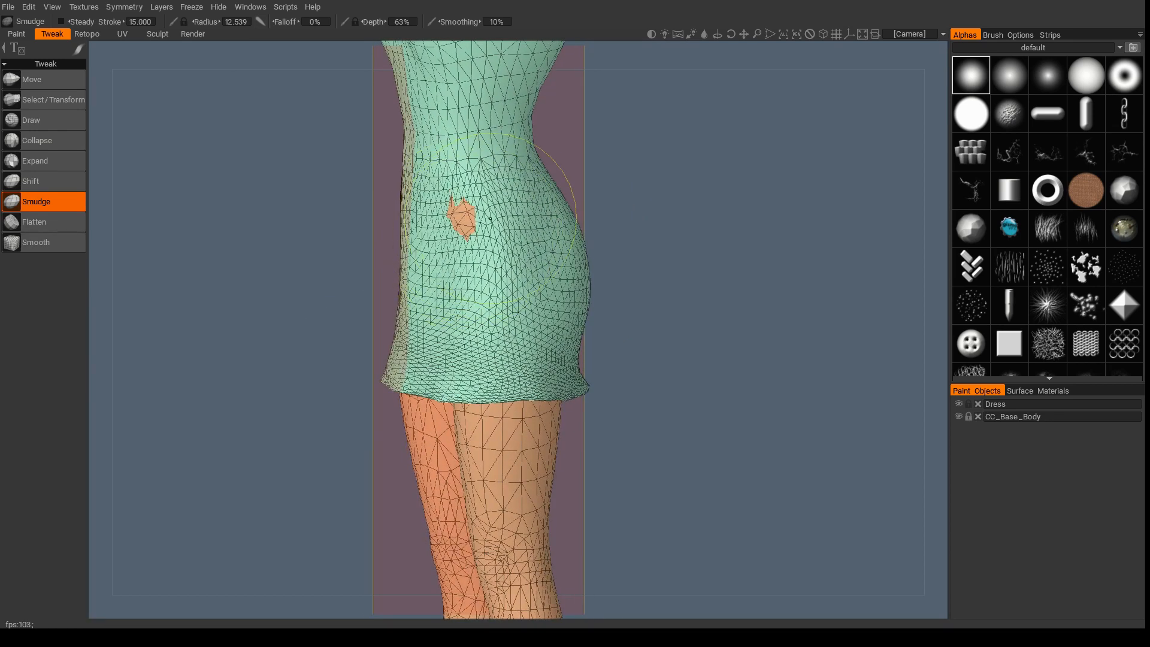
drag(466, 213, 469, 216)
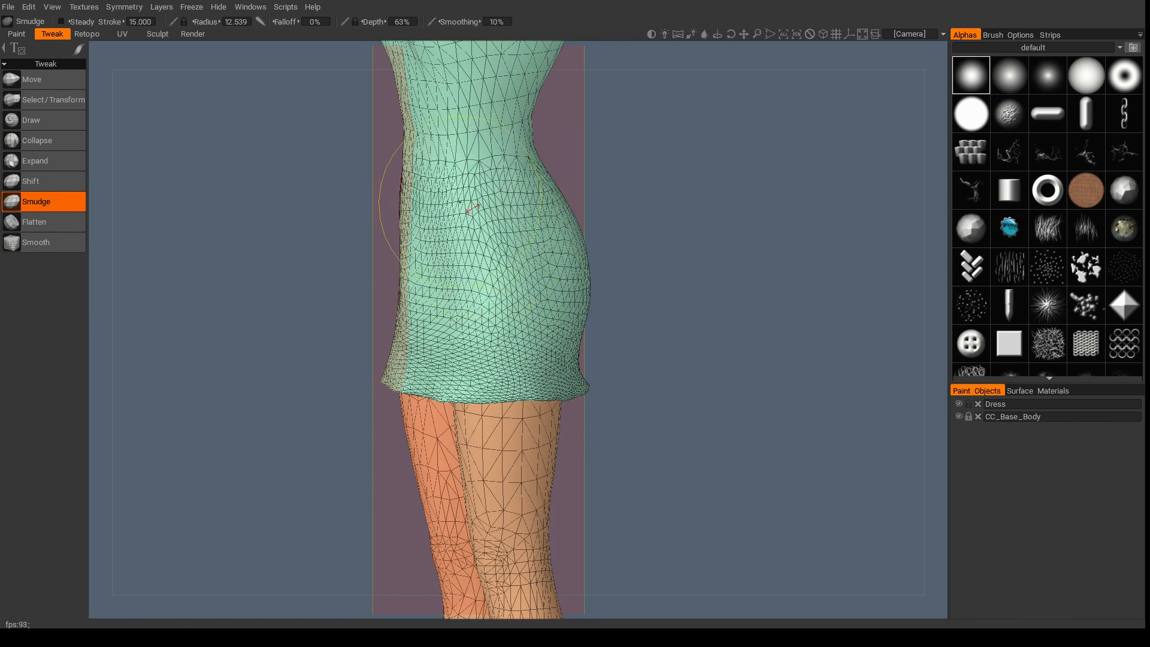
drag(469, 213, 587, 315)
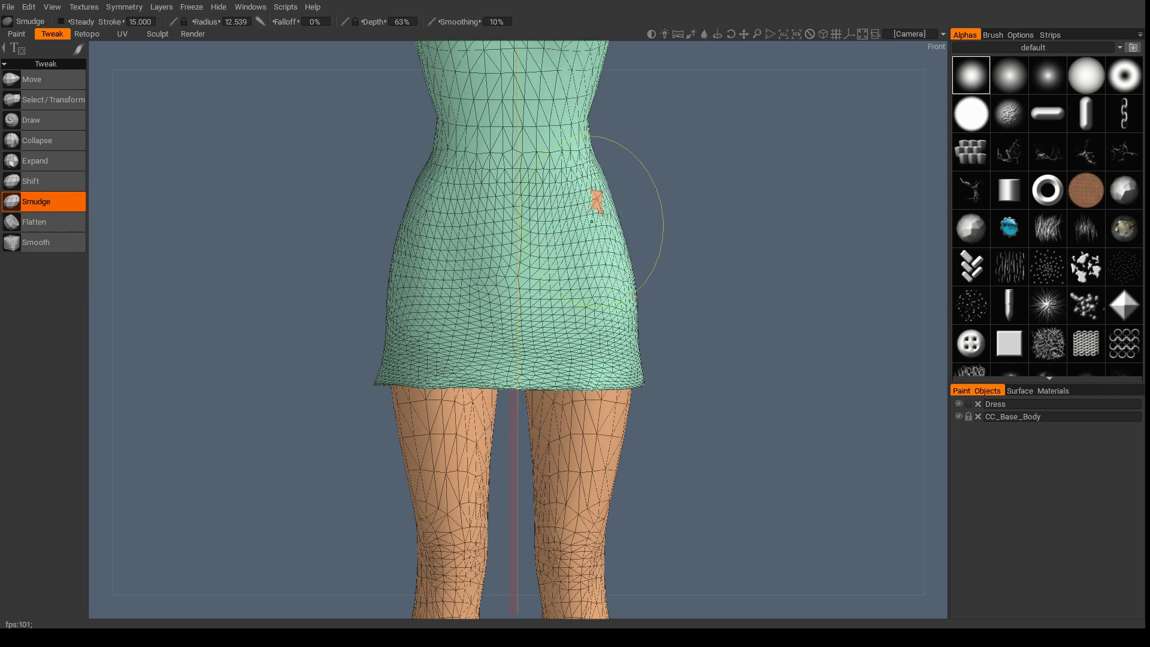
click(33, 79)
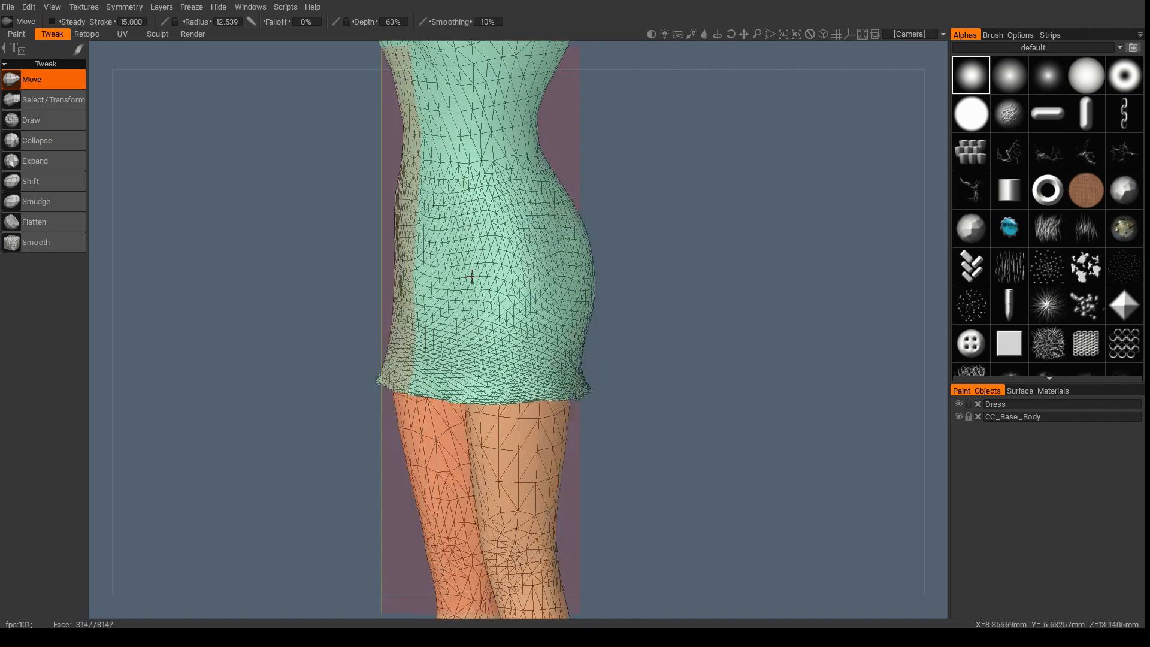
click(37, 181)
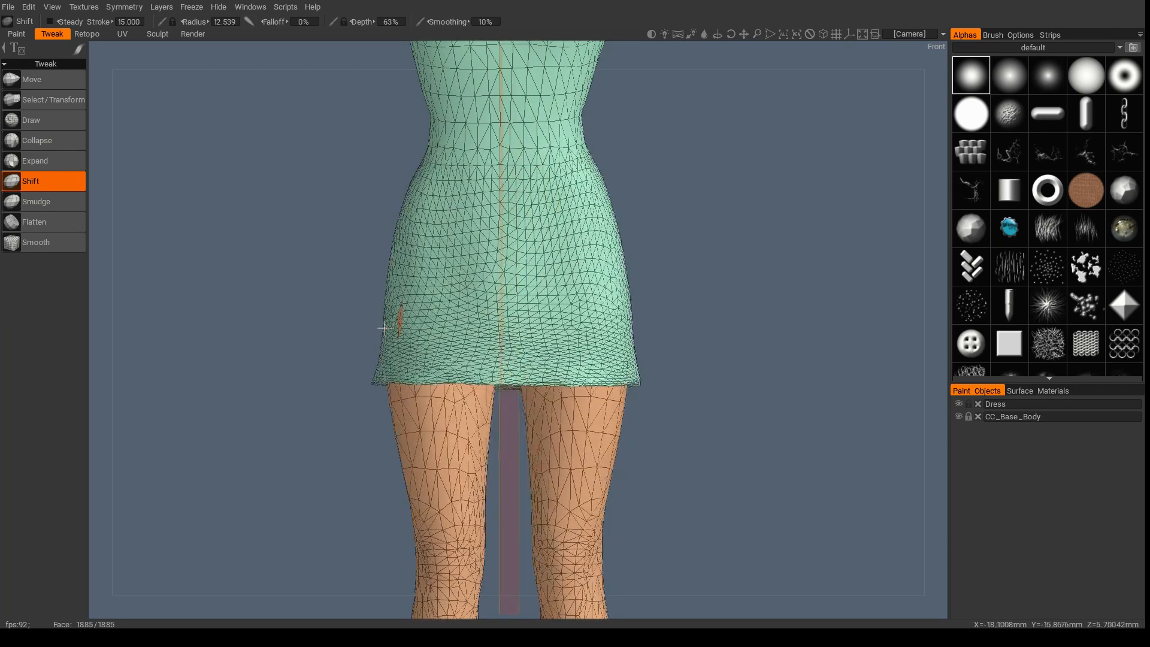
drag(397, 328, 387, 319)
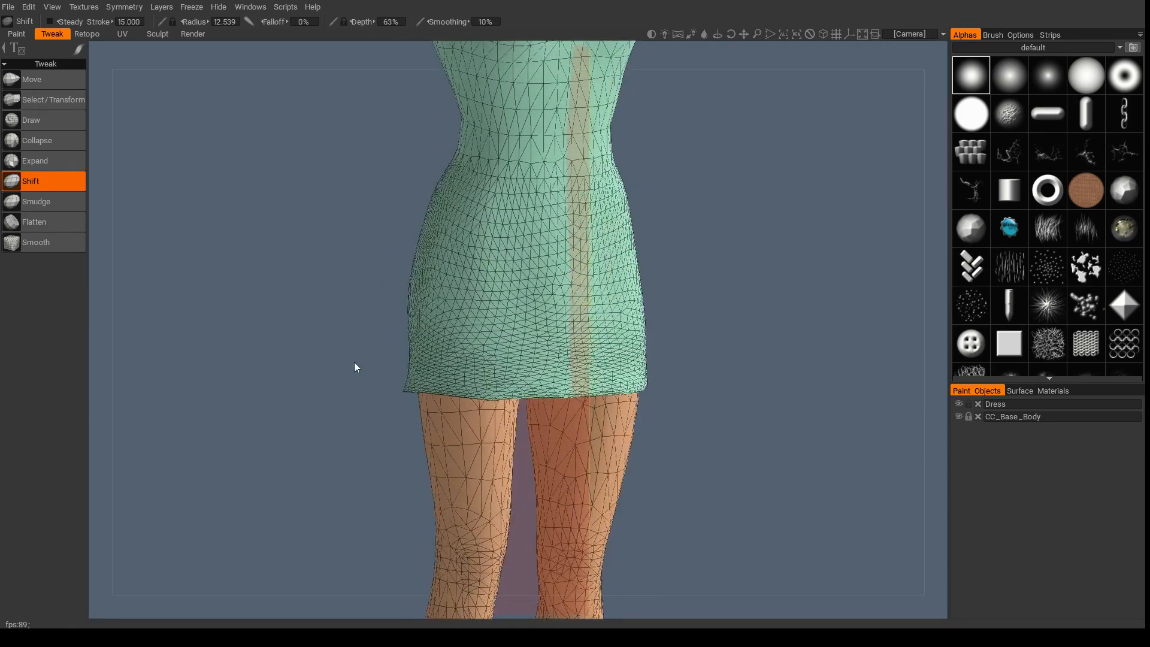
Hide the symmetry plane while keeping symmetry on, and pick the Smooth tool
click(123, 7)
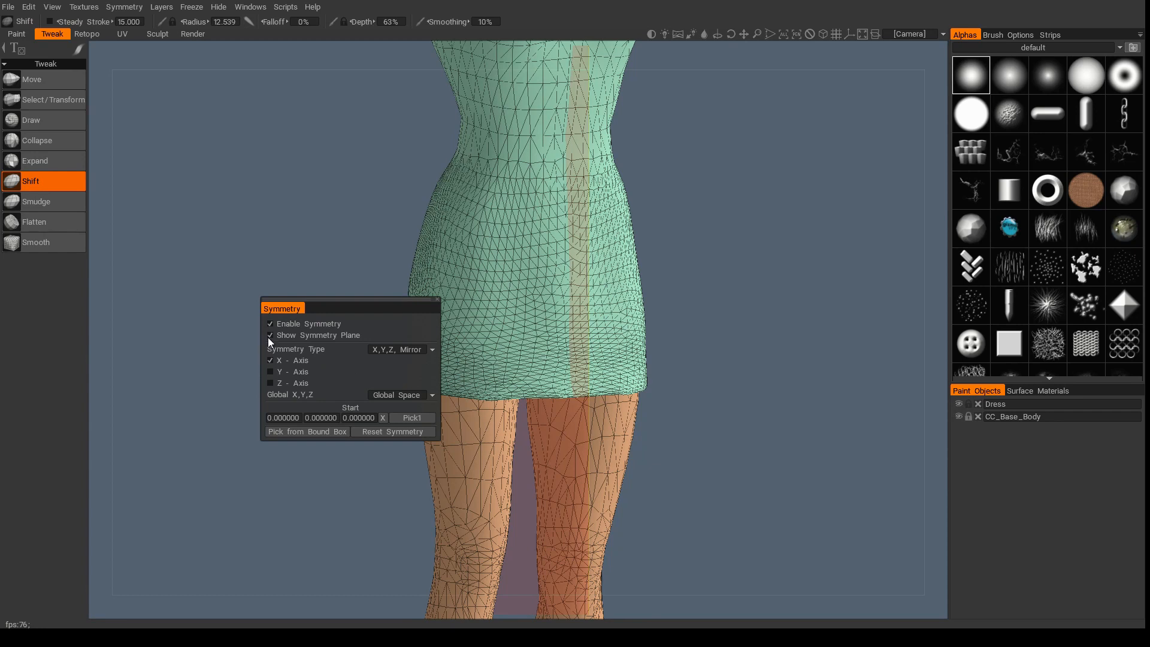
click(269, 336)
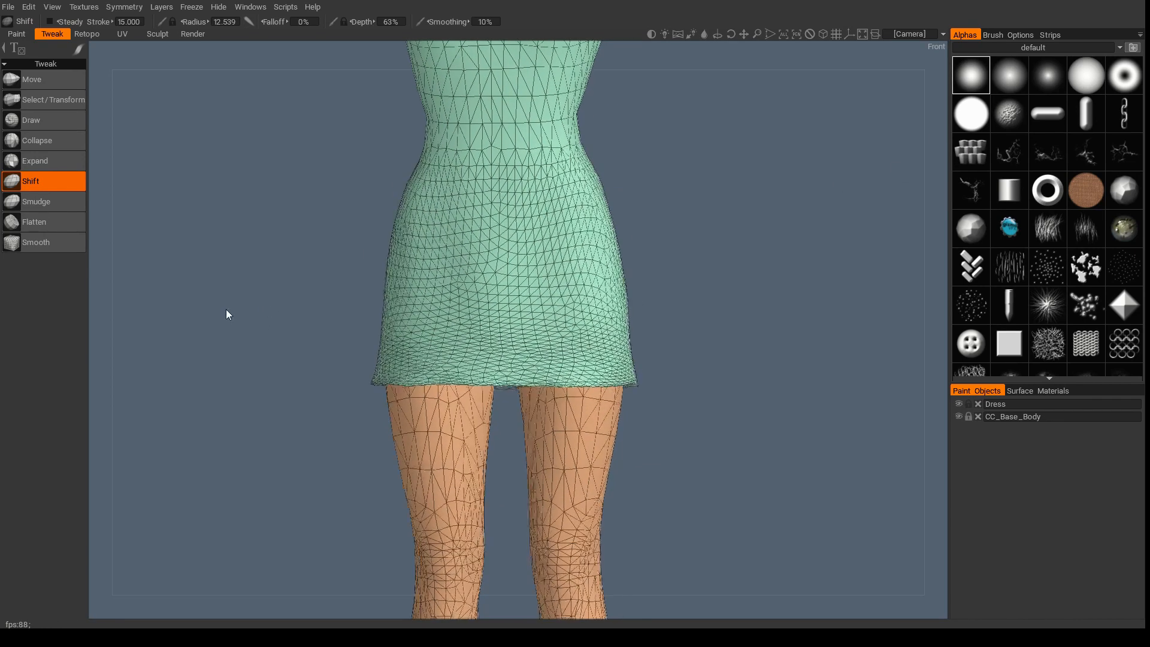
click(35, 242)
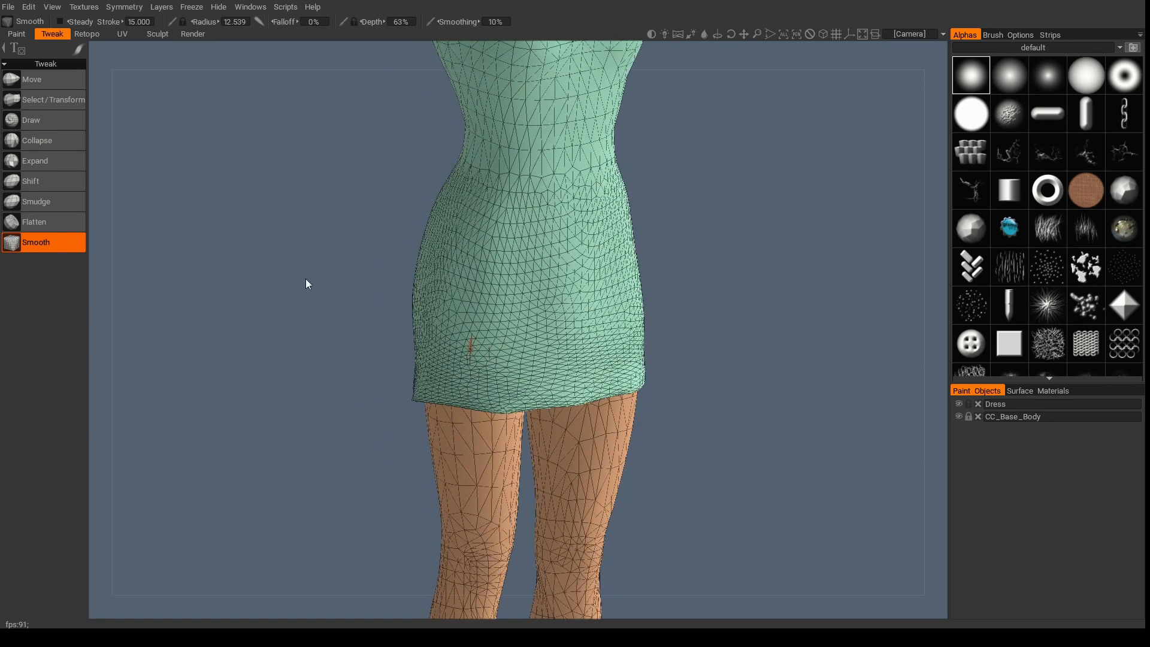
Push the back of the hem in against the thigh with Move to cover the last skin spot
click(31, 79)
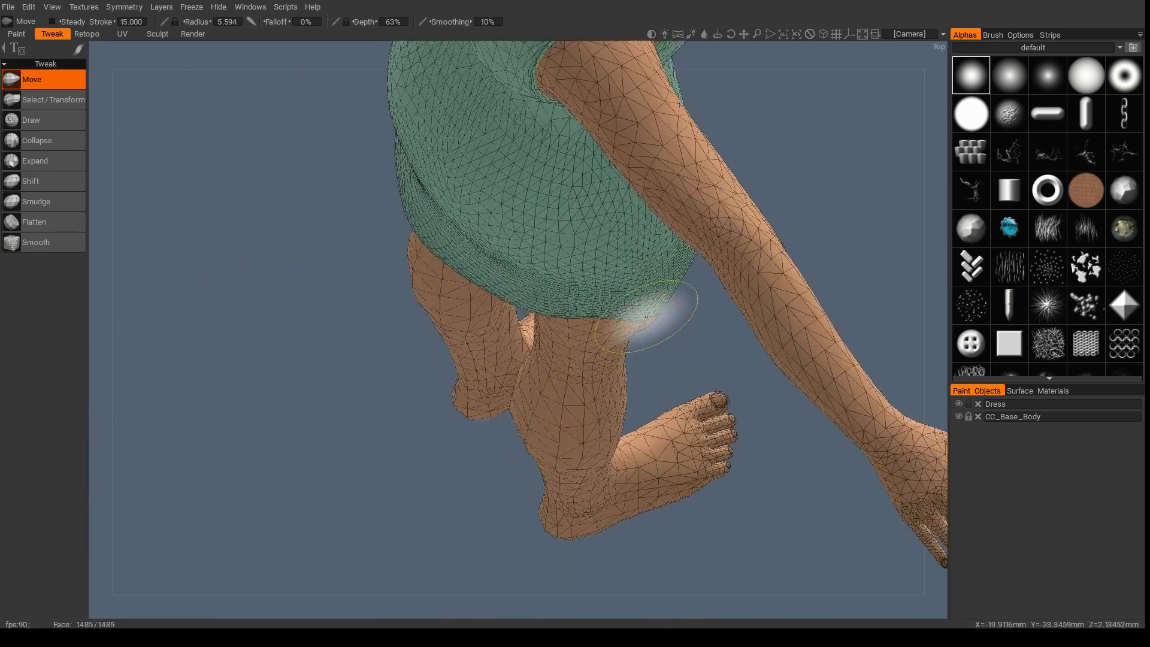
drag(646, 315, 609, 316)
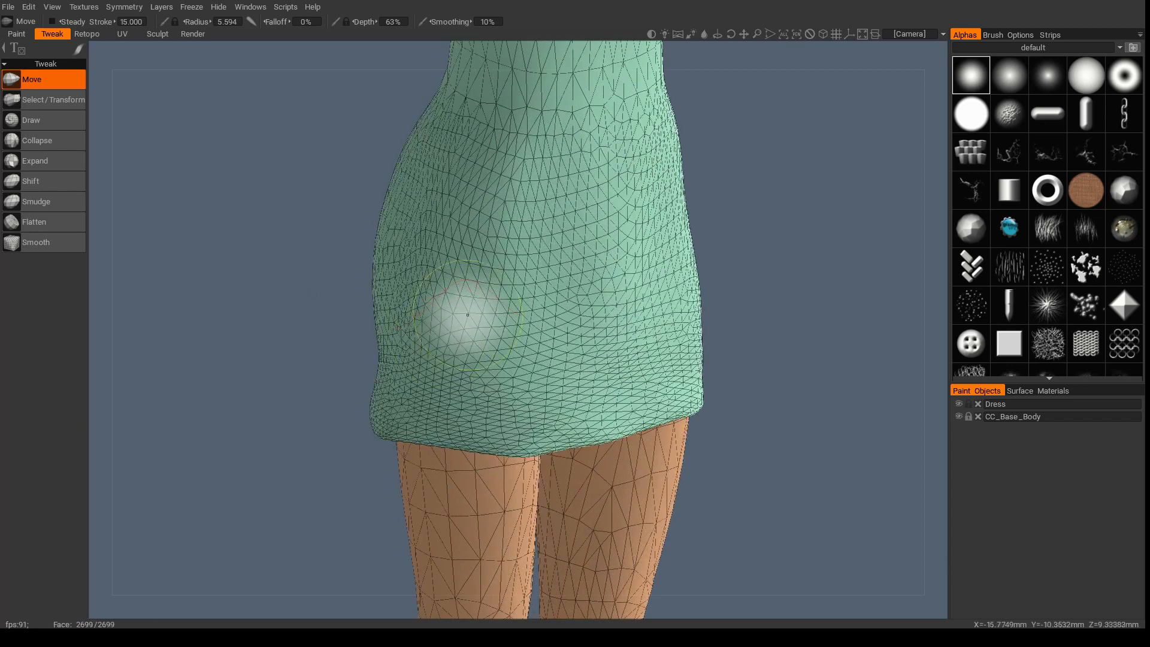
click(36, 242)
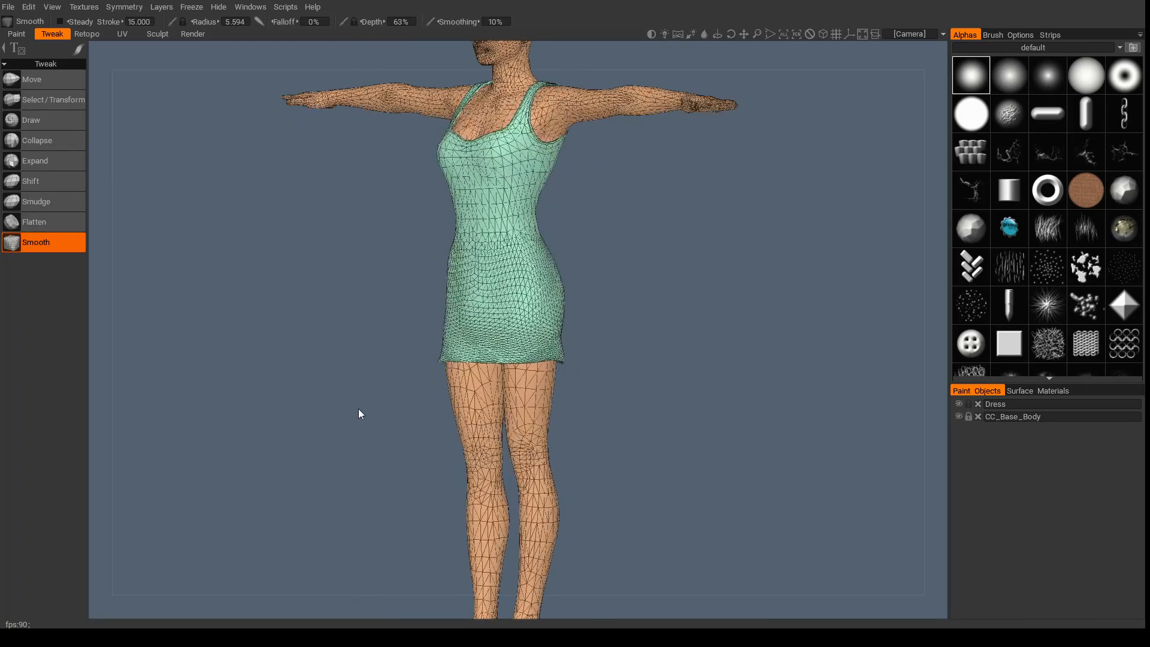
mouse_move(349, 430)
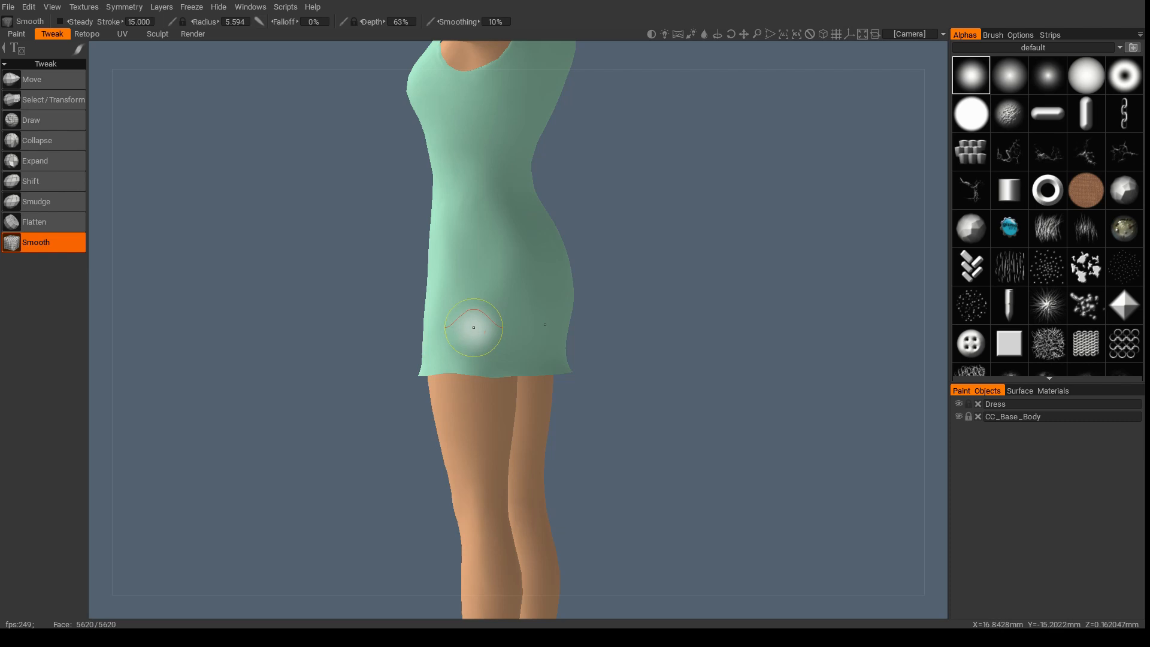
Smooth the bumpy fabric near the hem
drag(474, 327, 468, 327)
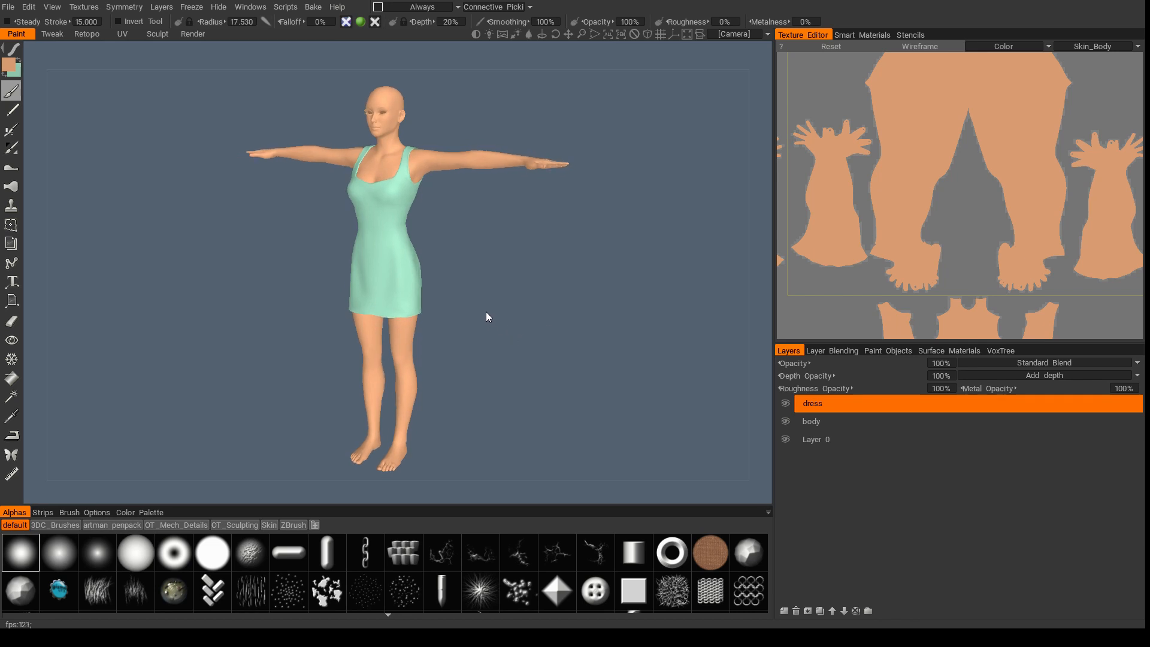
mouse_move(911, 358)
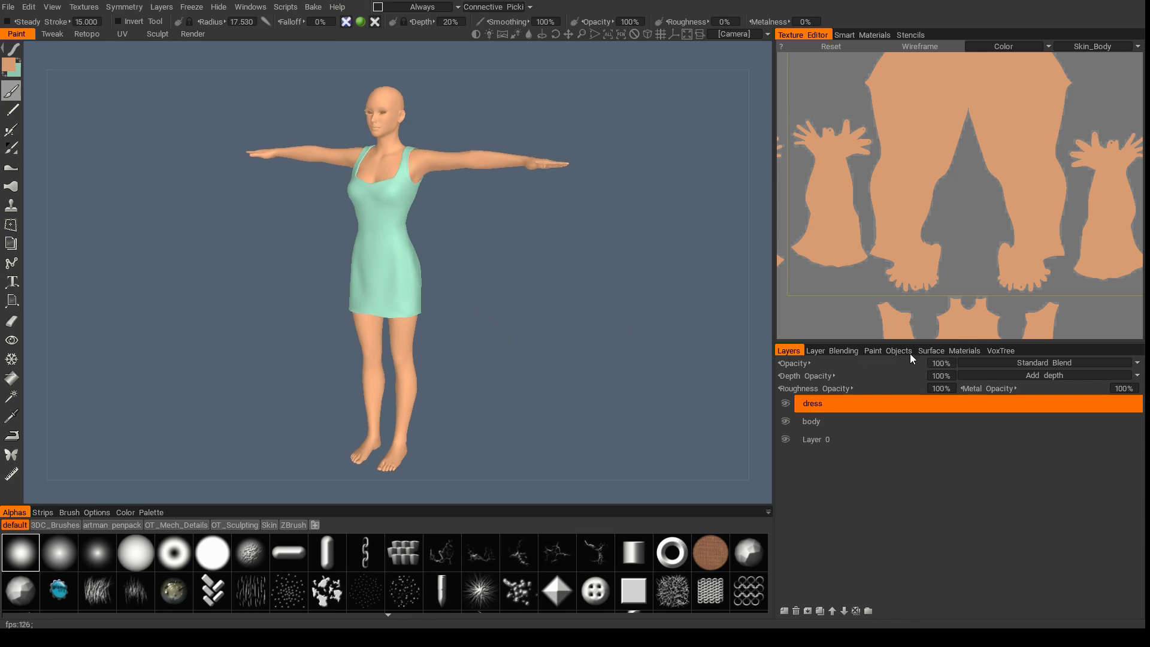
Delete the CC_Base_Body object from Paint Objects, confirm, and return to Layers
click(899, 351)
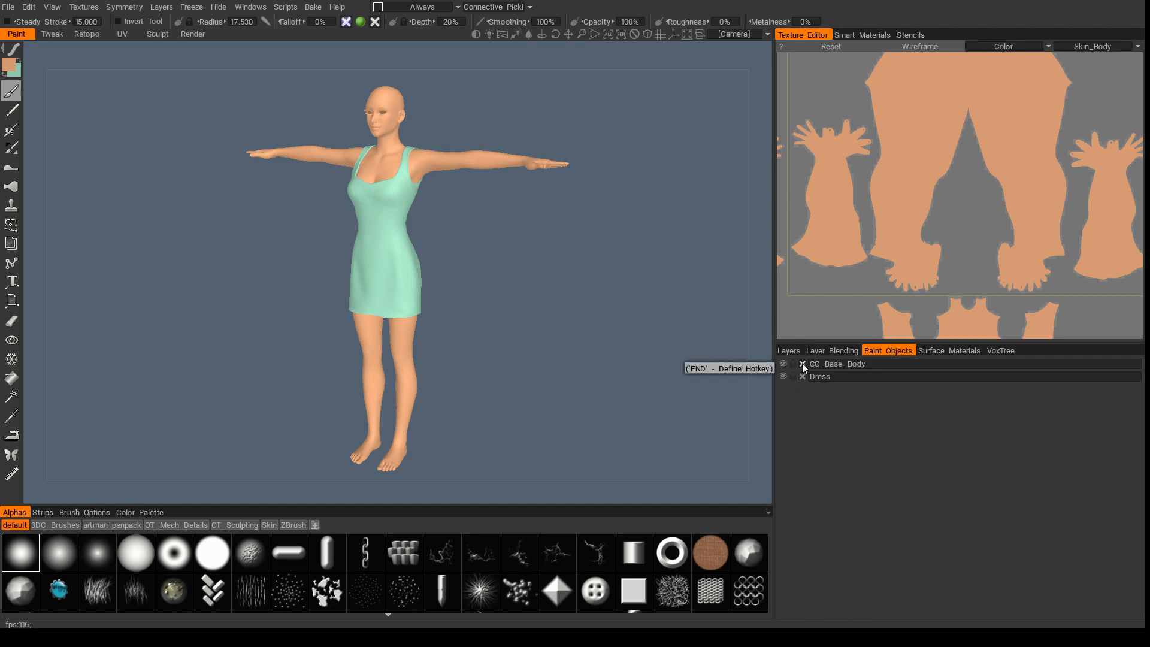
click(802, 364)
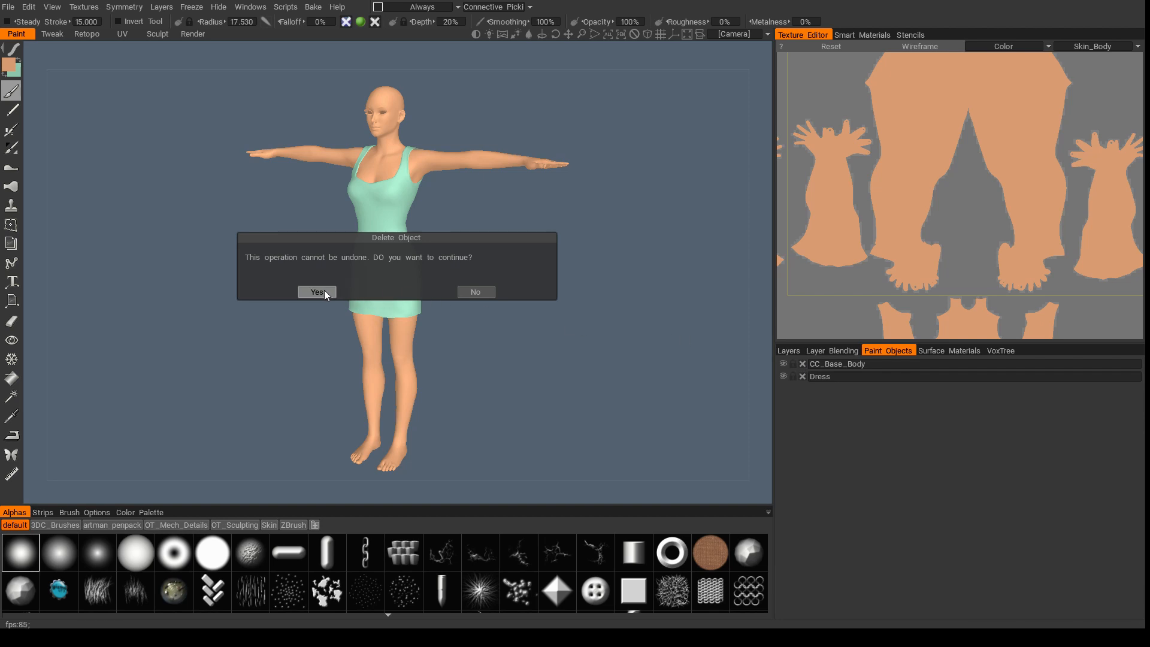
click(316, 293)
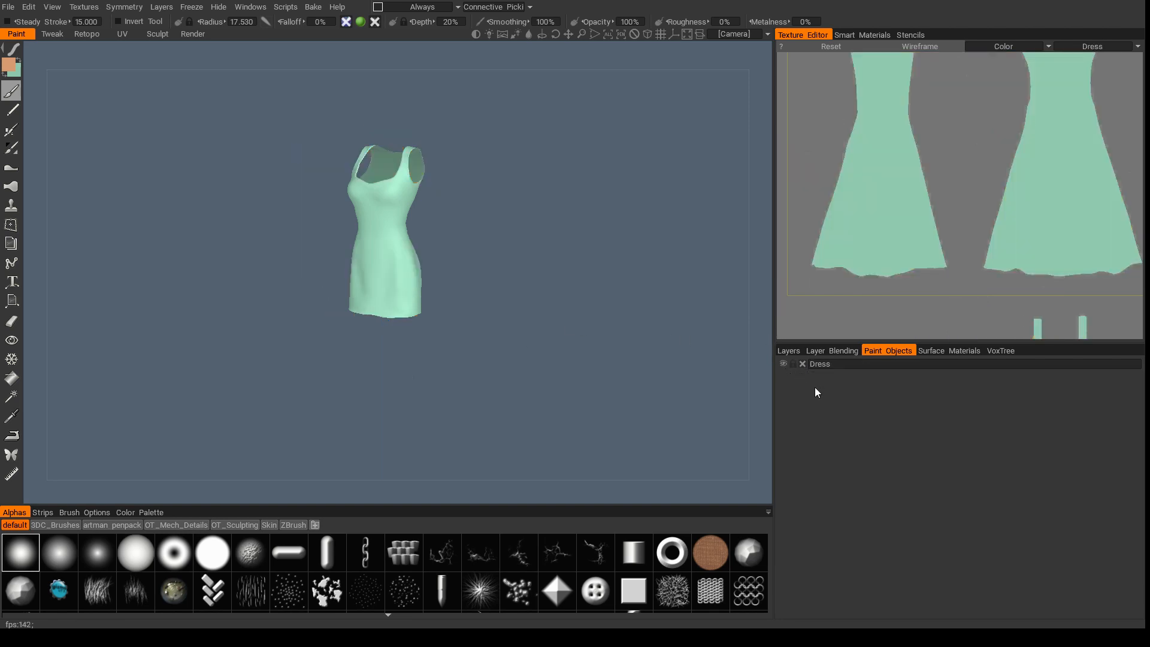
click(788, 349)
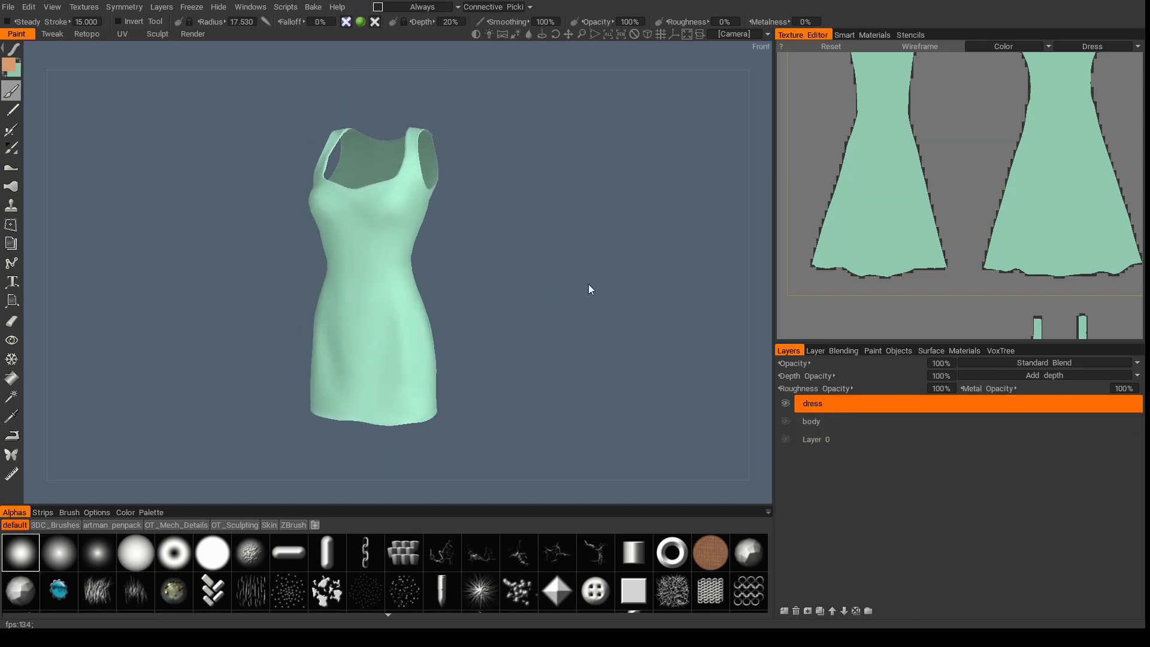
Export the refitted dress as dress_demo OBJ with color maps using the iClone preset
click(8, 7)
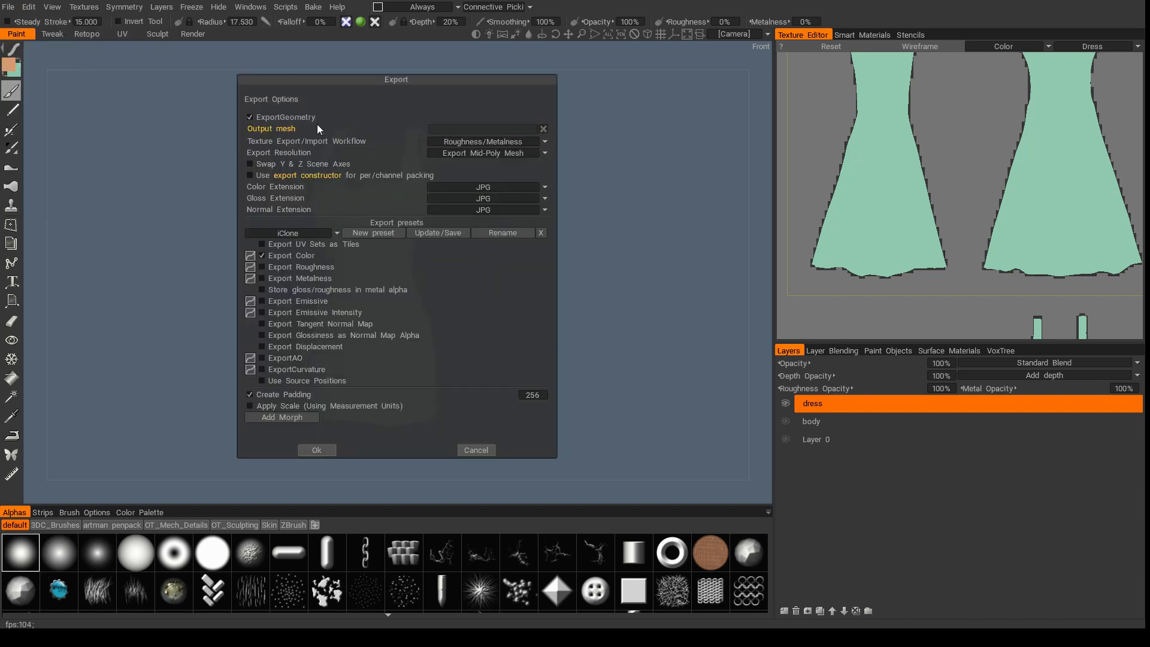
mouse_move(297, 88)
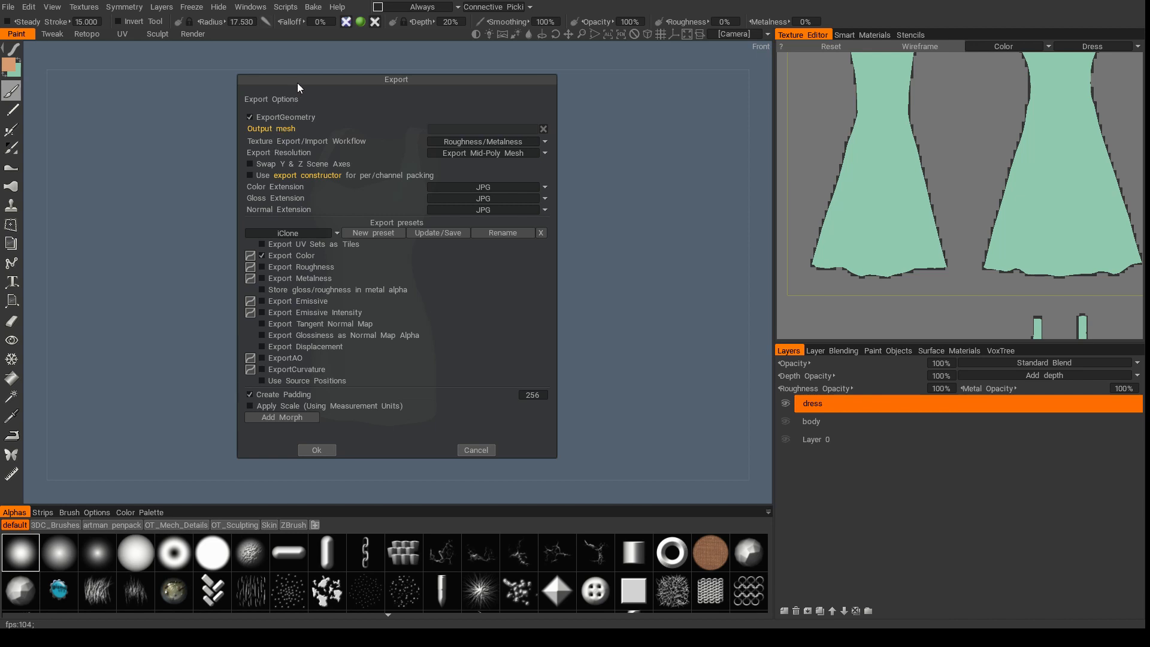
mouse_move(132, 380)
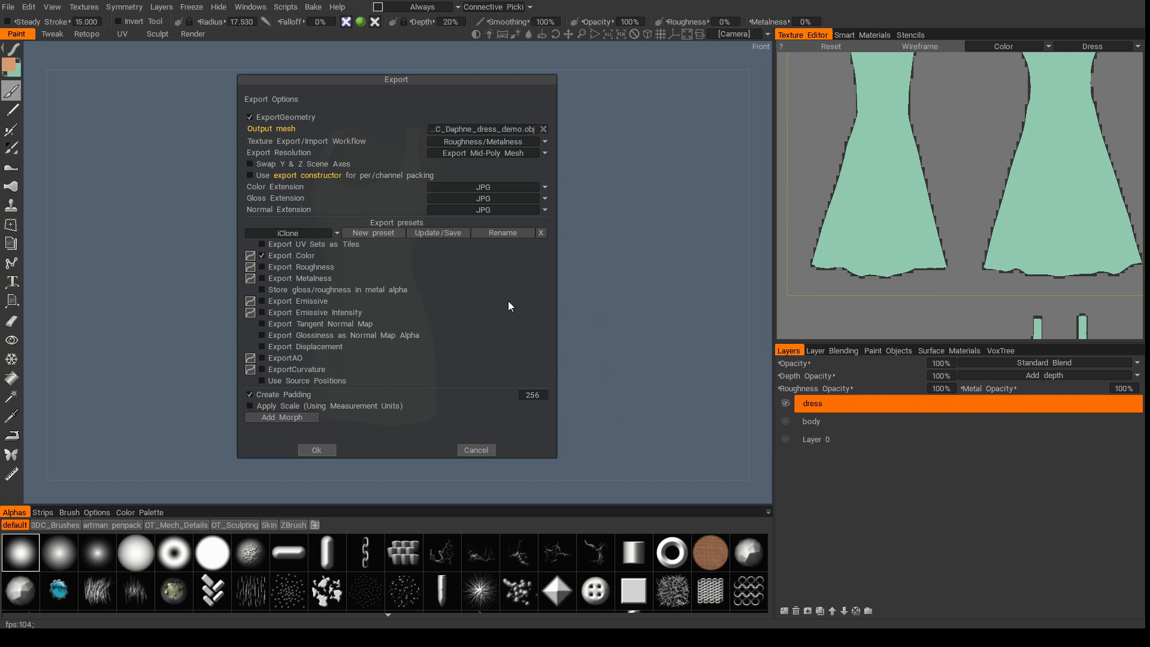
click(251, 256)
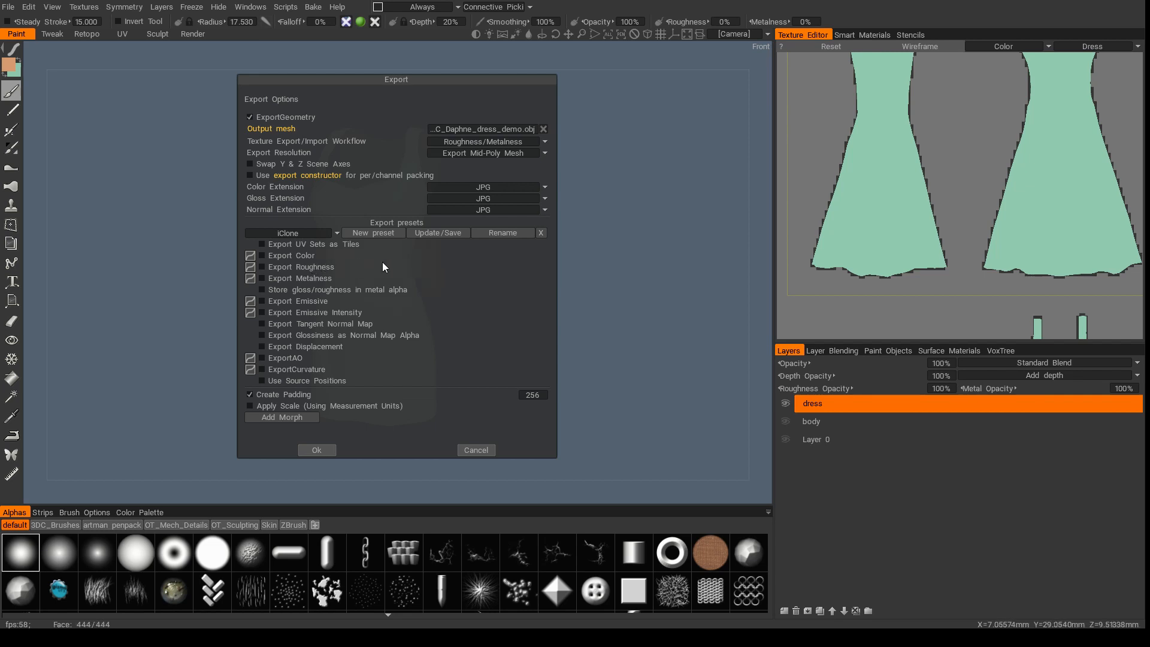
mouse_move(422, 276)
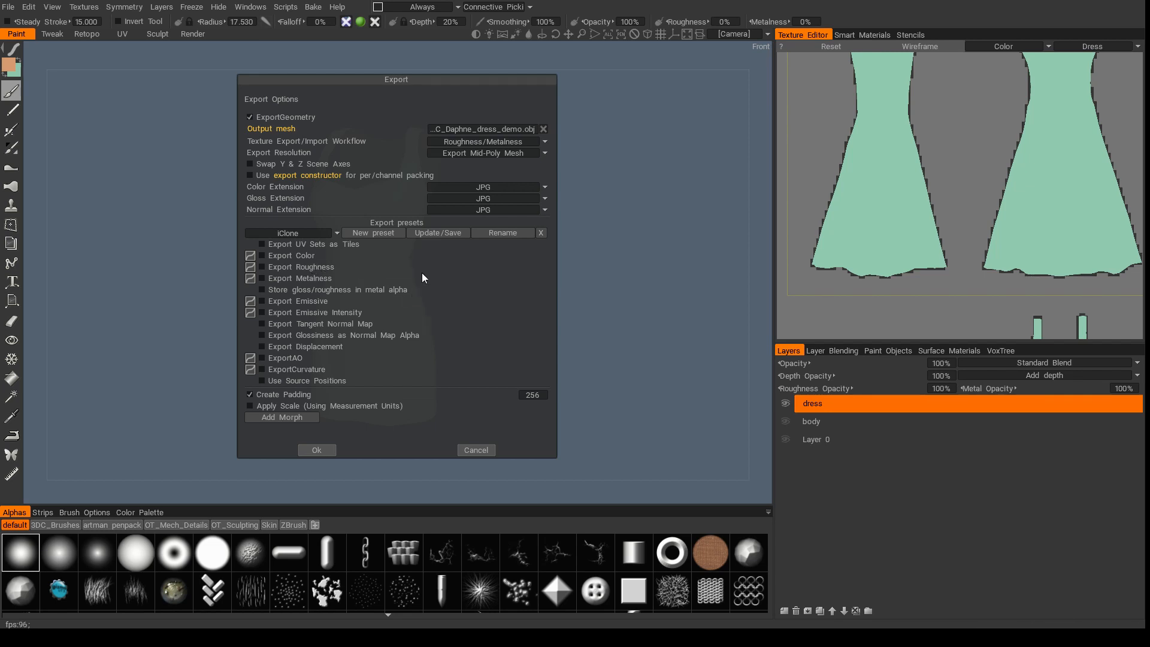
click(317, 449)
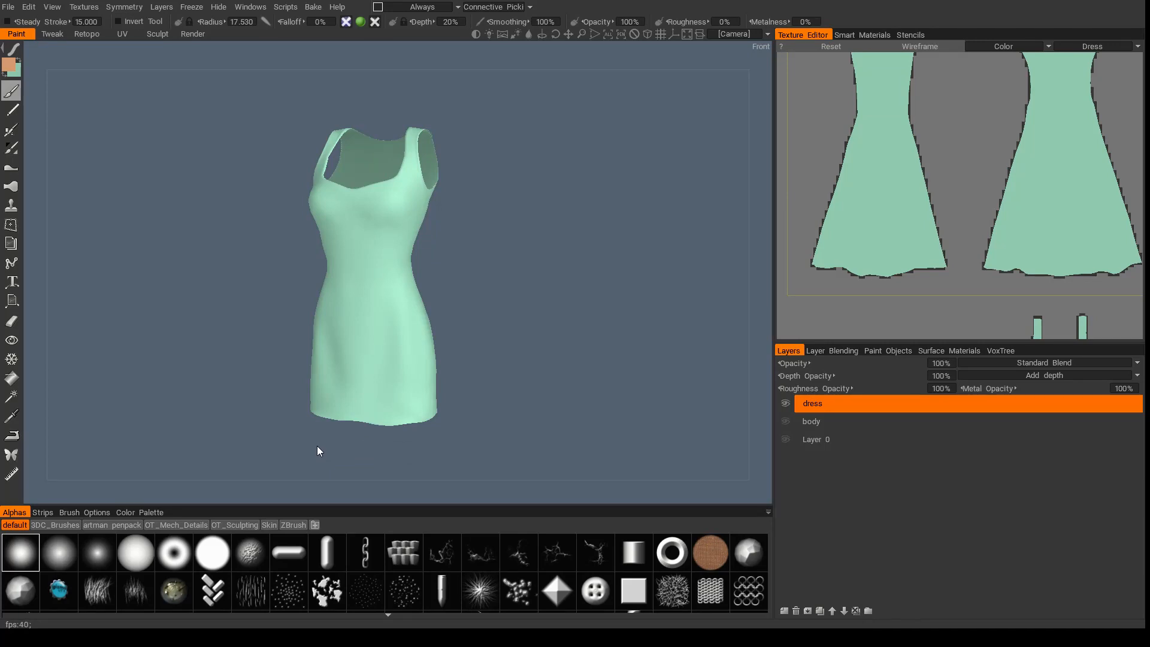
mouse_move(307, 443)
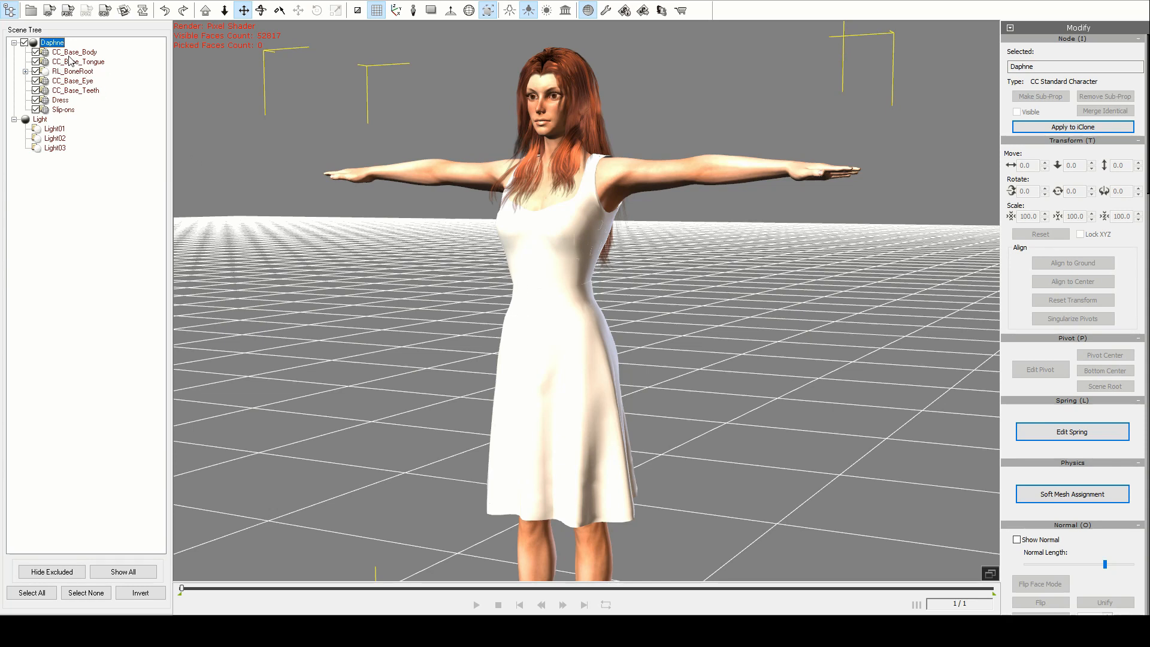
Select the Dress part in the Scene Tree and reveal its Replace Mesh section
click(60, 99)
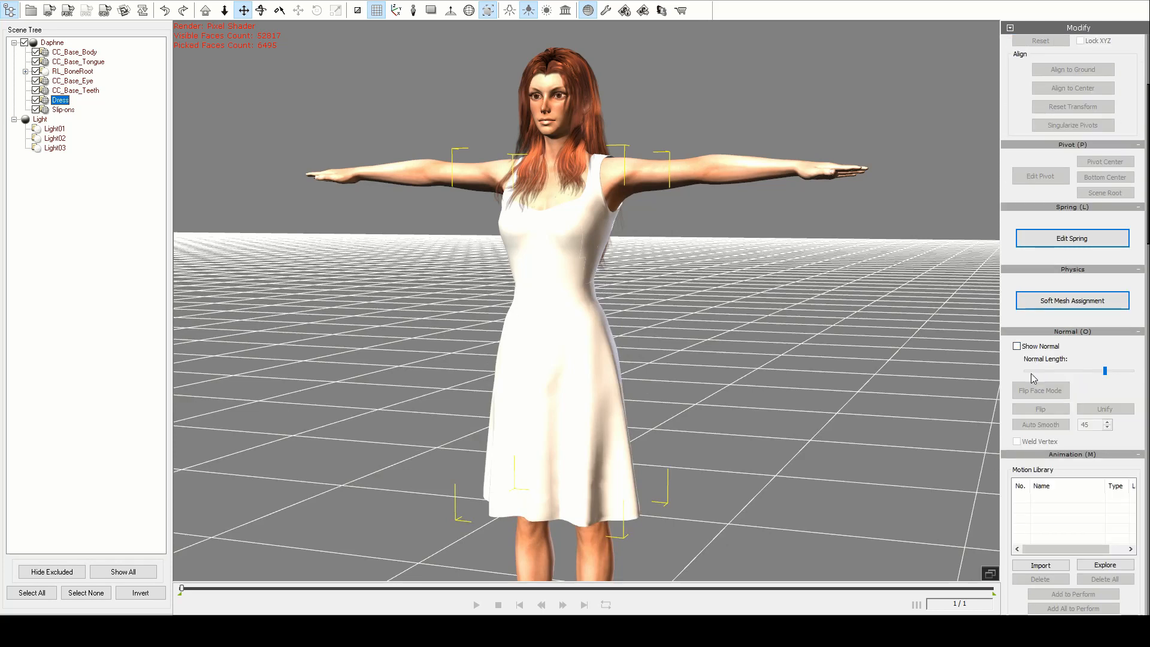
scroll(down, 3)
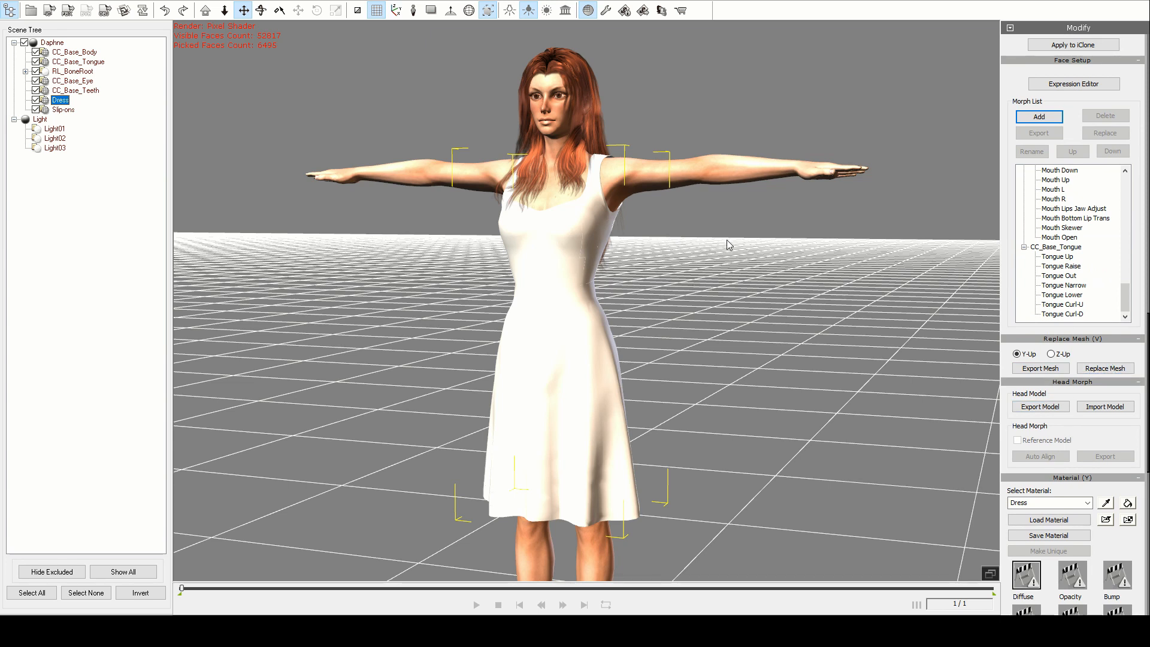
mouse_move(990, 507)
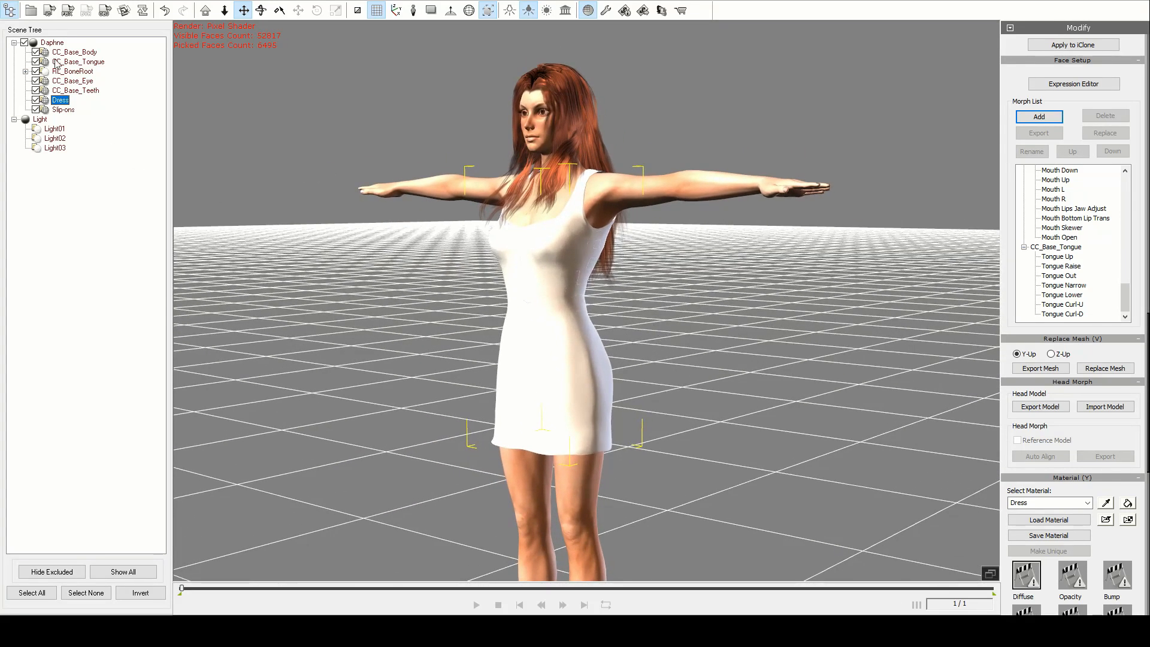
Select the Daphne root node to review the replaced short, fitted dress
click(51, 42)
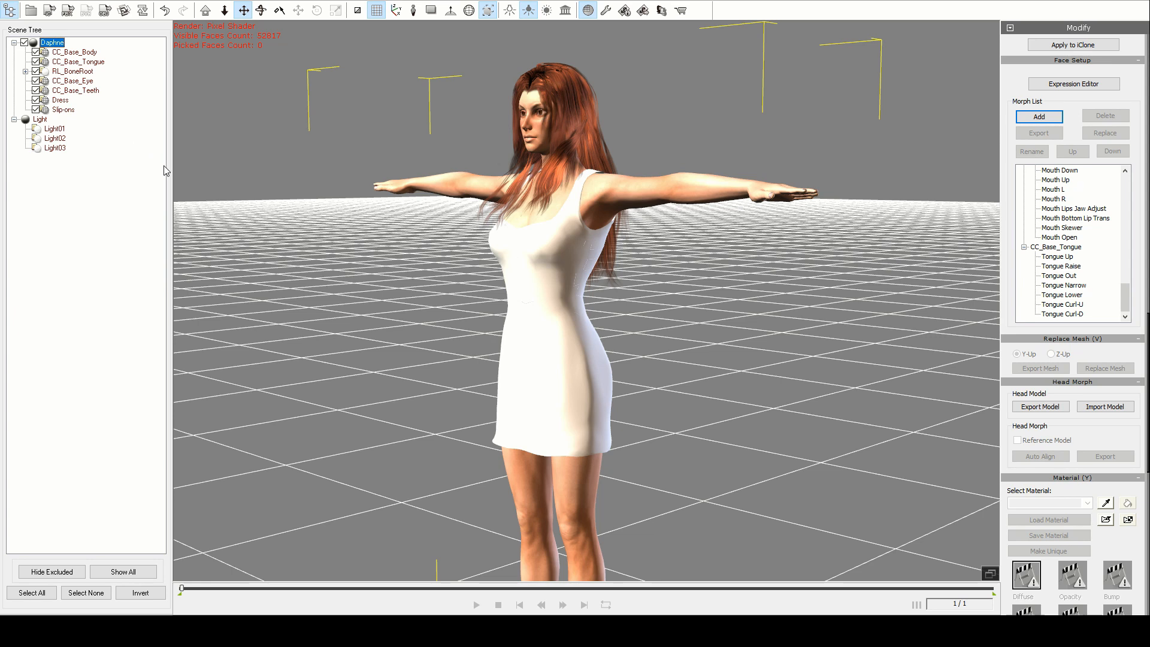
mouse_move(263, 185)
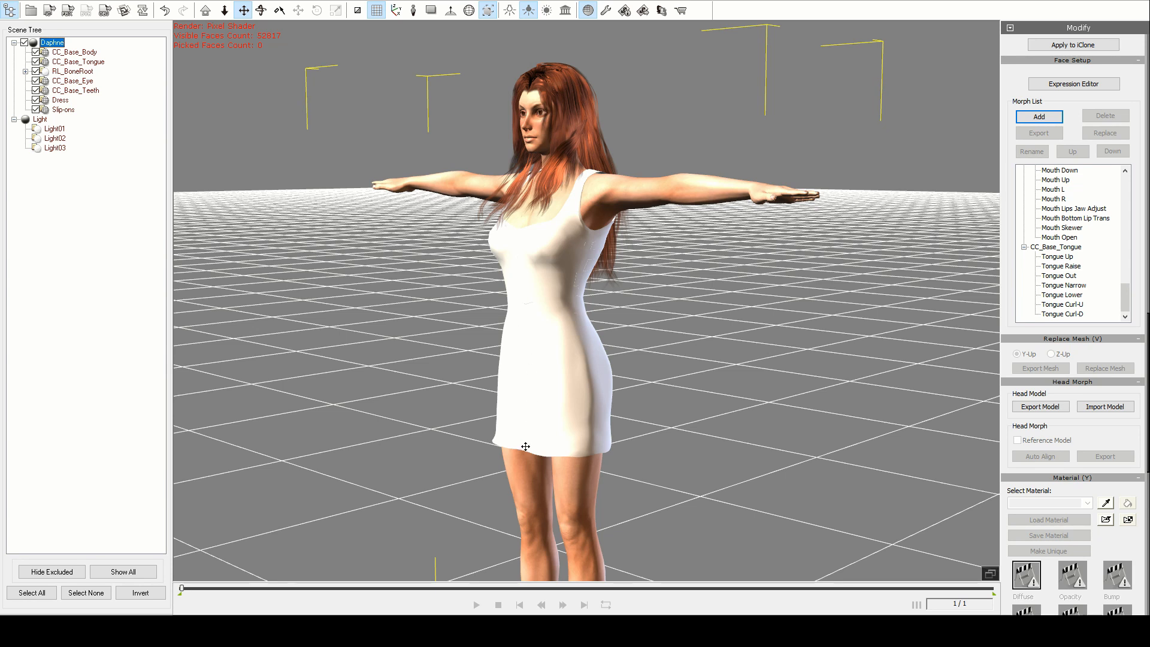
mouse_move(503, 419)
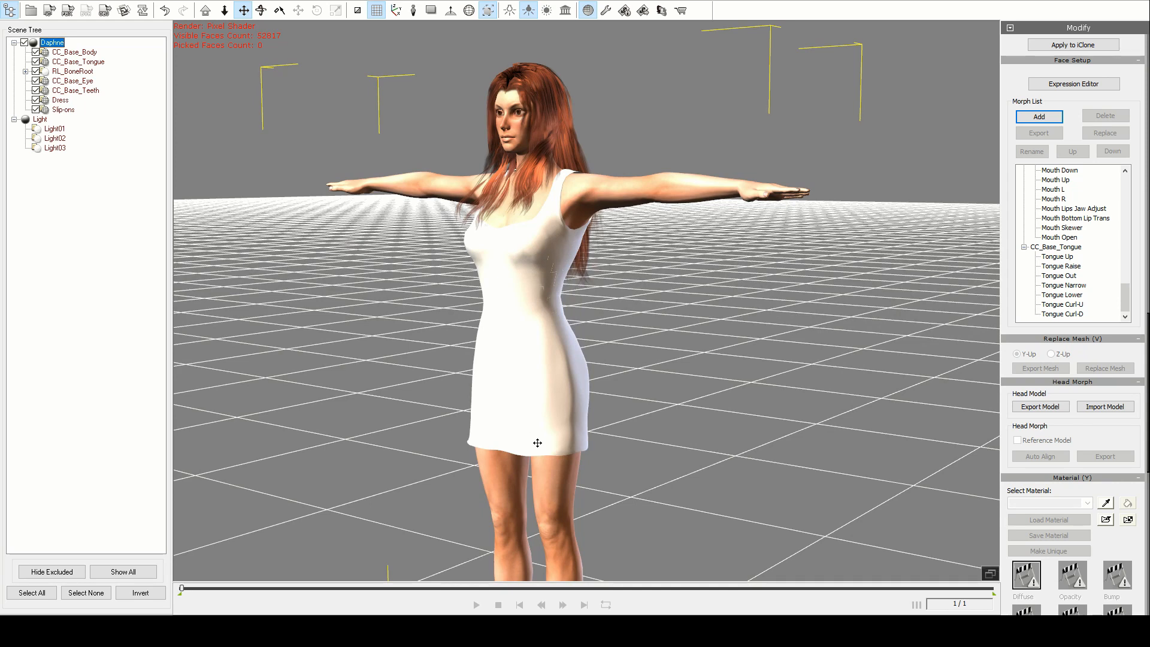
mouse_move(370, 377)
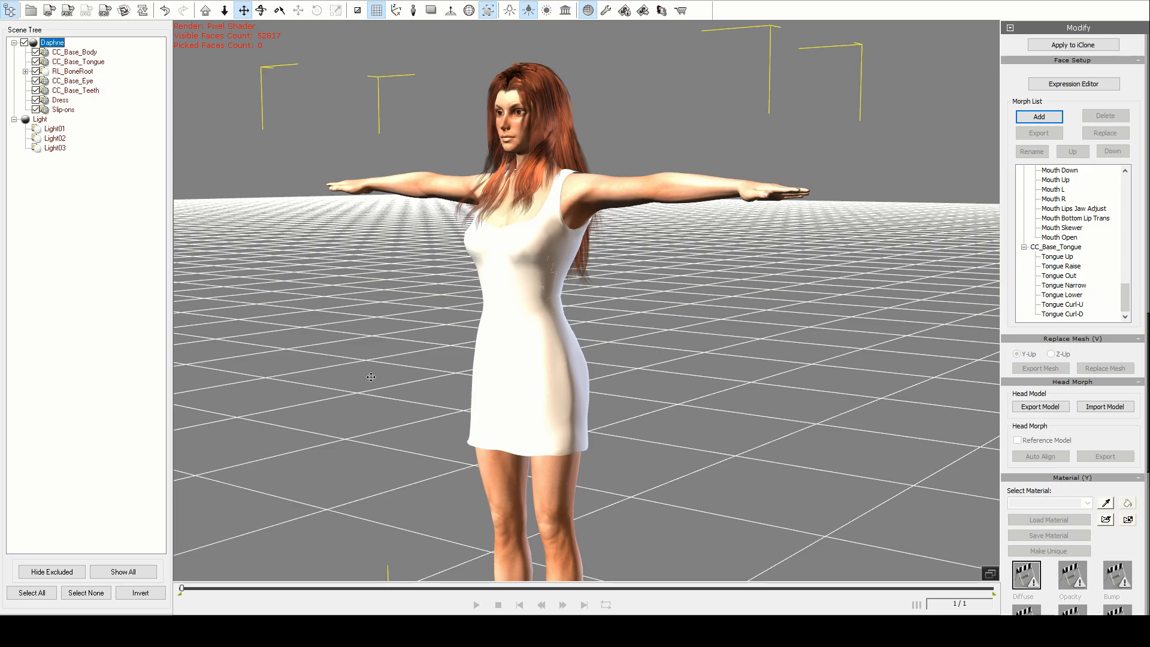